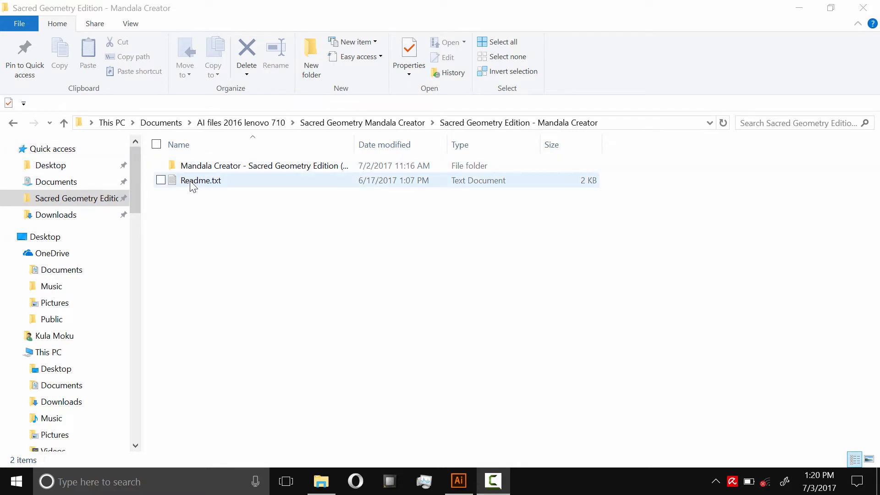
pyautogui.moveTo(197, 190)
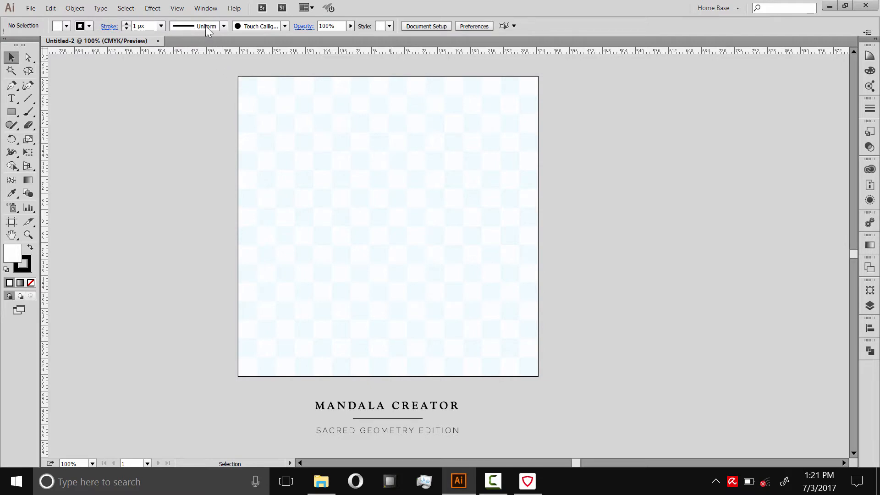
# Show the Brushes panel and place it beside the artboard.
pyautogui.click(206, 9)
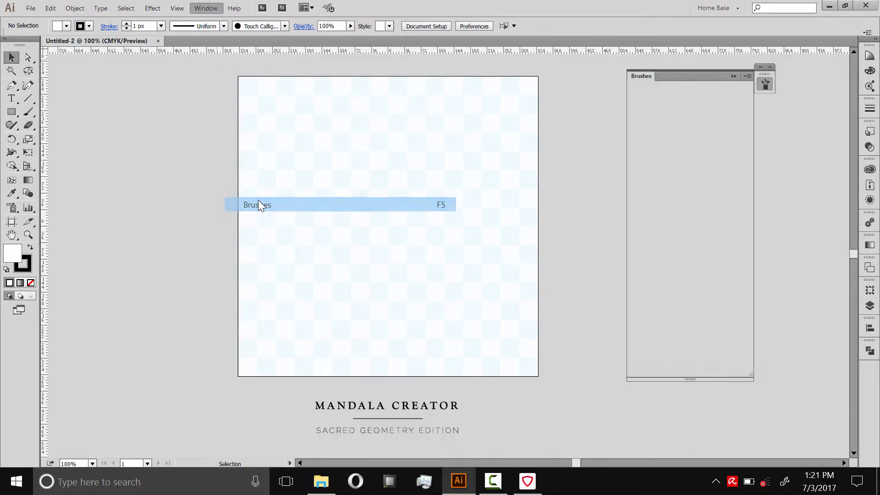
pyautogui.click(257, 204)
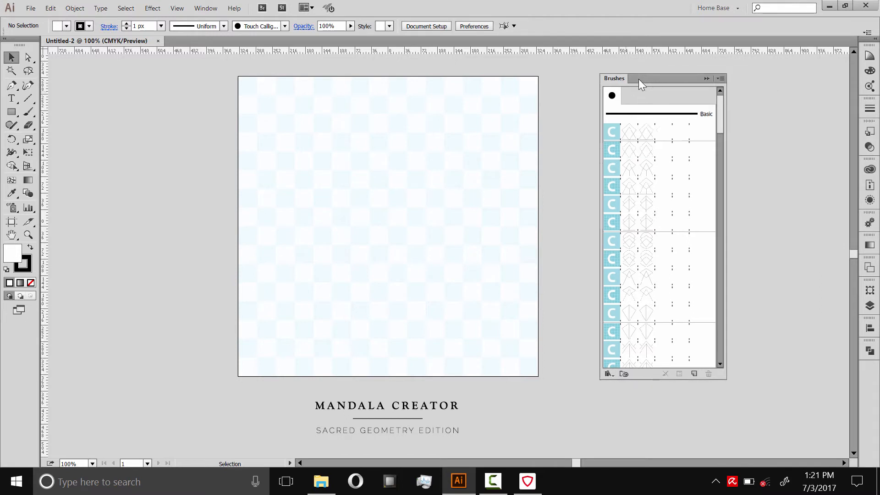
pyautogui.moveTo(638, 78); pyautogui.dragTo(602, 70)
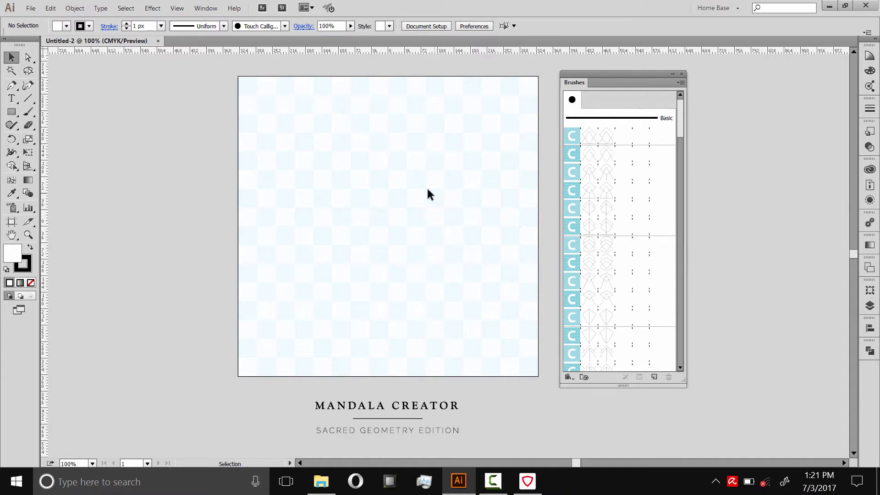
pyautogui.moveTo(381, 196)
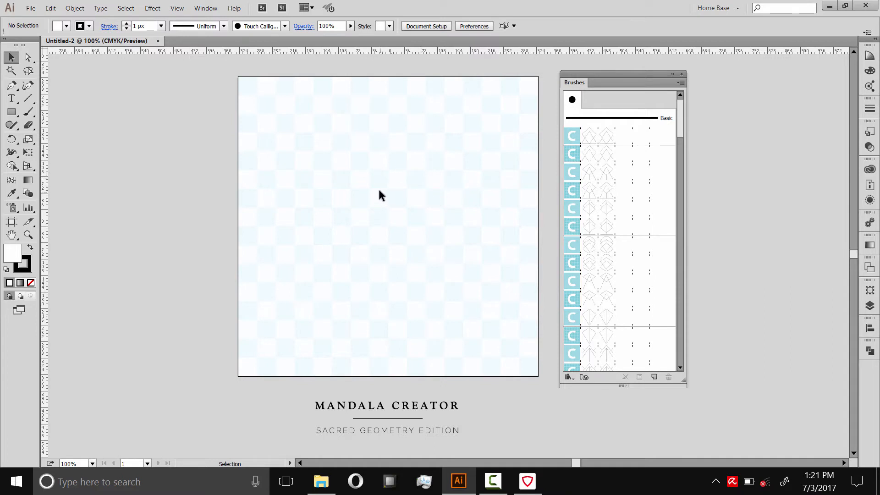
pyautogui.moveTo(365, 193)
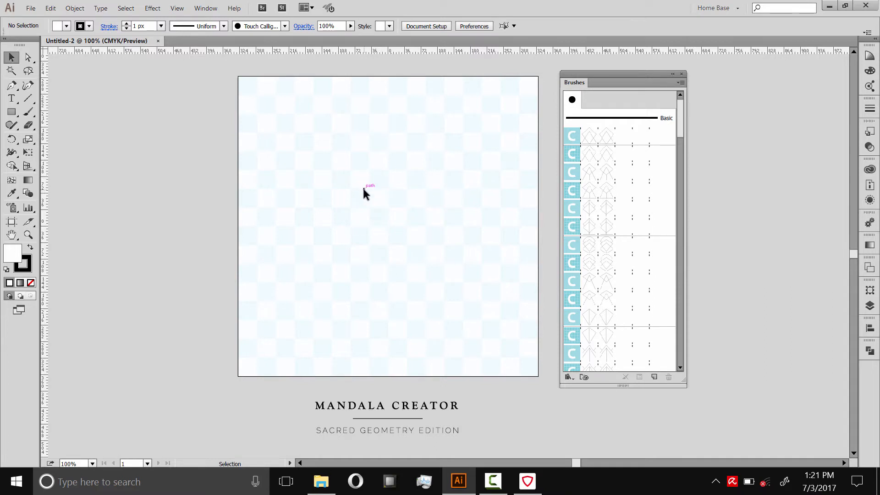
# Show the Actions panel and clear all existing actions.
pyautogui.click(206, 8)
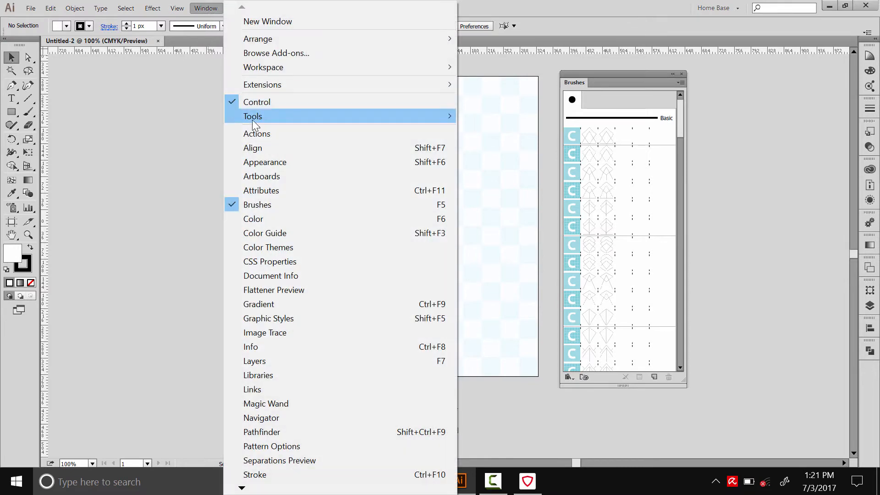
pyautogui.click(257, 134)
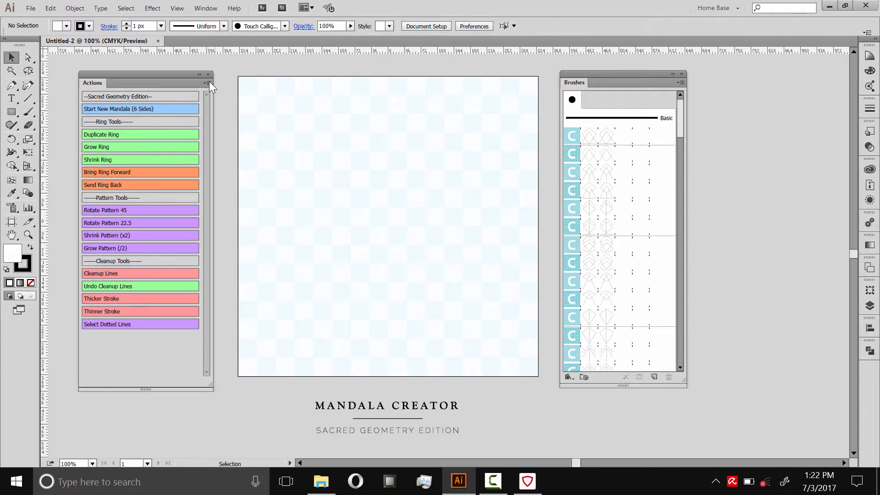
pyautogui.click(206, 82)
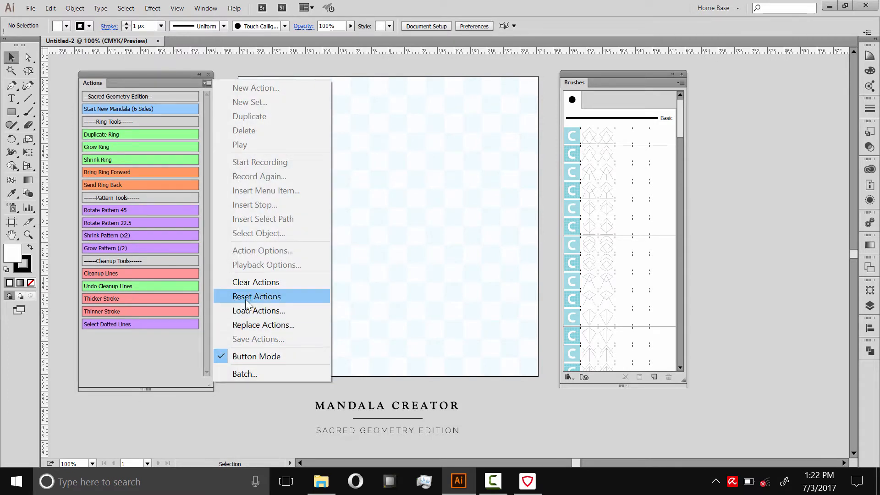
pyautogui.click(256, 296)
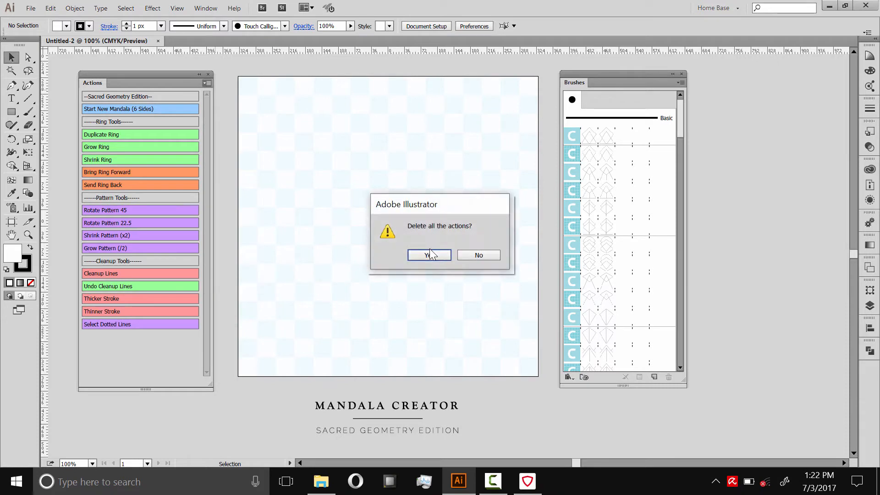
pyautogui.click(429, 255)
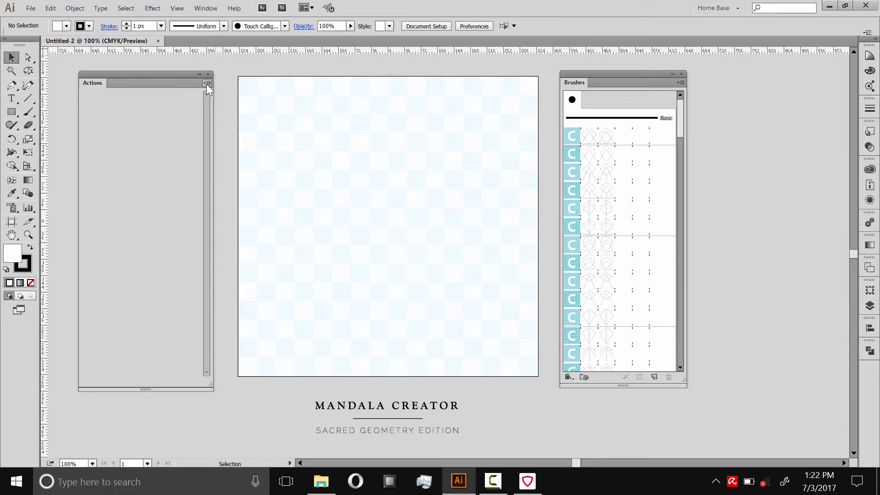
# Load the 6 Point Mandala Toolkit action set and display it in Button Mode.
pyautogui.click(208, 83)
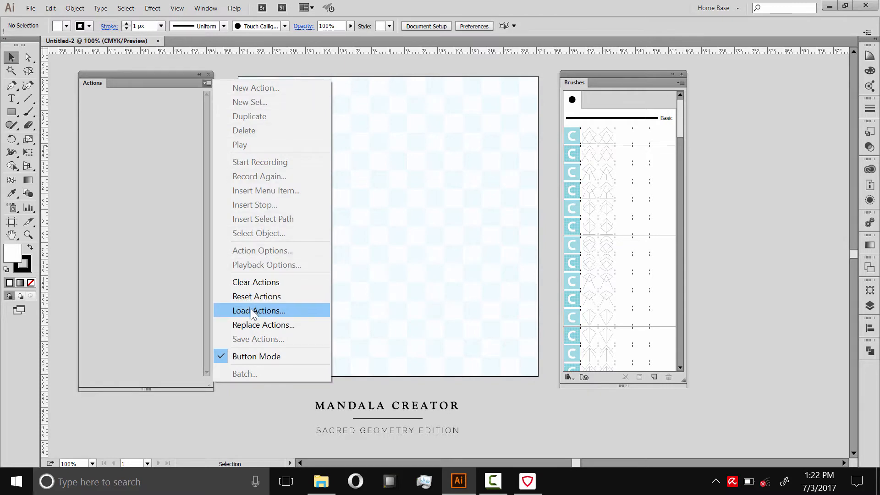
pyautogui.click(258, 310)
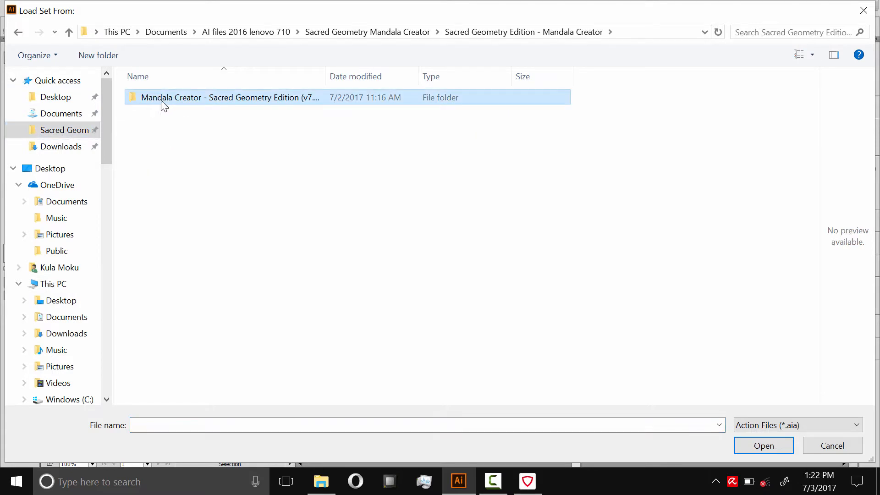
pyautogui.doubleClick(228, 98)
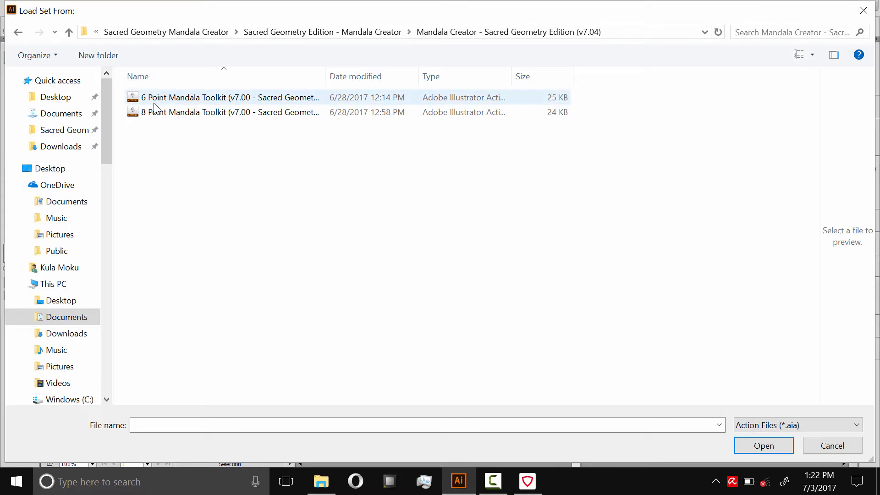
pyautogui.moveTo(156, 97)
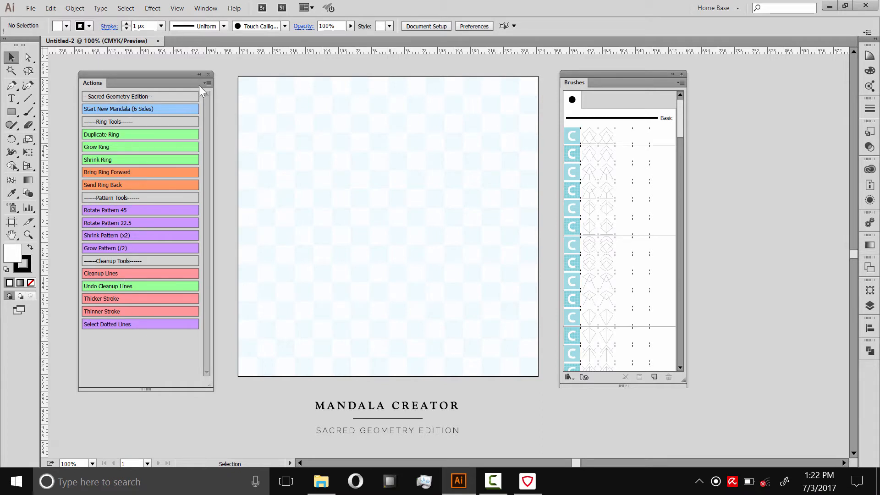
pyautogui.click(209, 84)
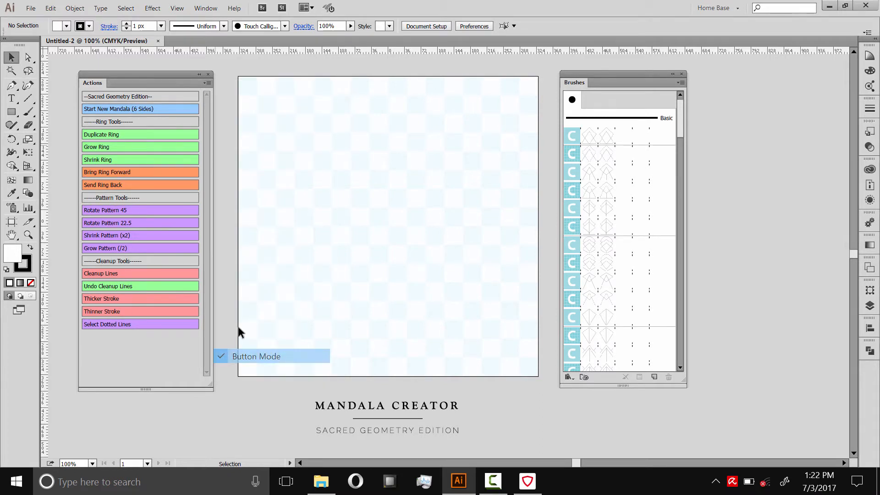
pyautogui.click(208, 82)
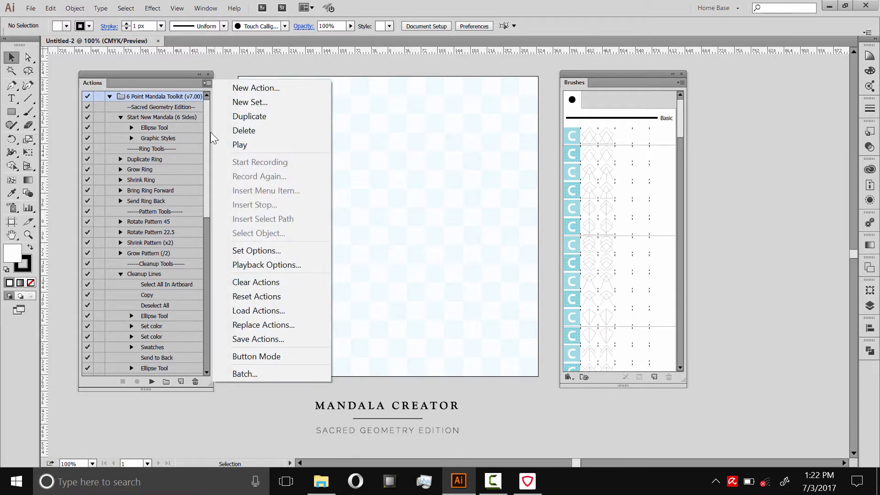
pyautogui.click(257, 355)
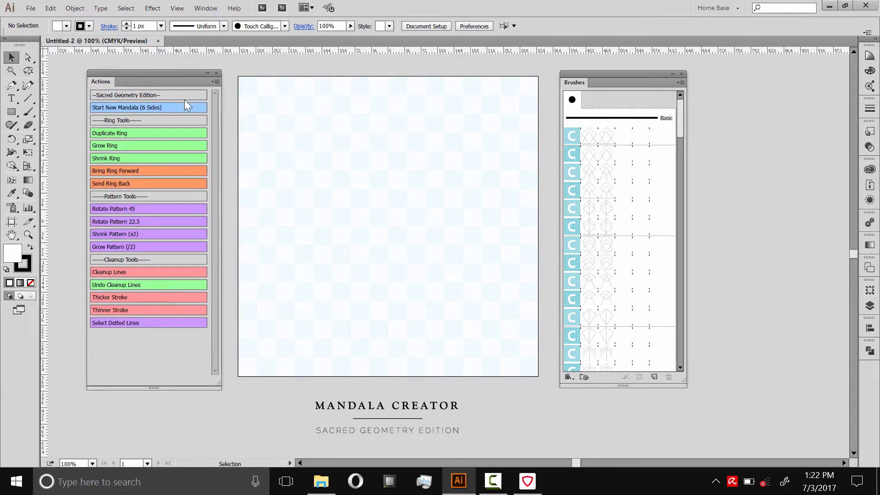
pyautogui.moveTo(124, 115)
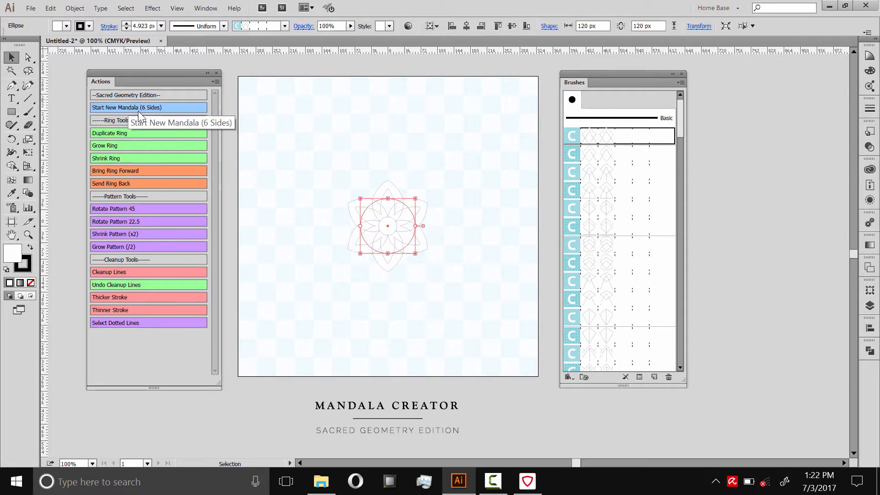
pyautogui.moveTo(301, 223)
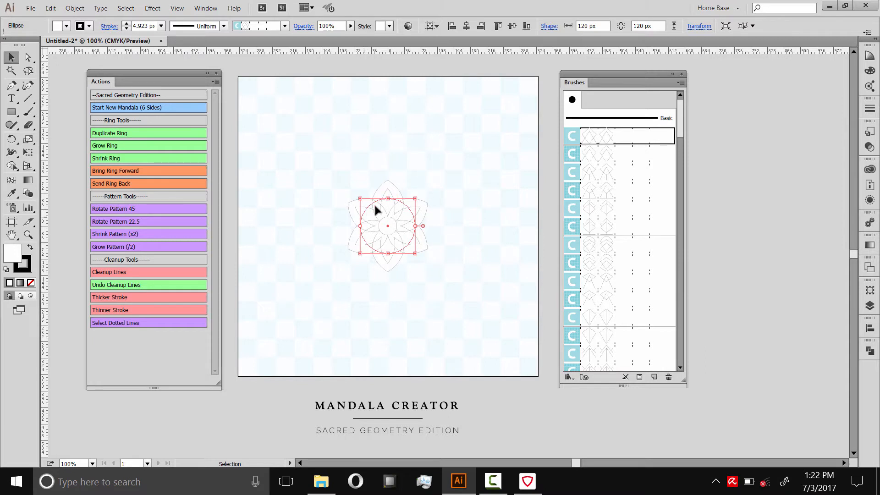
# Try a different pattern brush on the starter ring and browse further brushes.
pyautogui.click(616, 173)
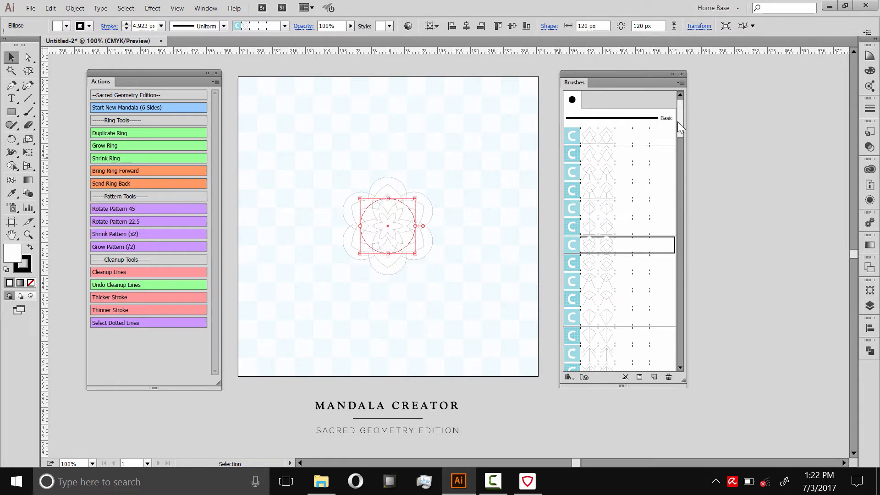
pyautogui.scroll(-3)
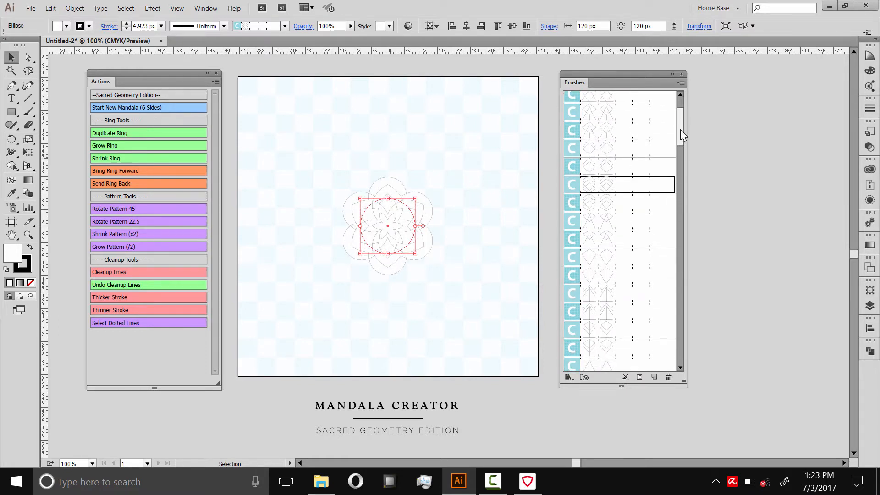
pyautogui.scroll(-3)
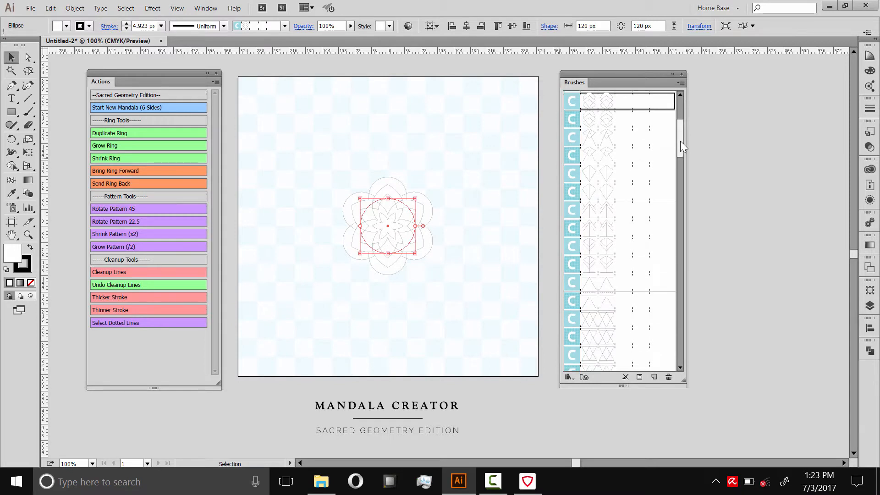
pyautogui.scroll(-3)
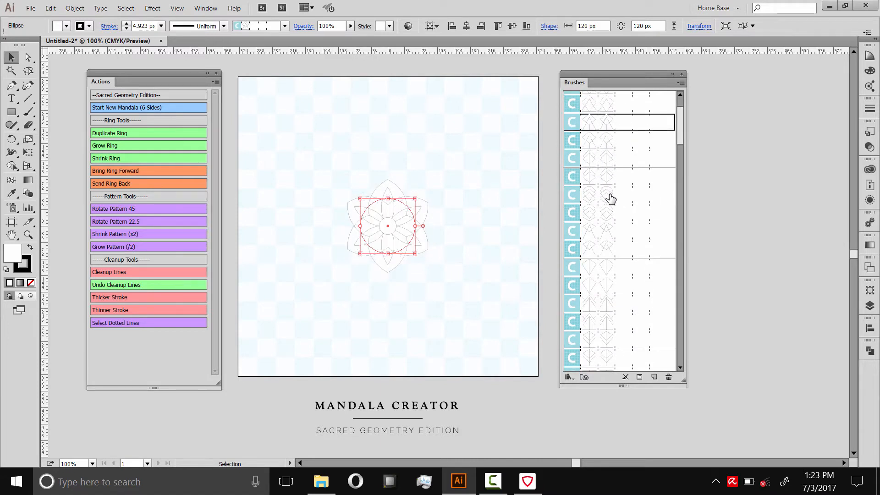
pyautogui.scroll(-3)
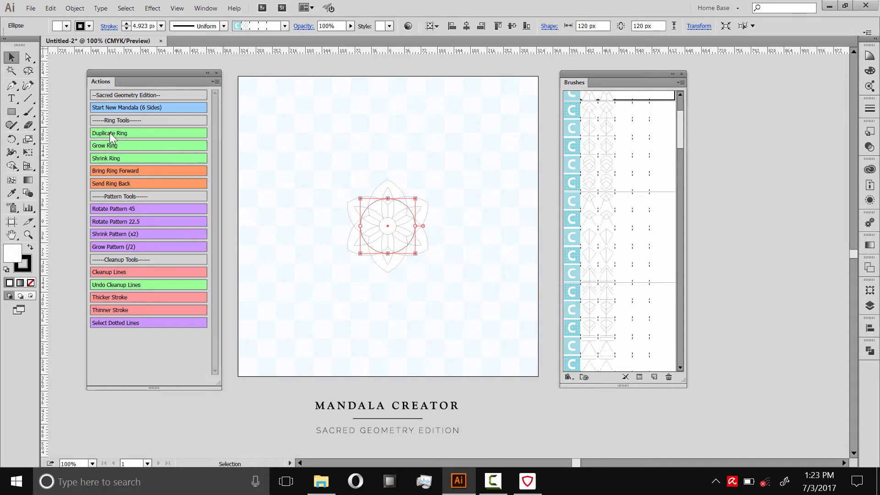
# Duplicate the ring and grow it outward with repeated Grow Ring actions.
pyautogui.click(105, 146)
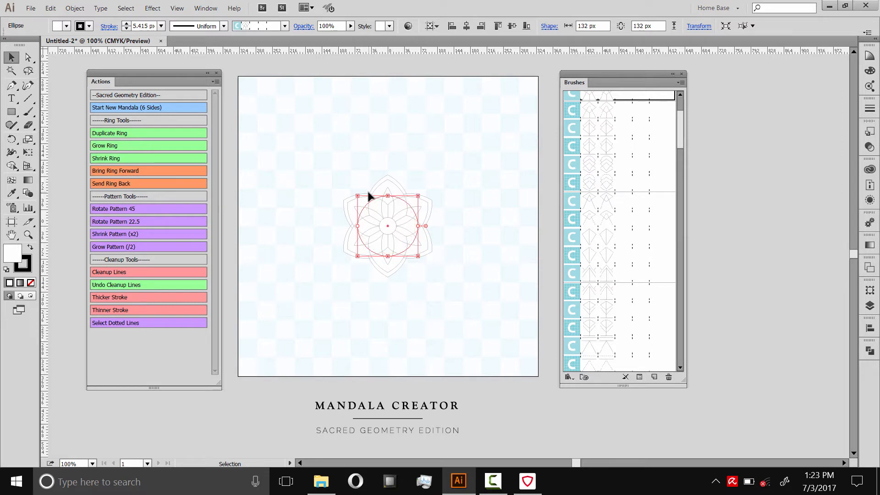
pyautogui.scroll(-3)
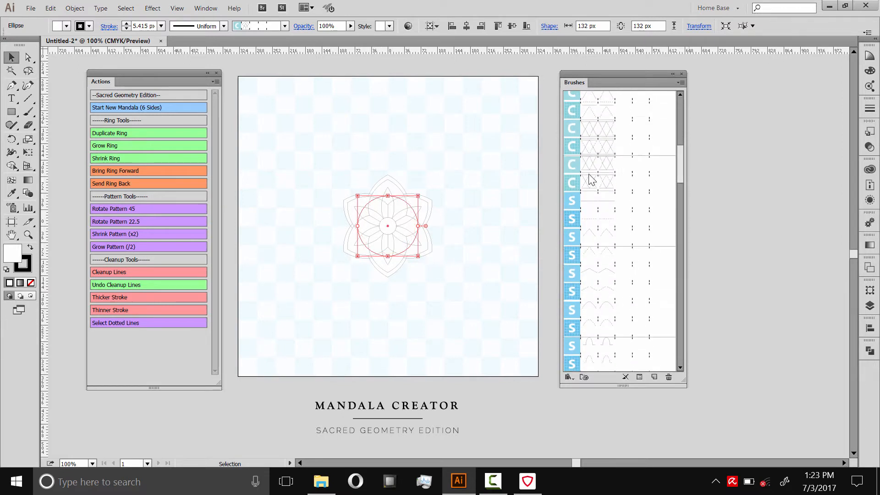
pyautogui.moveTo(608, 212)
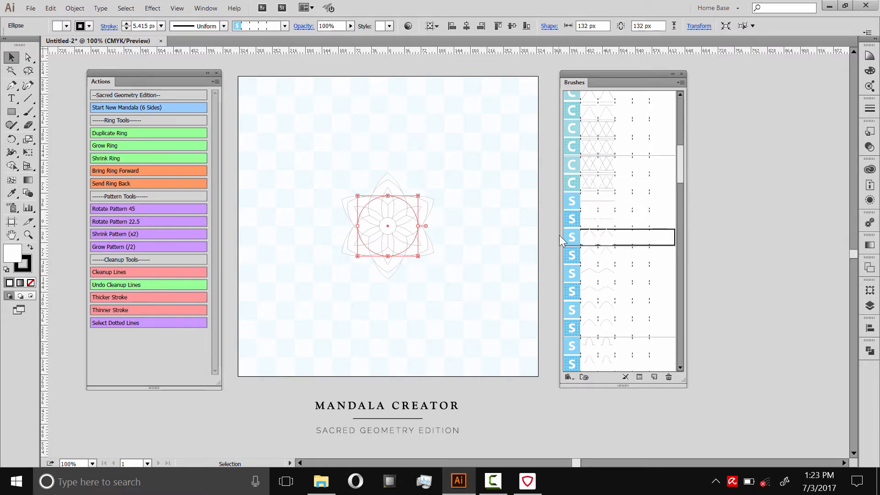
pyautogui.moveTo(572, 147)
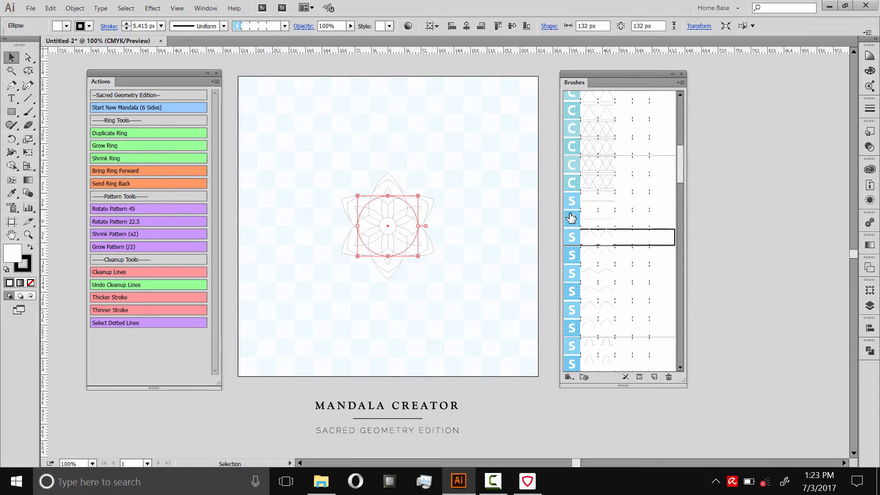
pyautogui.moveTo(578, 206)
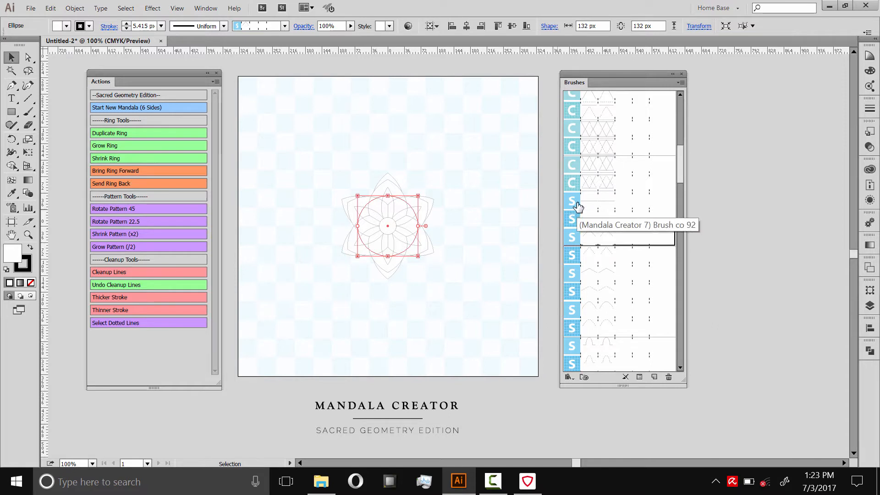
pyautogui.moveTo(603, 237)
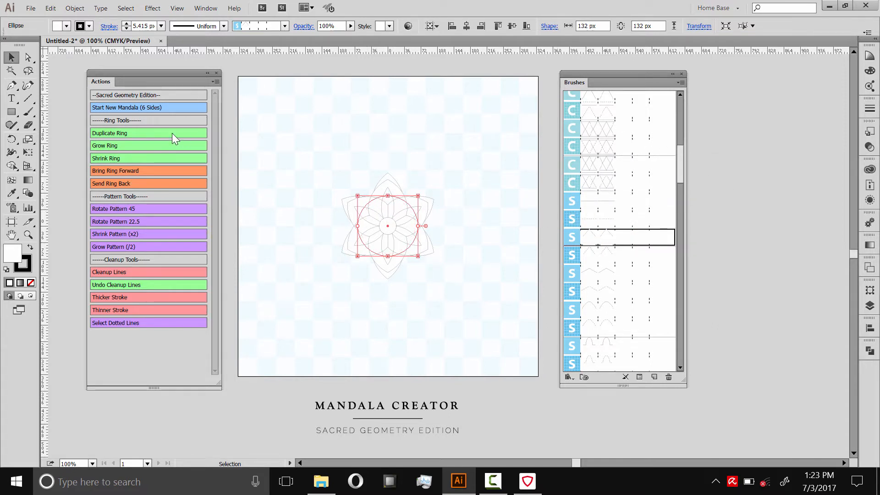
pyautogui.click(104, 145)
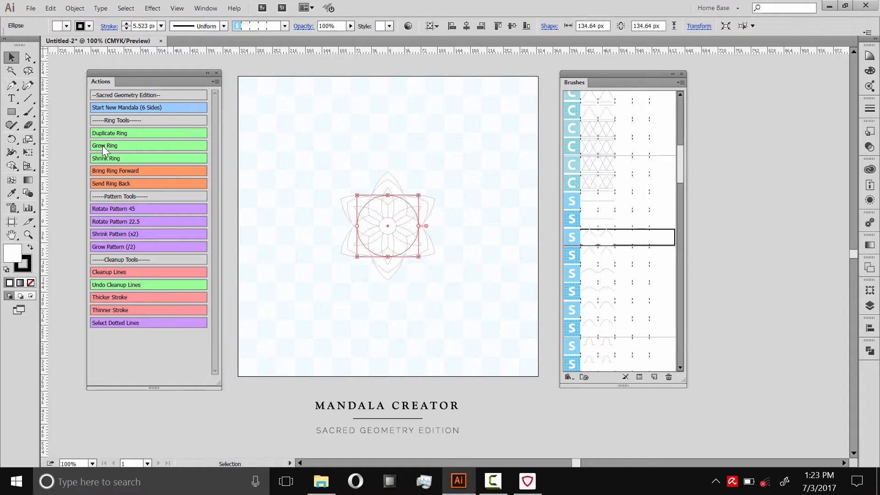
pyautogui.click(105, 146)
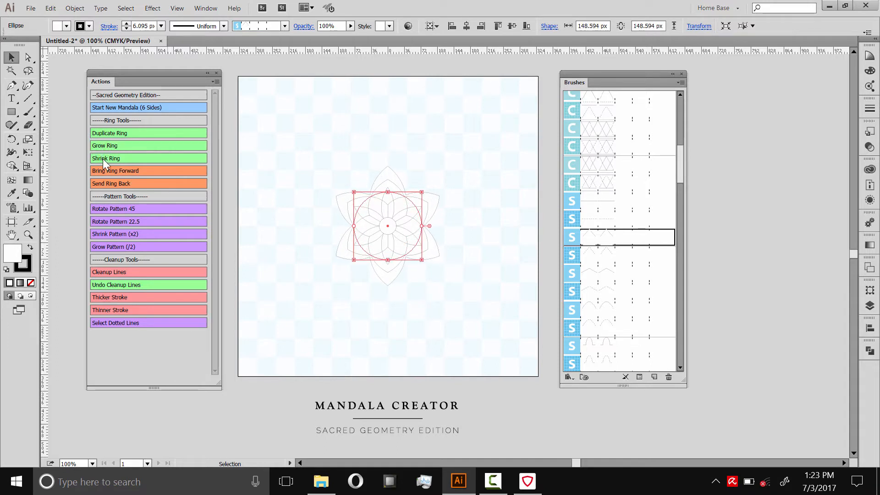
pyautogui.click(107, 159)
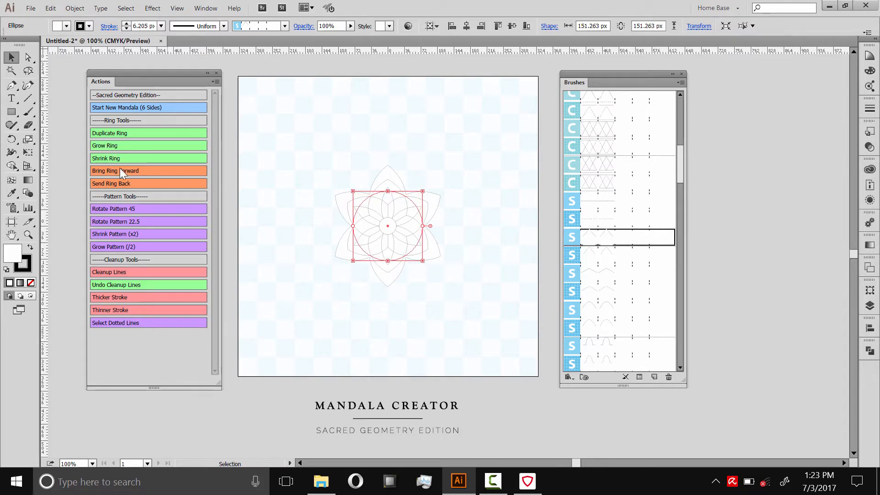
pyautogui.moveTo(114, 246)
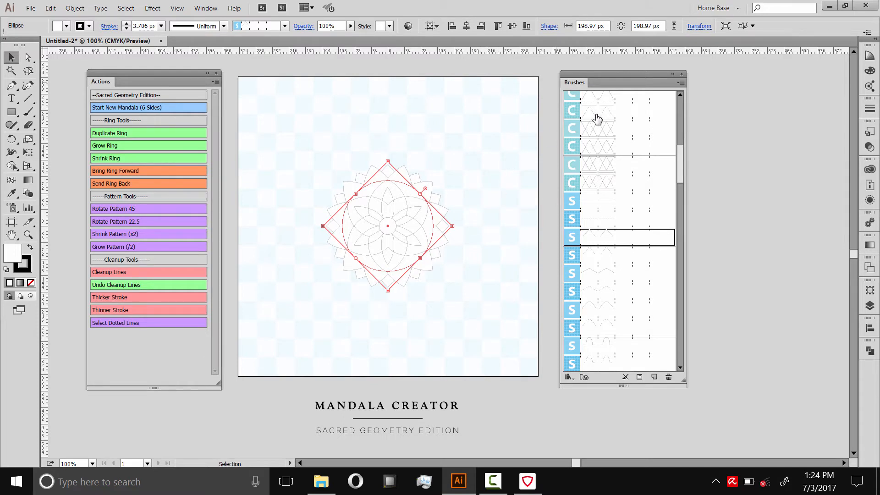
pyautogui.moveTo(589, 210)
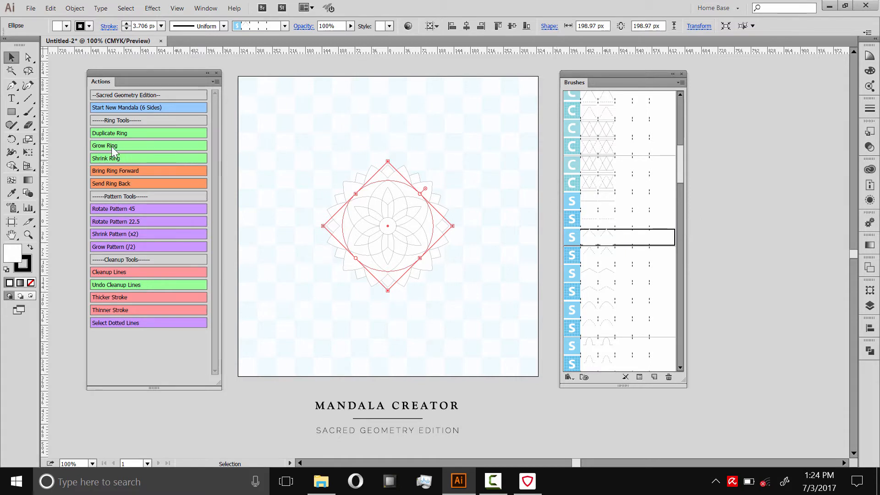
# Grow the outer ring larger and browse for a rounded petal brush.
pyautogui.click(106, 158)
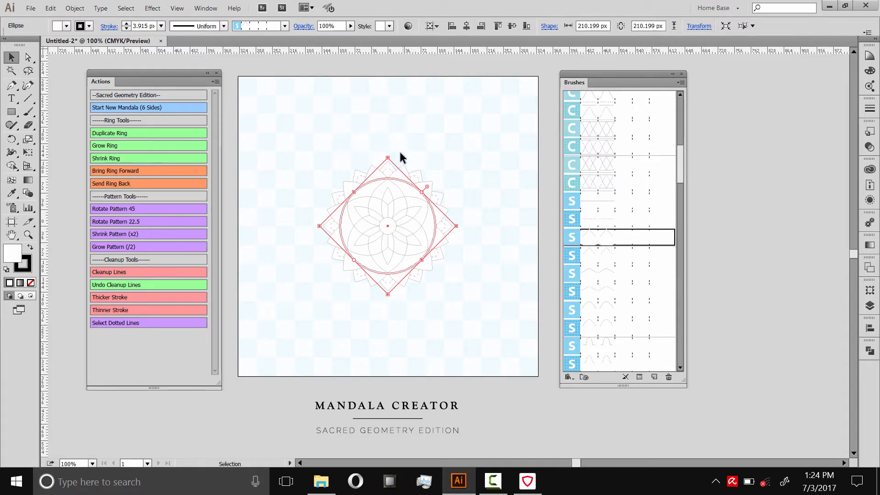
pyautogui.click(105, 145)
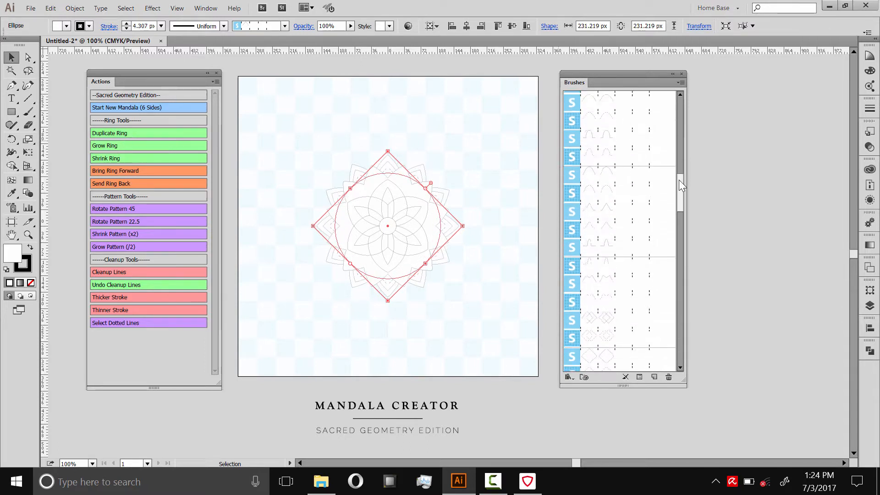
pyautogui.scroll(-3)
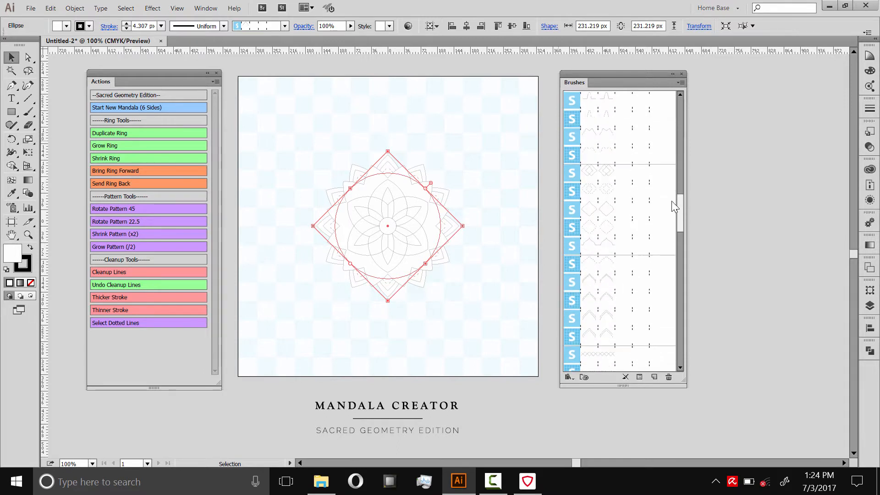
pyautogui.scroll(-3)
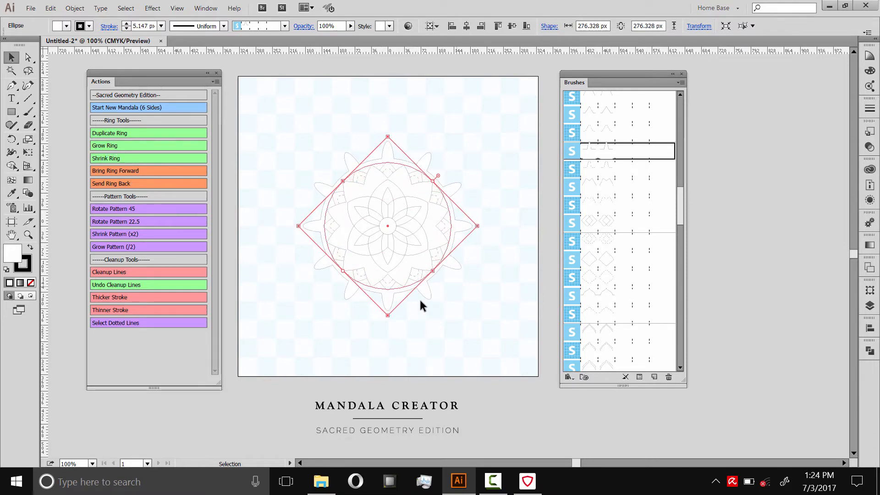
pyautogui.moveTo(486, 201)
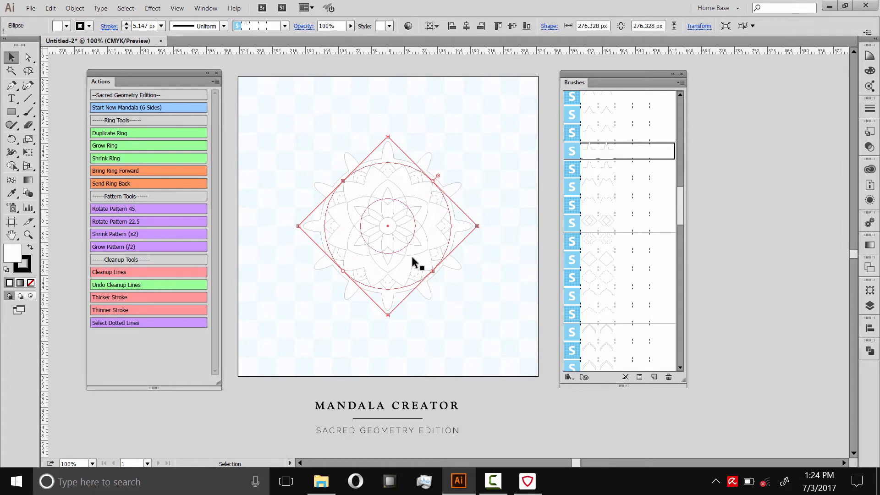
# Apply the rounded petal brush and rotate the ring's pattern 45 degrees.
pyautogui.click(149, 146)
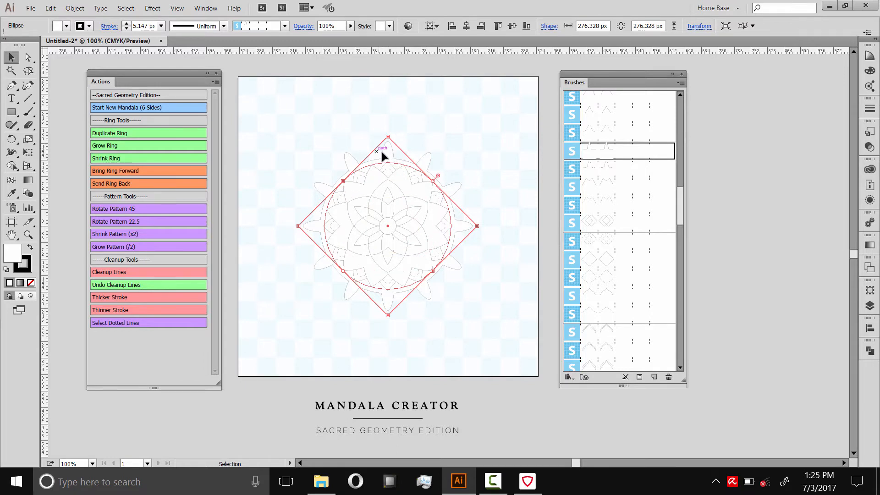
pyautogui.moveTo(103, 260)
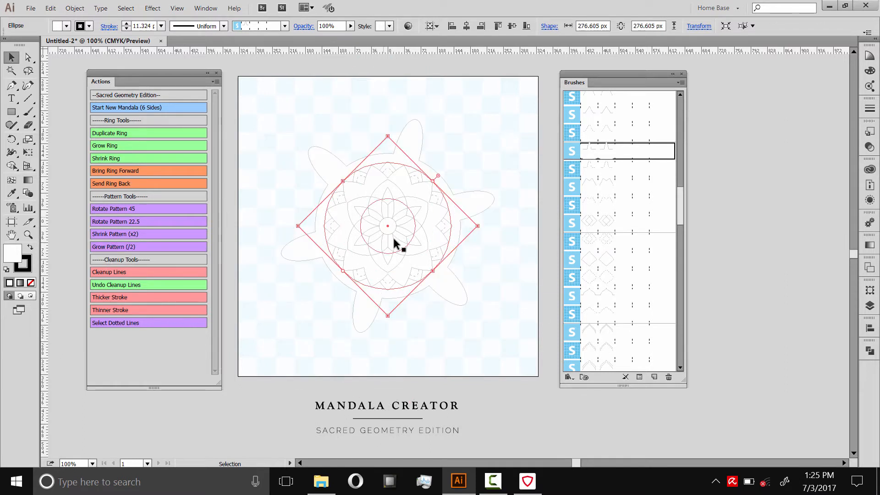
pyautogui.click(114, 209)
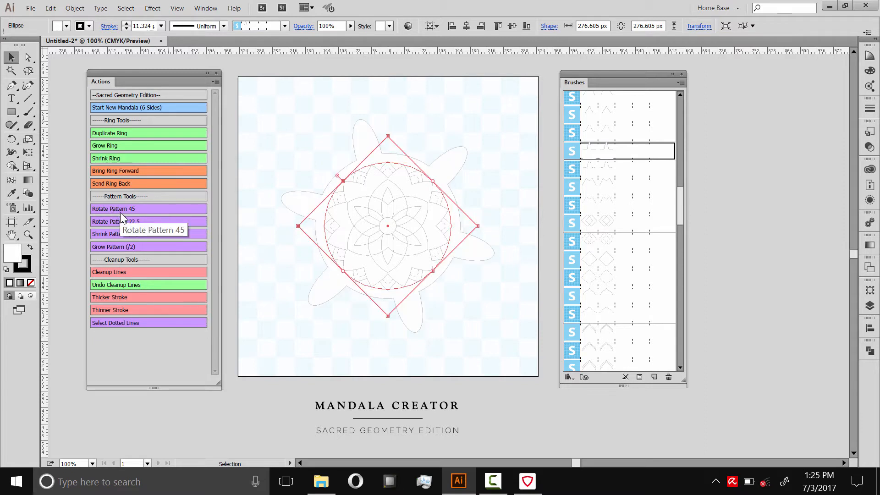
pyautogui.click(114, 208)
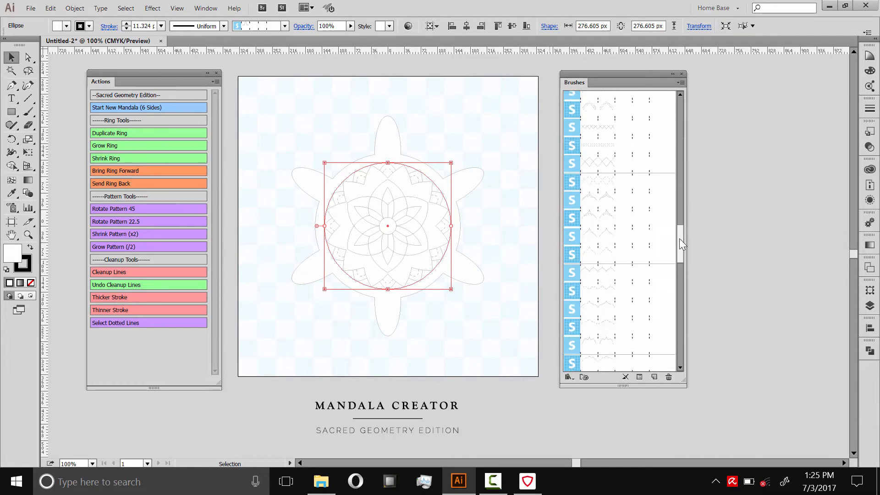
# Resize the outer ring and give it the lotus-petal brush with dashed inner lines.
pyautogui.scroll(-3)
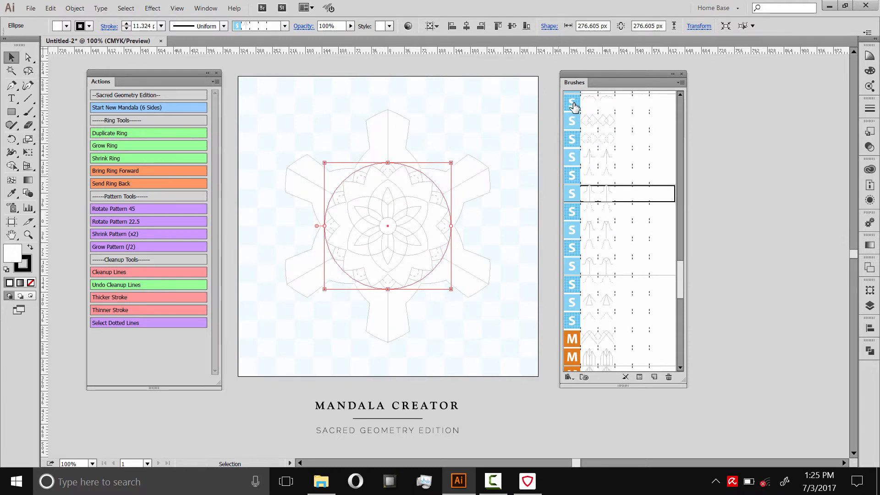
pyautogui.moveTo(577, 119)
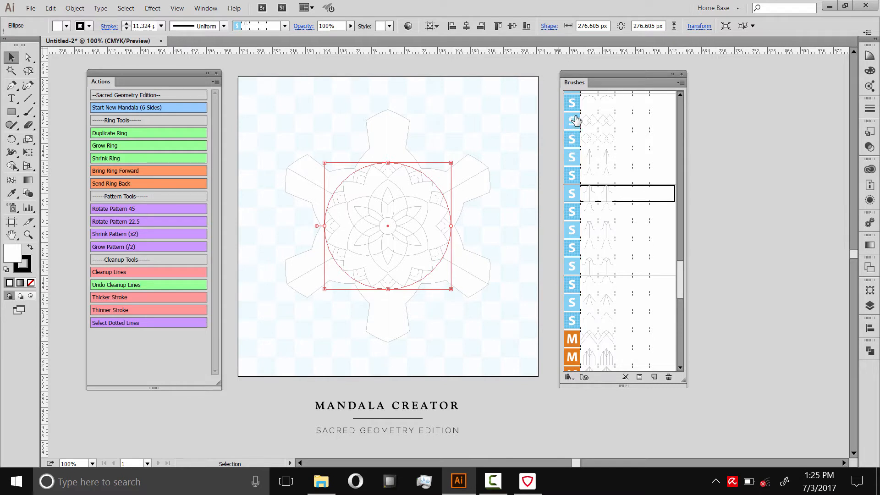
pyautogui.moveTo(574, 144)
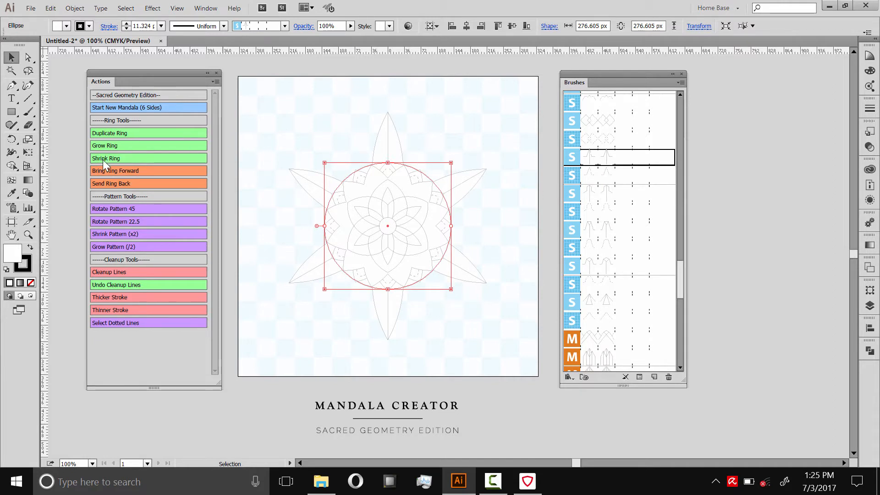
pyautogui.click(148, 157)
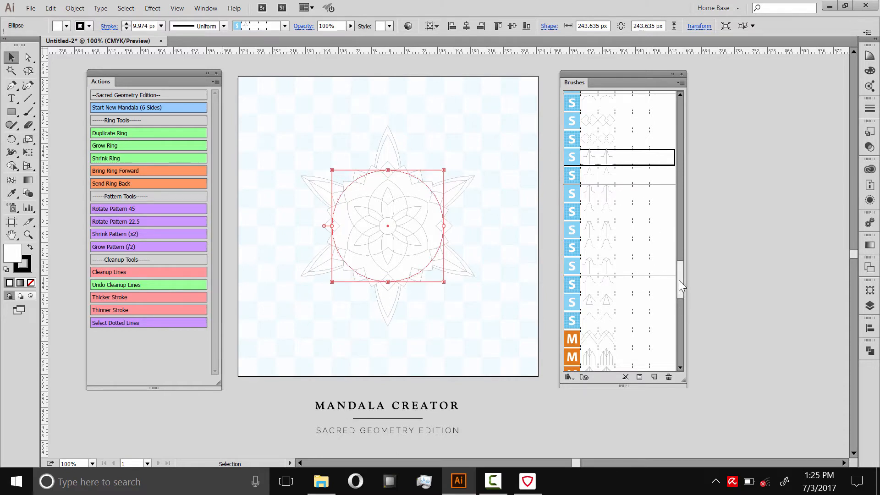
pyautogui.scroll(-3)
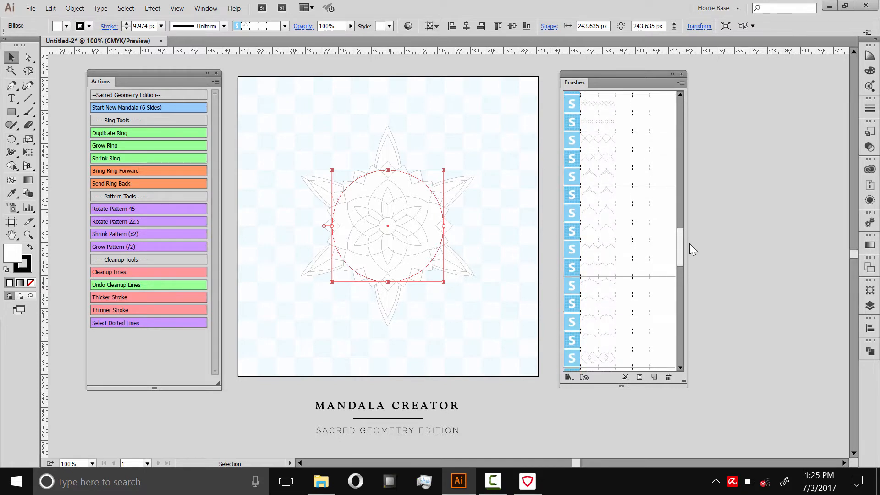
pyautogui.scroll(-3)
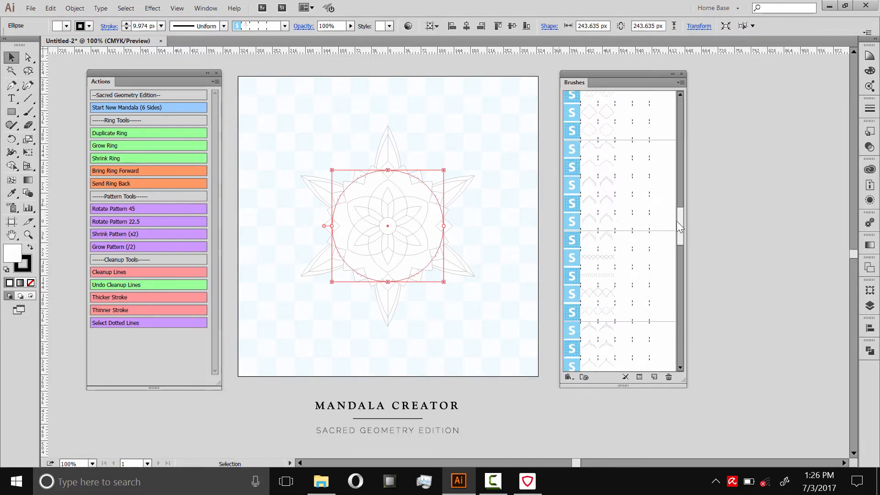
pyautogui.moveTo(624, 222)
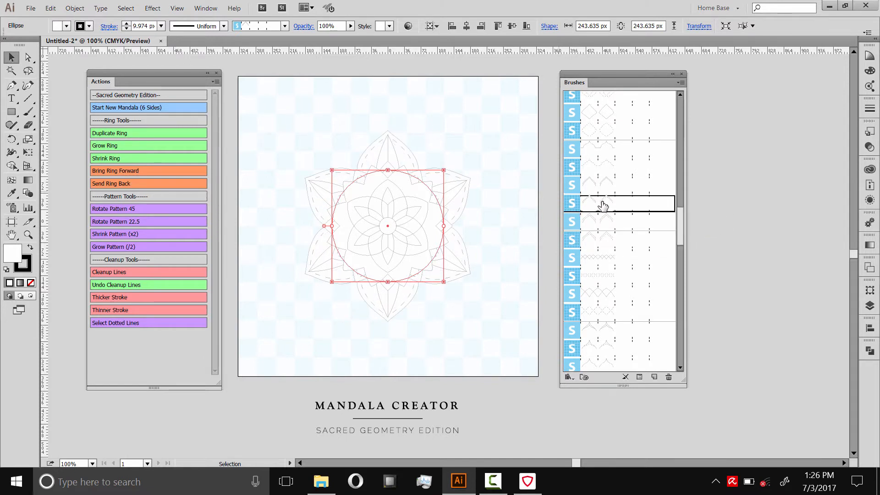
pyautogui.moveTo(107, 151)
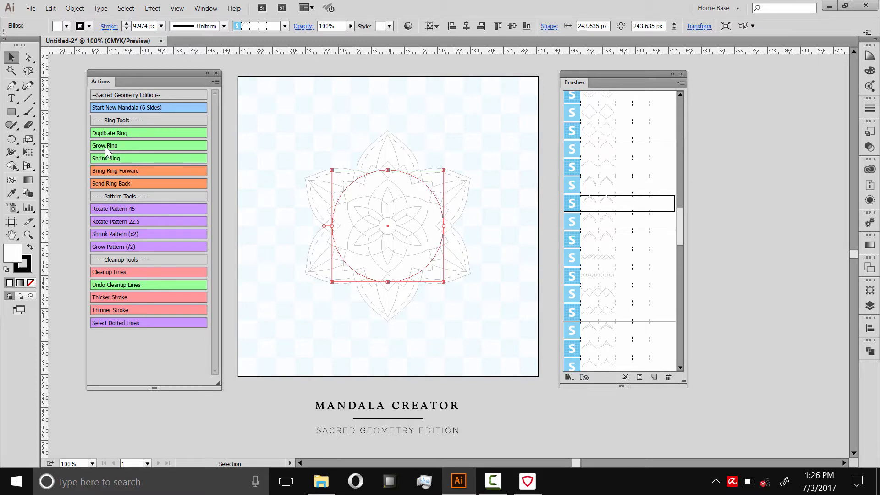
pyautogui.click(105, 146)
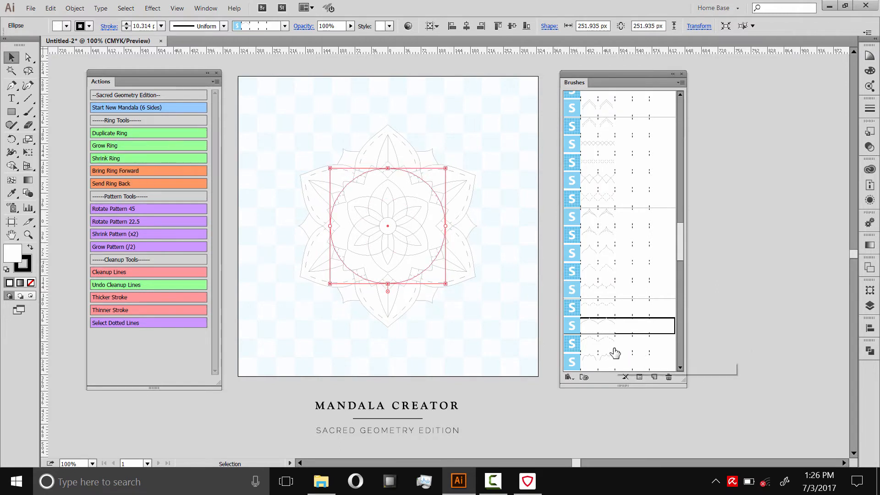
pyautogui.click(148, 146)
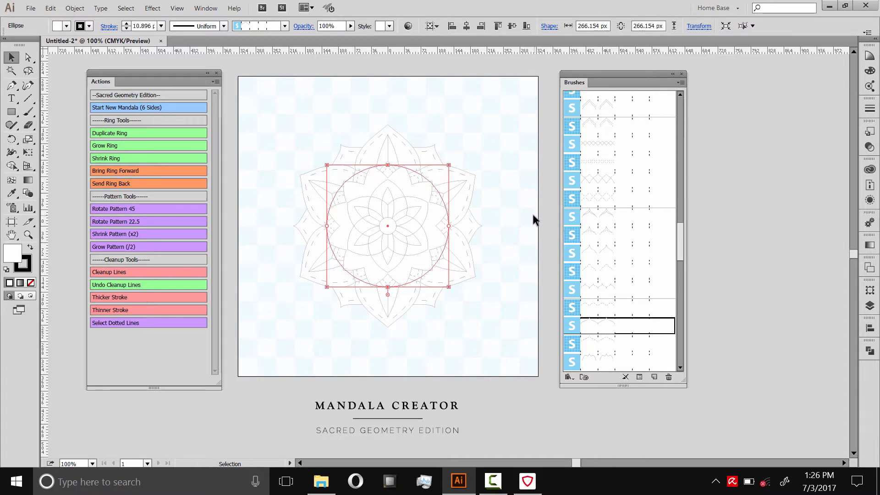
pyautogui.moveTo(106, 139)
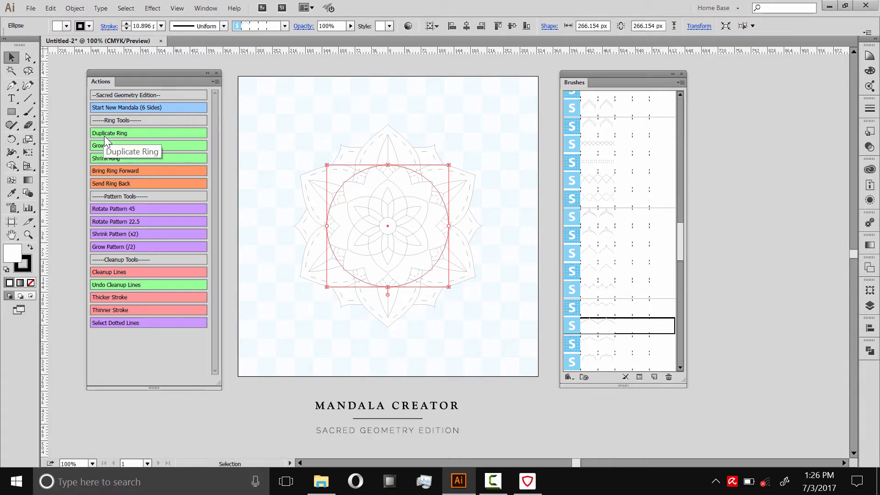
# Duplicate the ring, enlarge it and give it a dashed pattern brush.
pyautogui.click(149, 146)
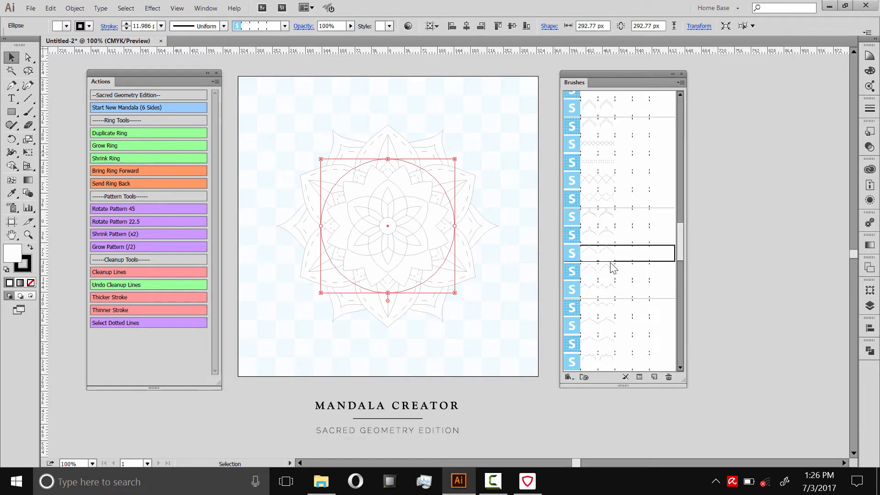
pyautogui.moveTo(108, 246)
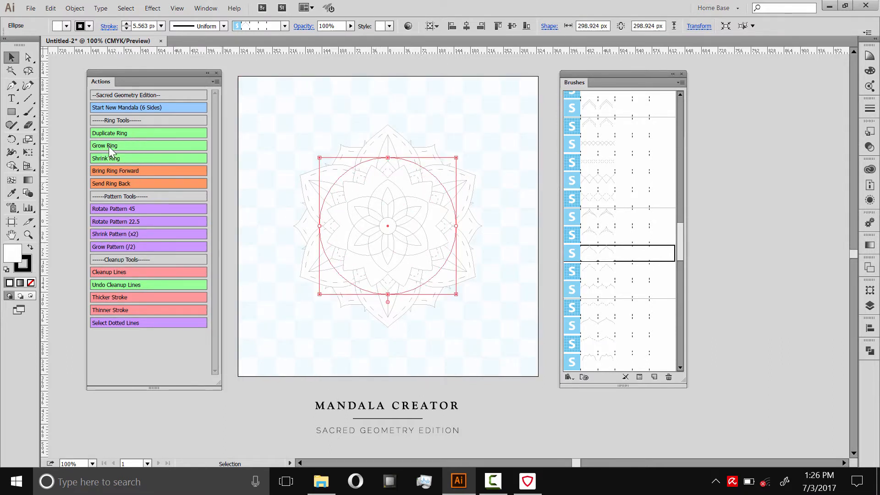
pyautogui.click(105, 145)
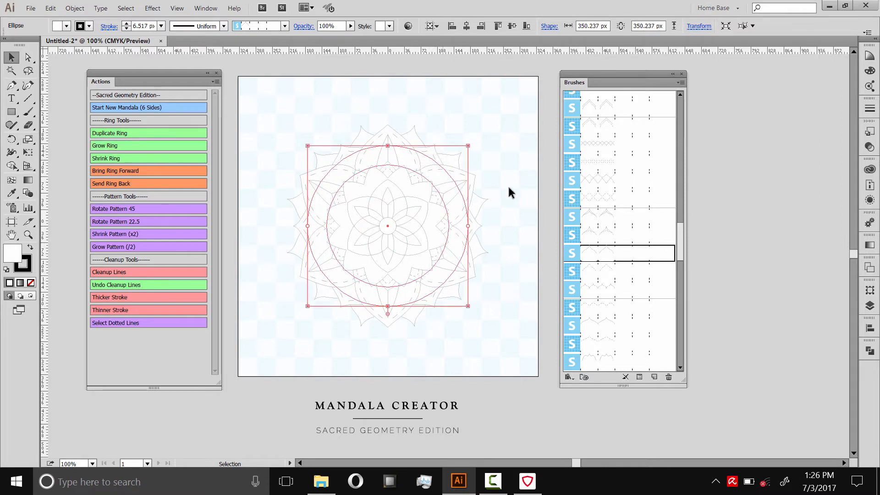
pyautogui.scroll(-3)
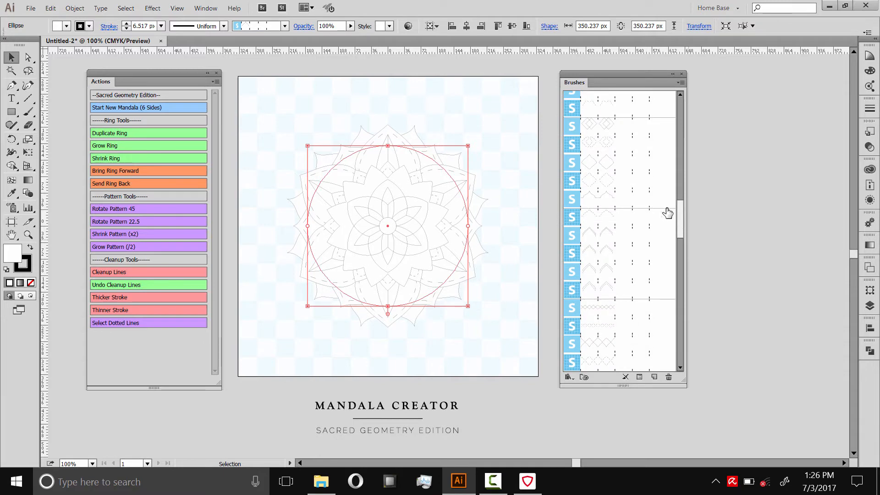
pyautogui.scroll(-3)
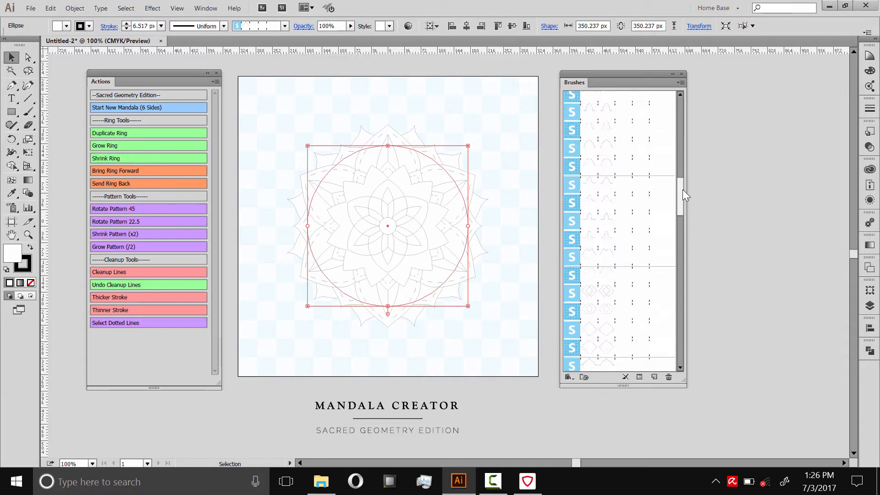
pyautogui.scroll(-3)
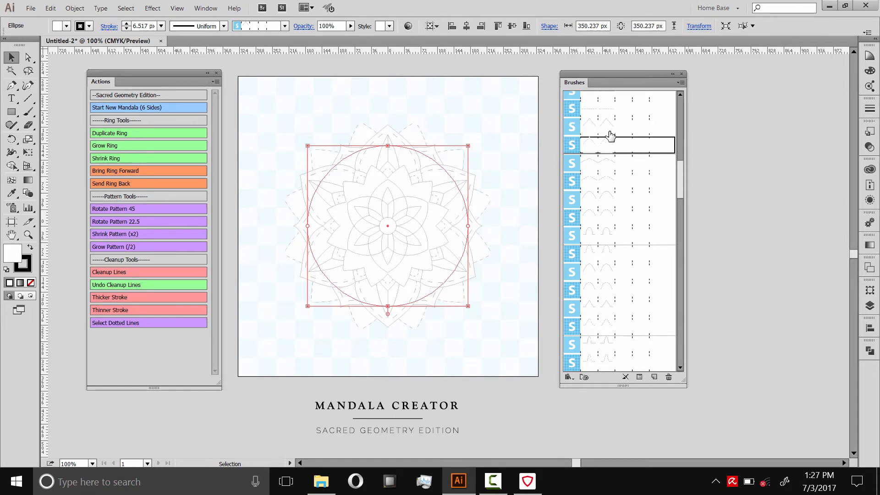
pyautogui.click(149, 158)
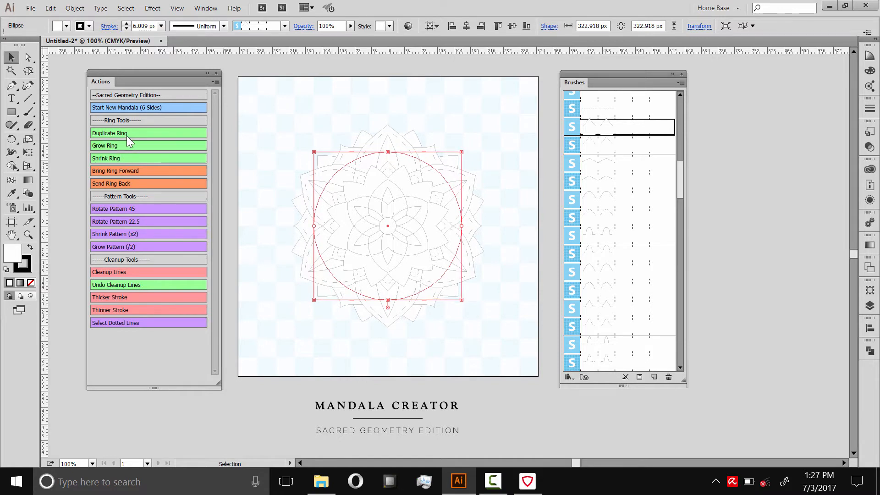
# Duplicate again with a different brush, adjust its size, and duplicate for another layer.
pyautogui.click(148, 146)
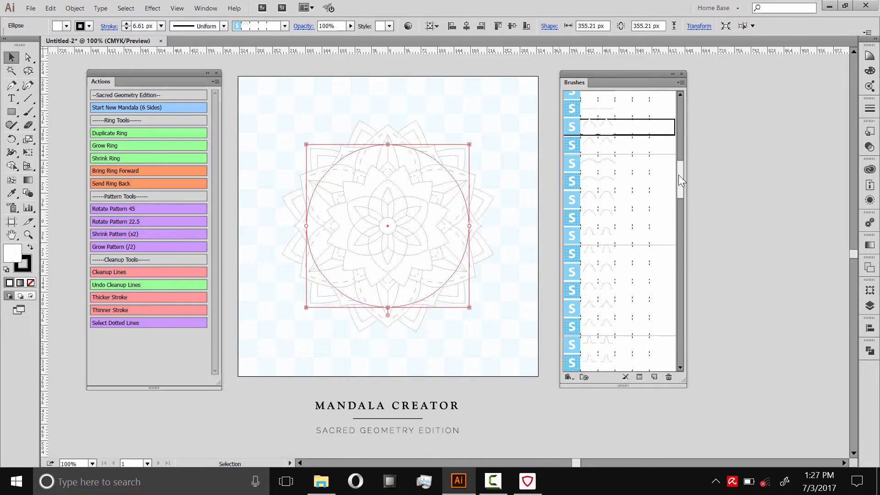
pyautogui.scroll(-3)
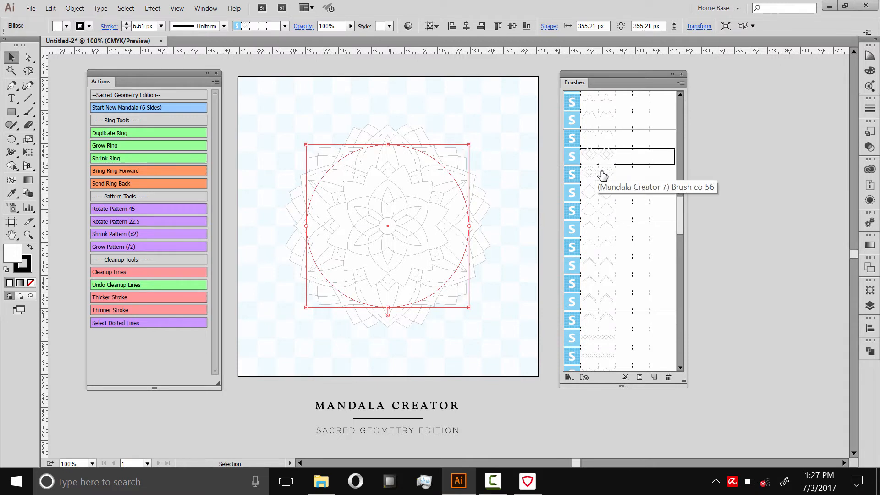
pyautogui.click(149, 145)
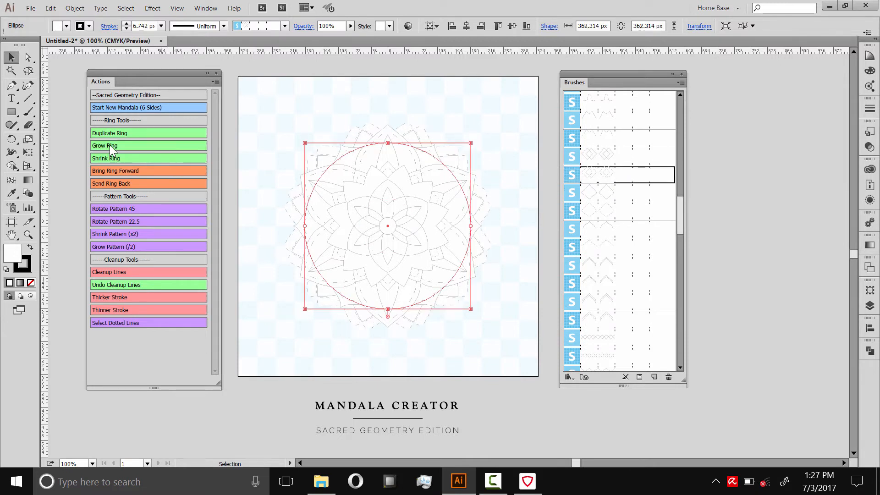
pyautogui.click(148, 145)
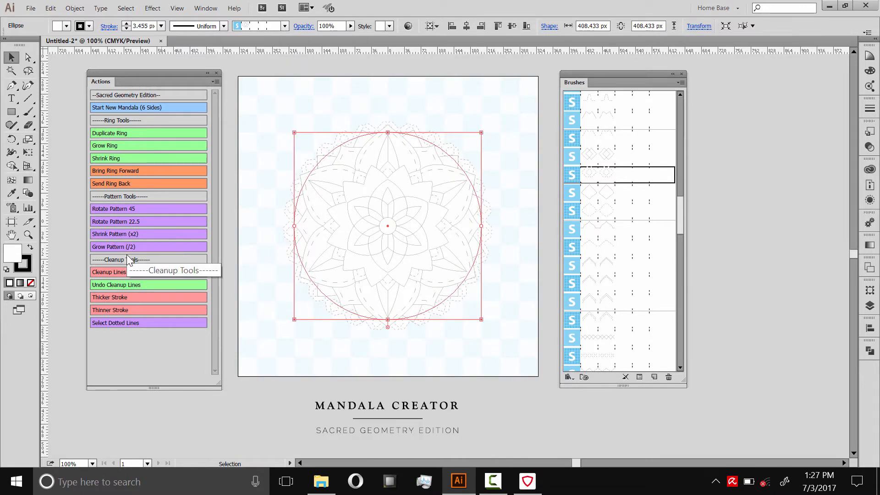
pyautogui.moveTo(128, 274)
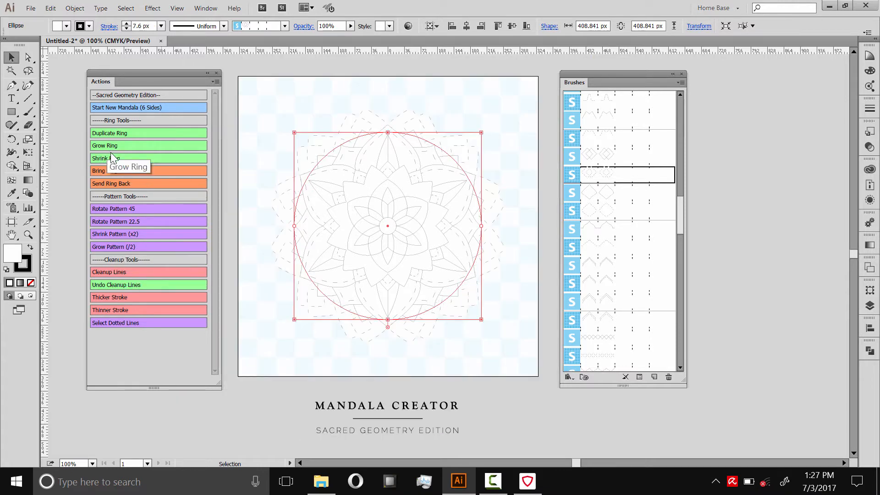
pyautogui.click(107, 159)
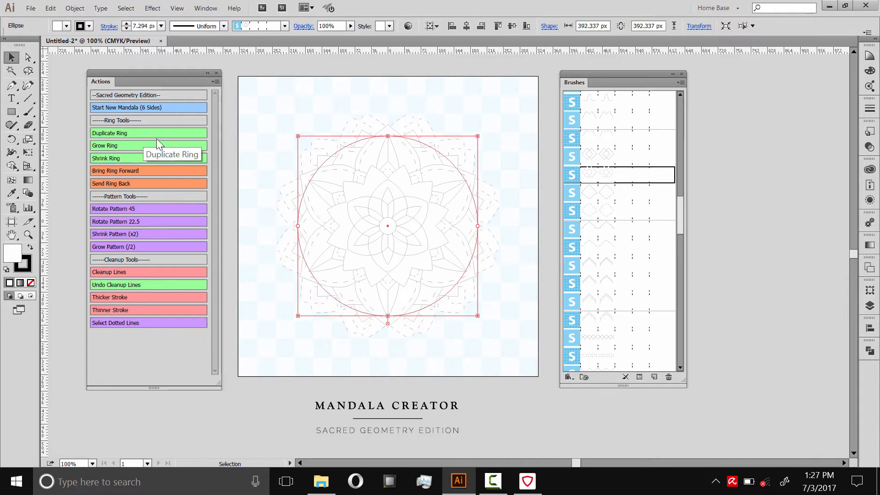
pyautogui.click(149, 133)
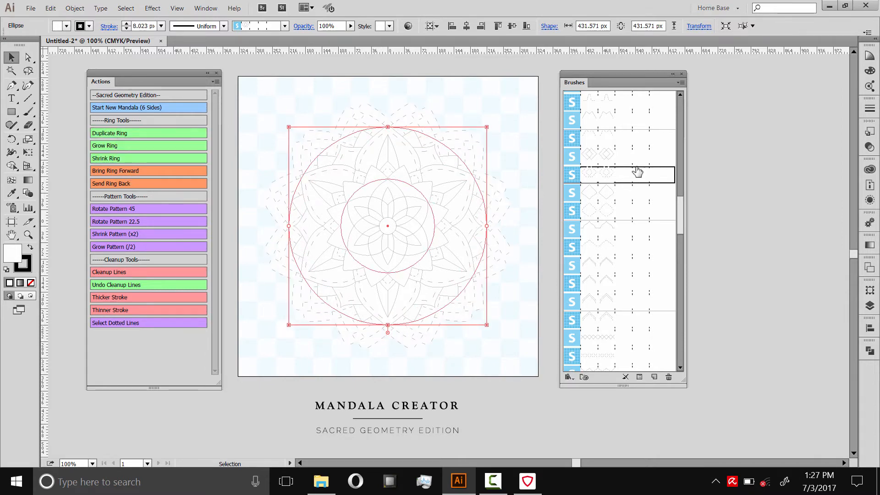
pyautogui.scroll(-3)
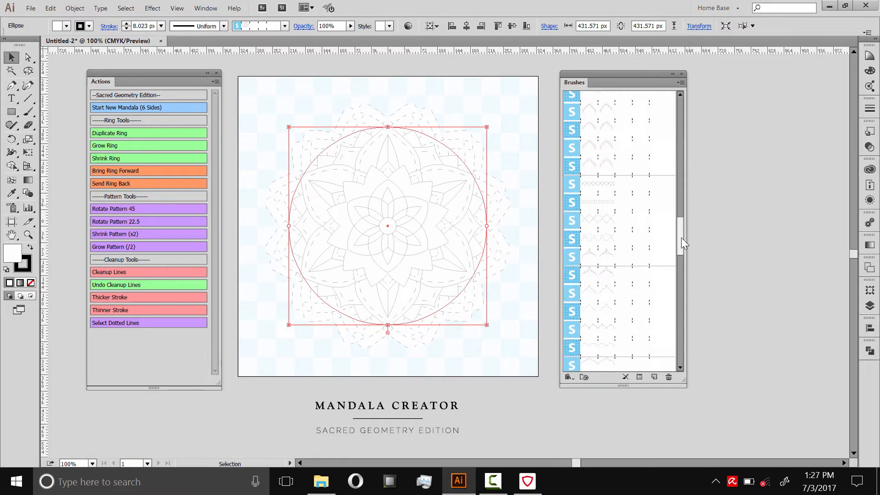
# Enlarge the inner ring to fill the mandala's centre with patterned detail.
pyautogui.scroll(-3)
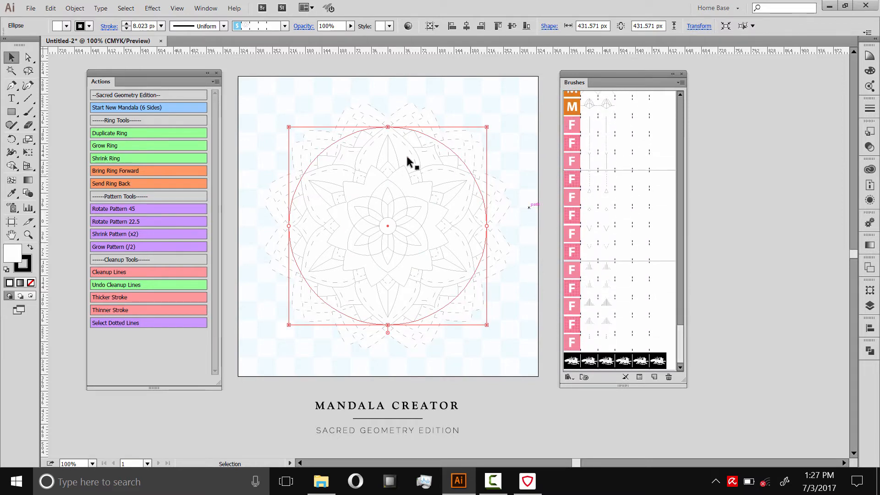
pyautogui.moveTo(616, 156)
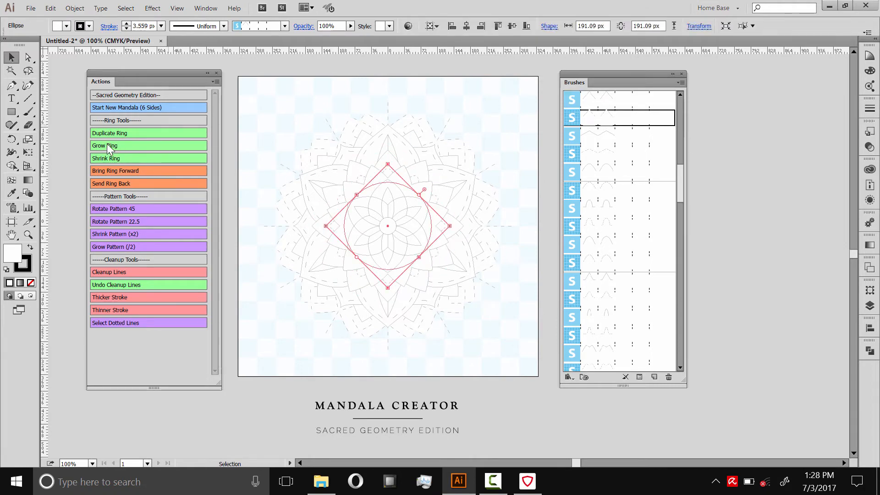
pyautogui.click(104, 146)
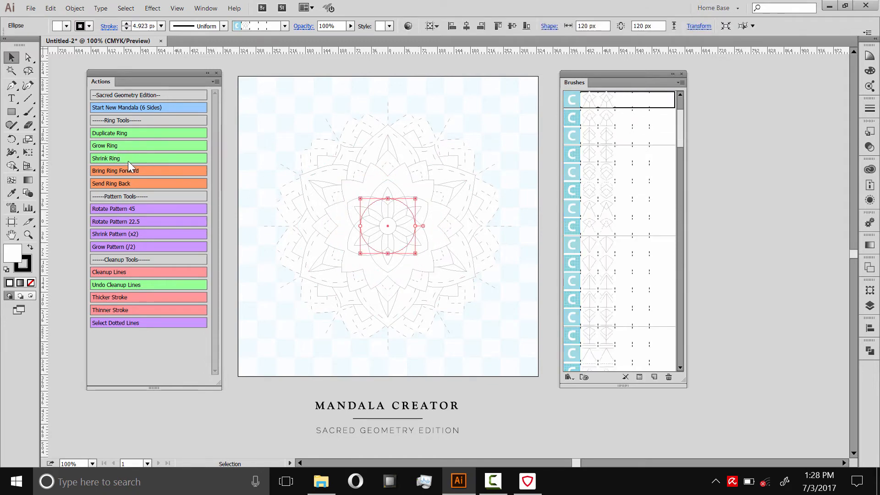
pyautogui.click(104, 146)
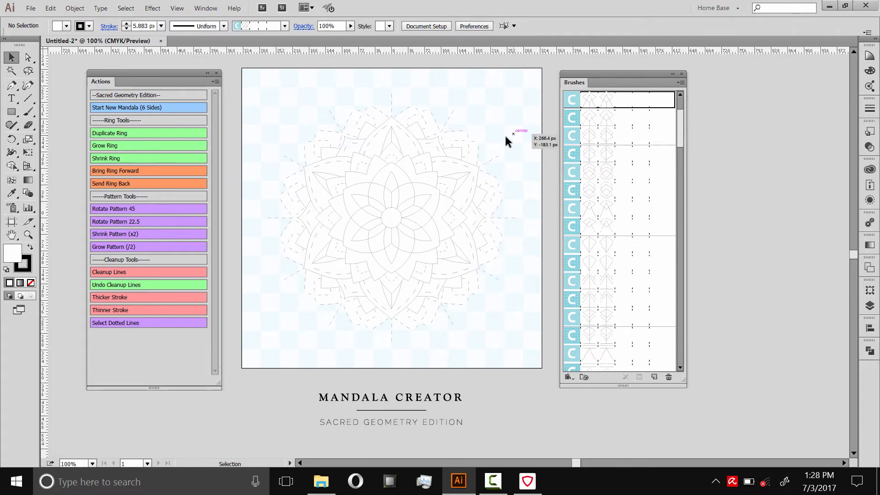
pyautogui.moveTo(116, 283)
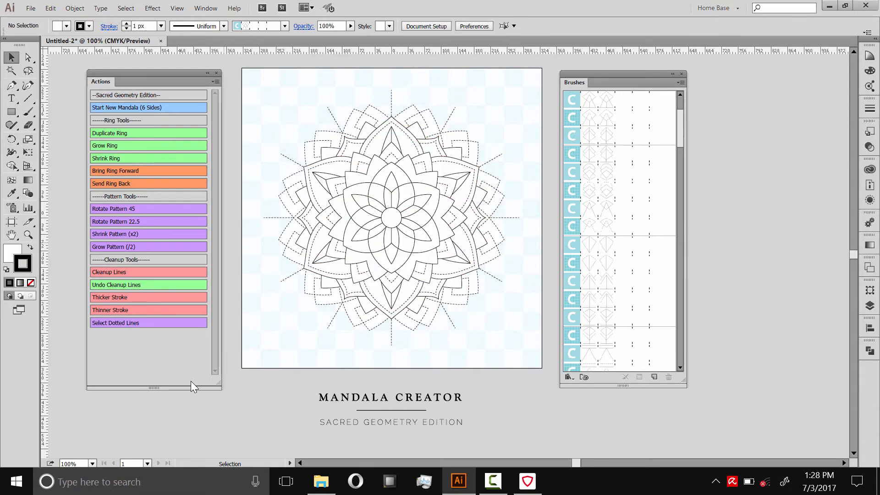
pyautogui.moveTo(473, 154)
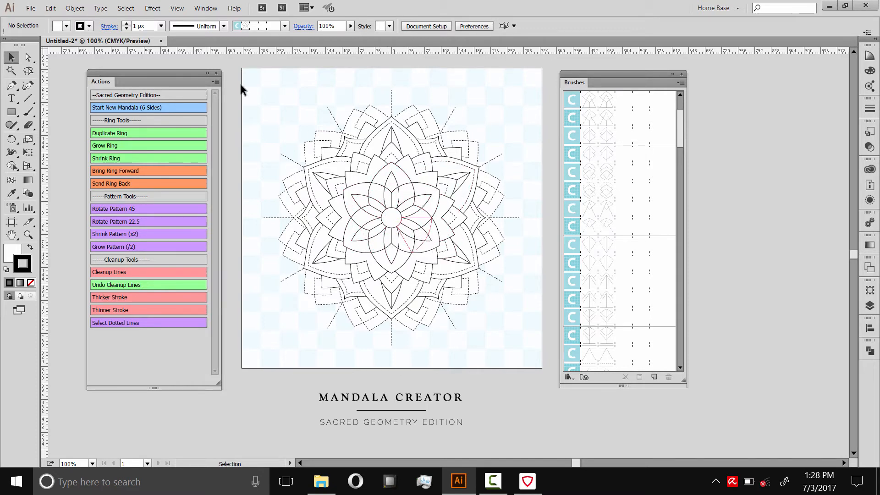
# Show the File menu after the cleanup renders the mandala in thin black strokes.
pyautogui.click(31, 8)
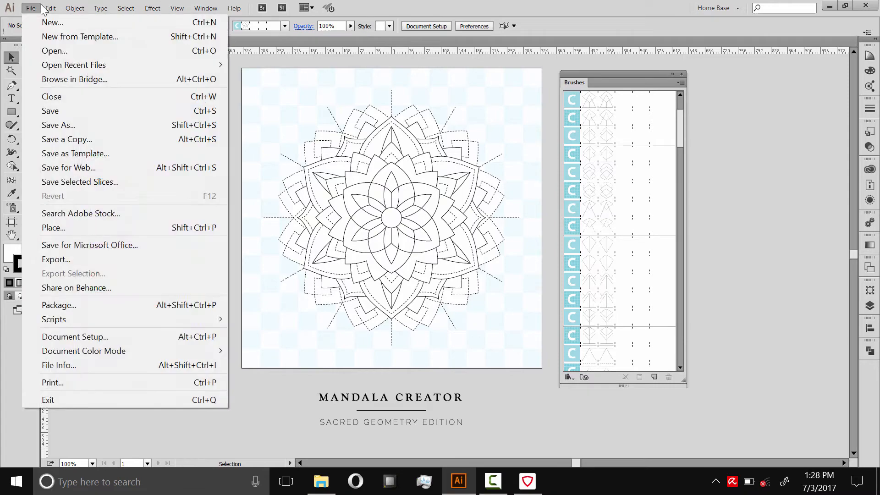
# Open the 31 Sacred Geometry Vector Elements.ait file from the Mandala Creator folder.
pyautogui.click(54, 50)
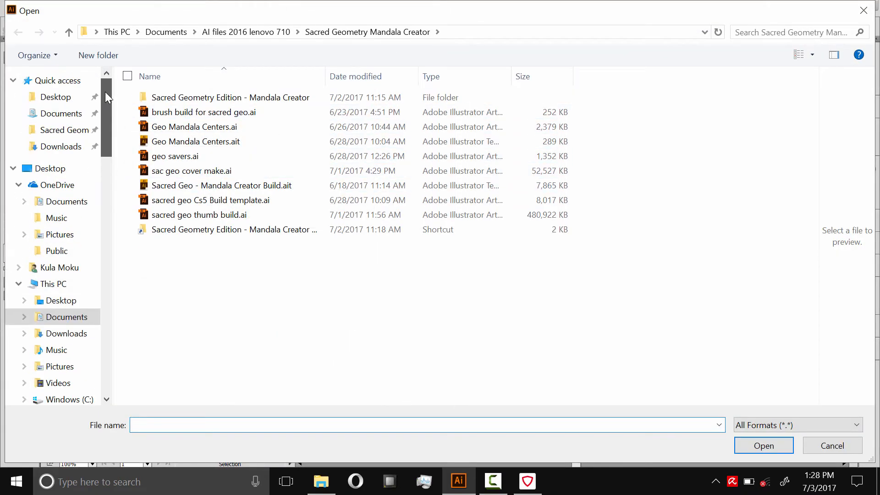
pyautogui.doubleClick(230, 97)
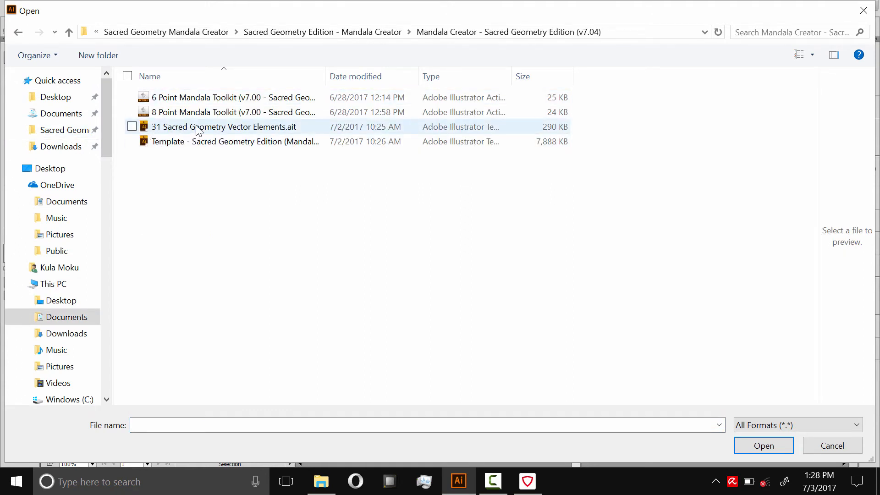
pyautogui.moveTo(264, 130)
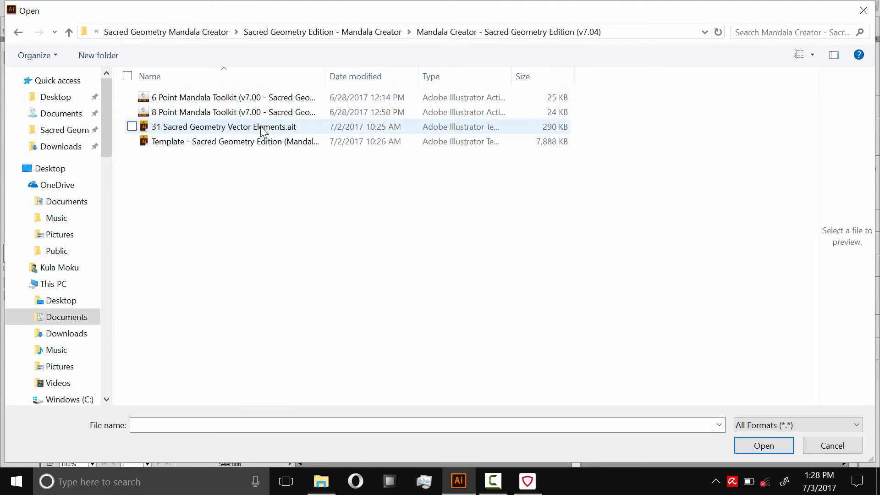
pyautogui.click(763, 446)
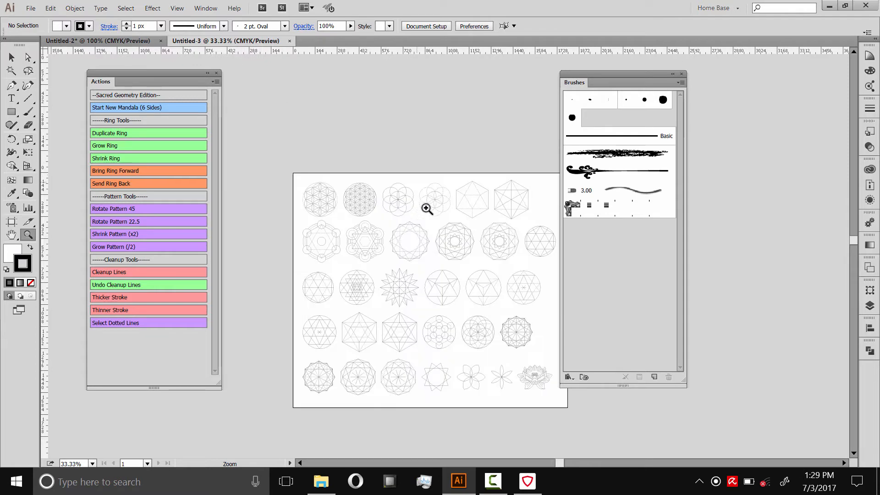
# Zoom into the element sheet and select the overlapping-circles seed pattern.
pyautogui.click(426, 209)
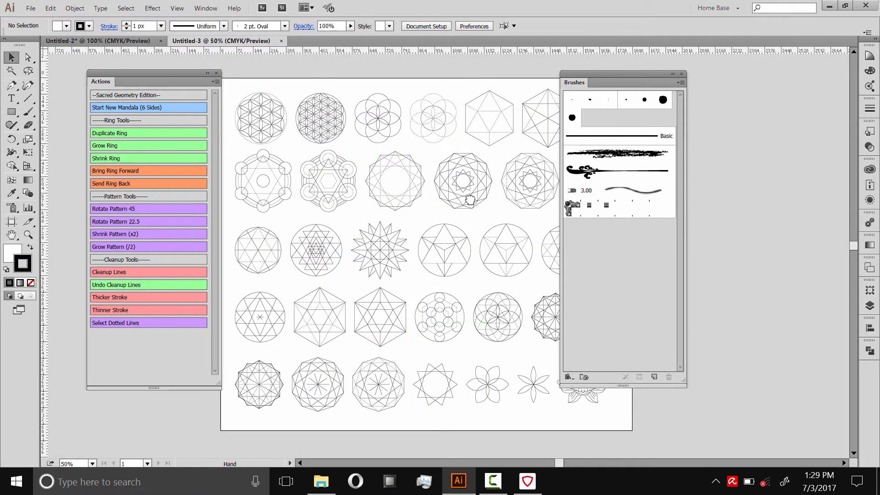
pyautogui.scroll(-3)
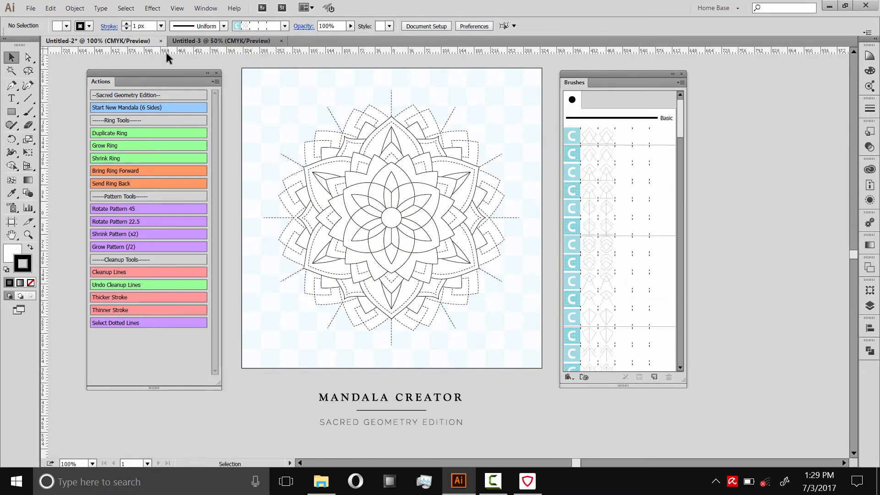
pyautogui.moveTo(453, 114)
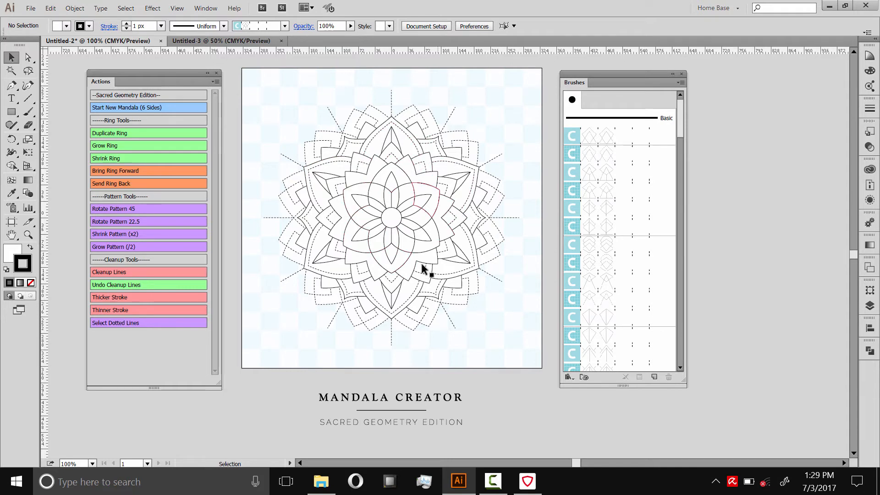
pyautogui.moveTo(413, 259)
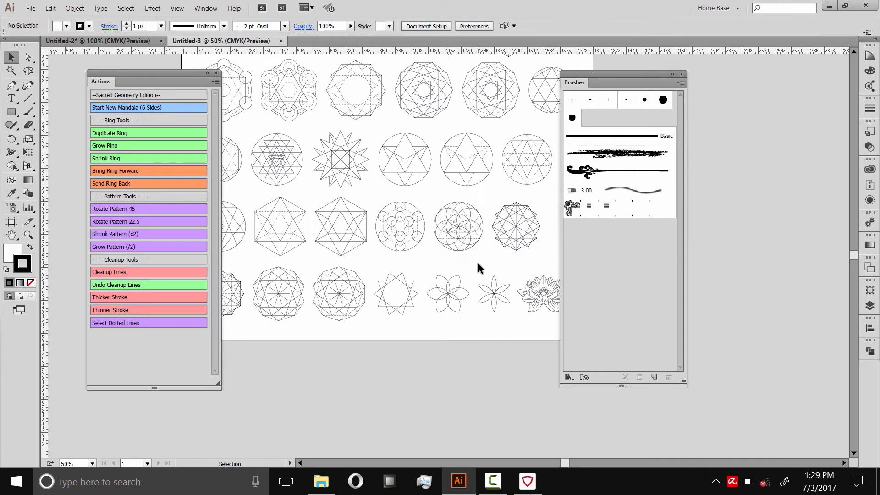
pyautogui.click(458, 226)
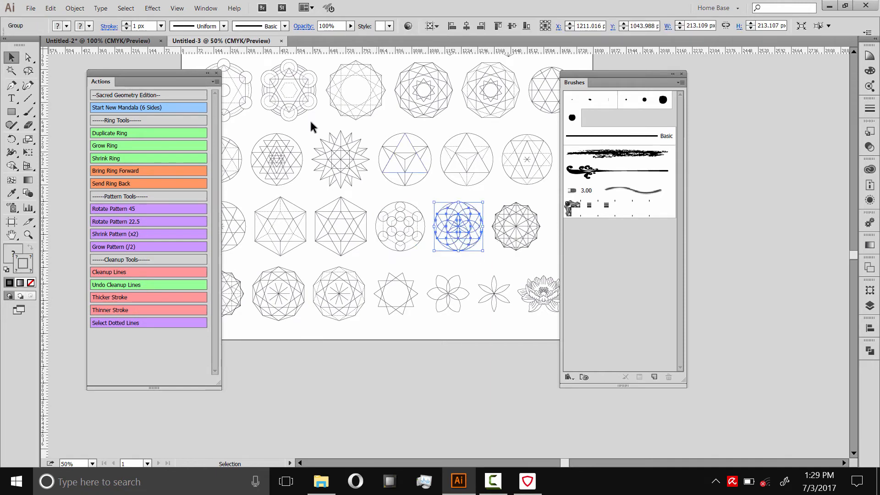
# Paste the seed-of-life circle pattern into the mandala document and drag it onto the centre.
pyautogui.click(49, 8)
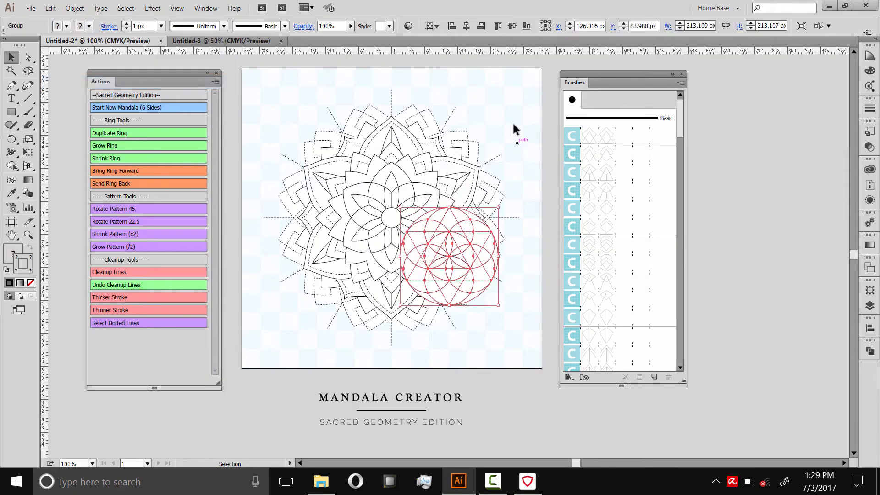
pyautogui.moveTo(449, 258); pyautogui.dragTo(404, 169)
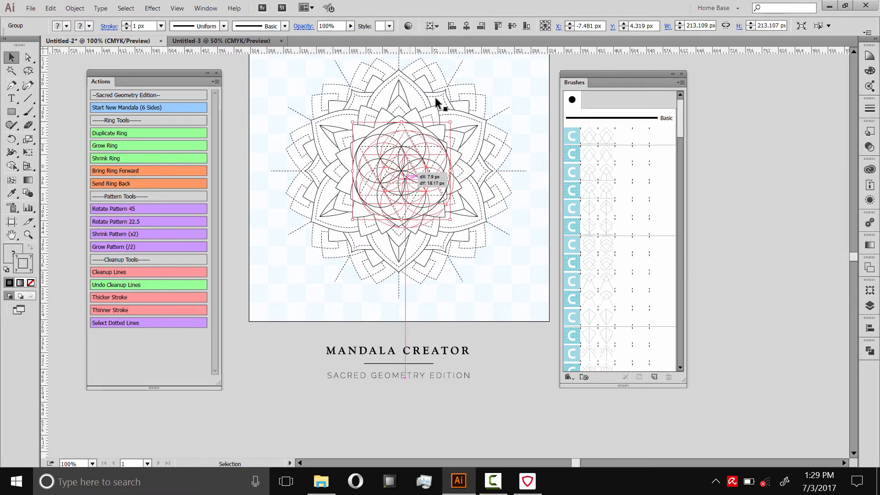
pyautogui.click(510, 26)
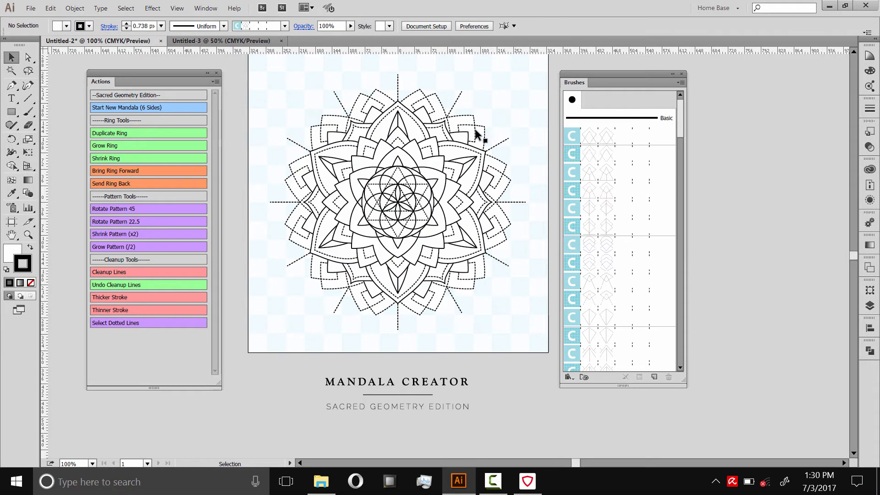
pyautogui.moveTo(427, 171)
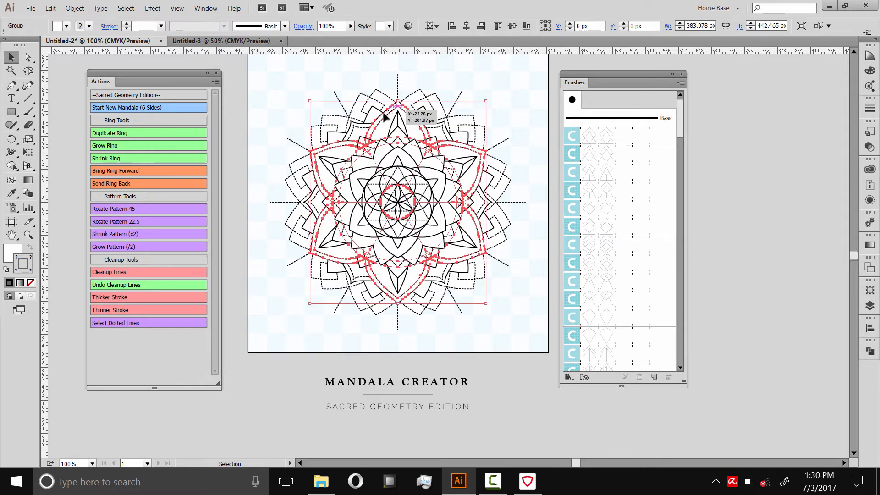
pyautogui.moveTo(138, 25)
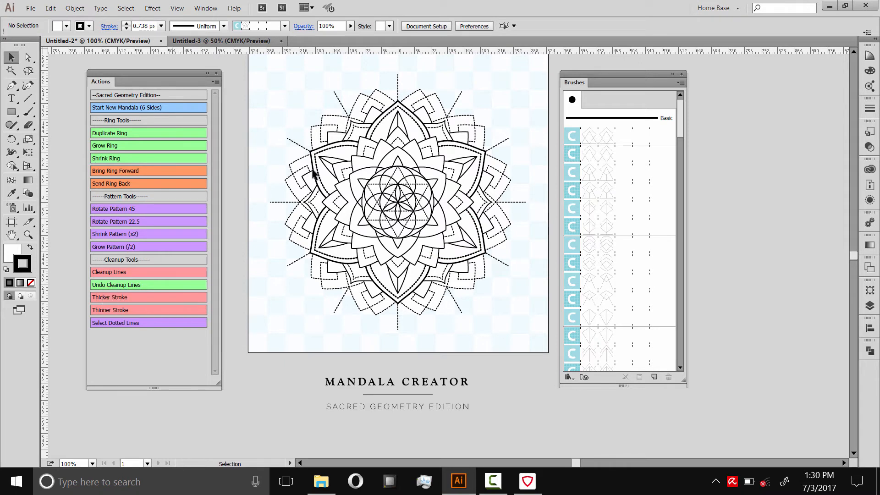
pyautogui.moveTo(275, 294)
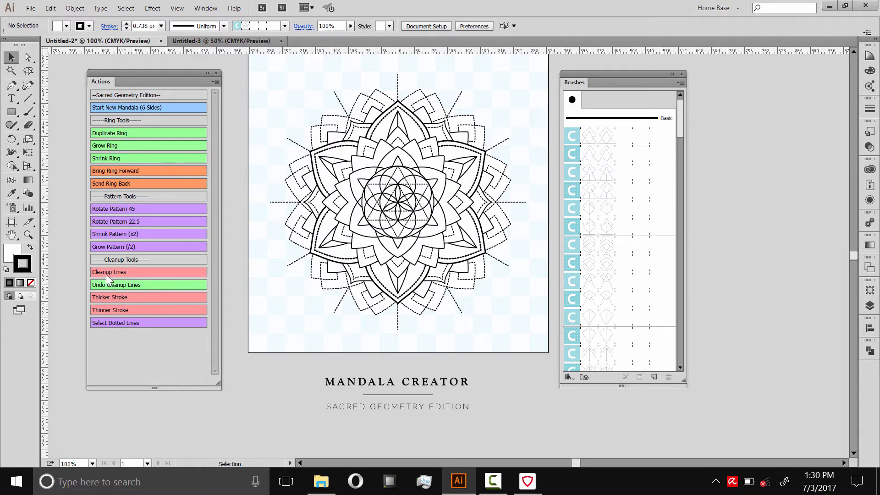
pyautogui.moveTo(117, 272)
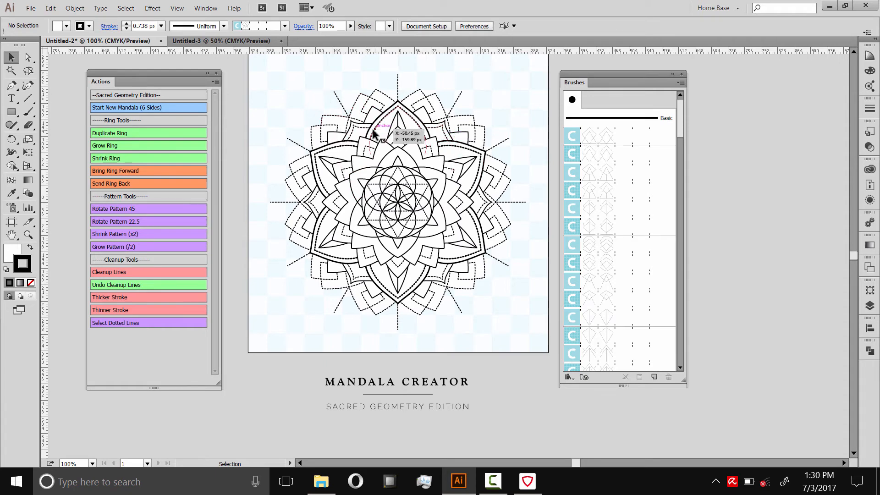
# Select the seed pattern to align it to the mandala centre.
pyautogui.click(396, 196)
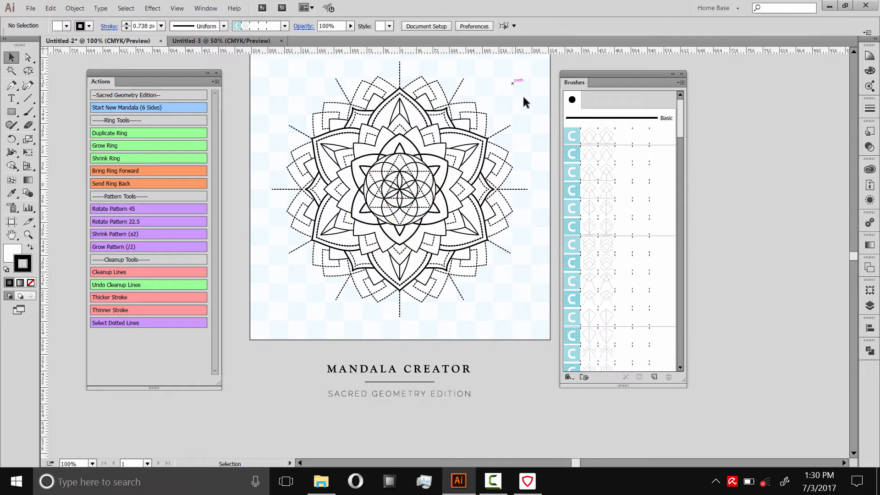
pyautogui.moveTo(531, 109)
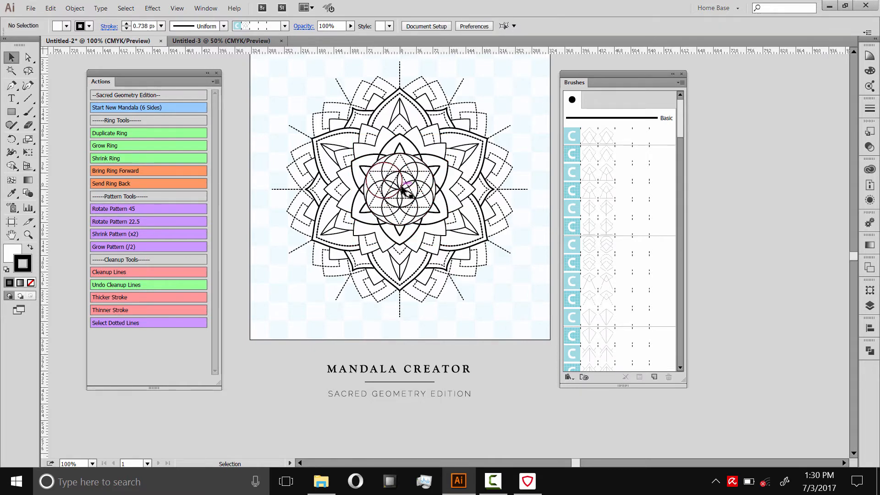
# Isolate the seed group, give its outer circle a 3 px stroke and enlarge it with Grow Ring twice.
pyautogui.click(400, 194)
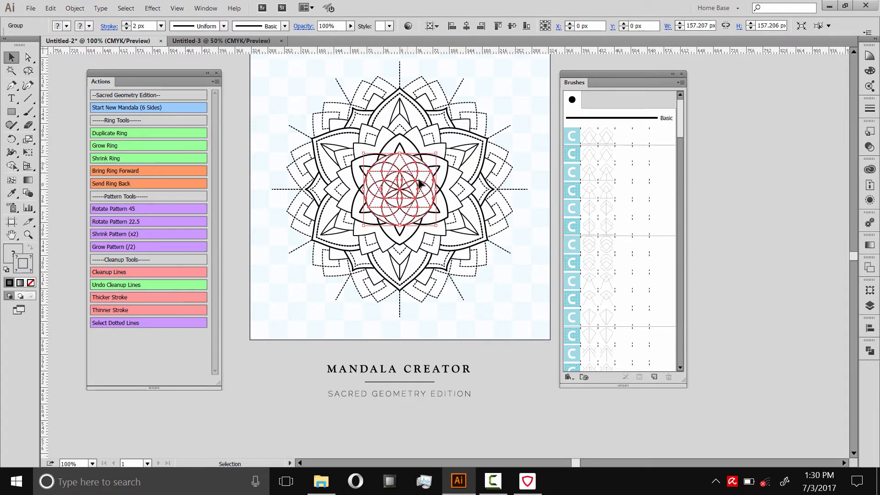
pyautogui.moveTo(426, 192)
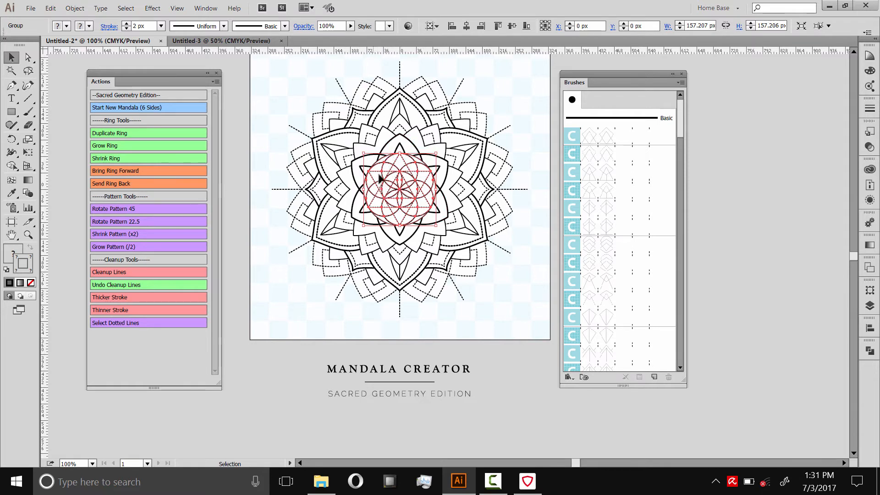
pyautogui.moveTo(386, 171)
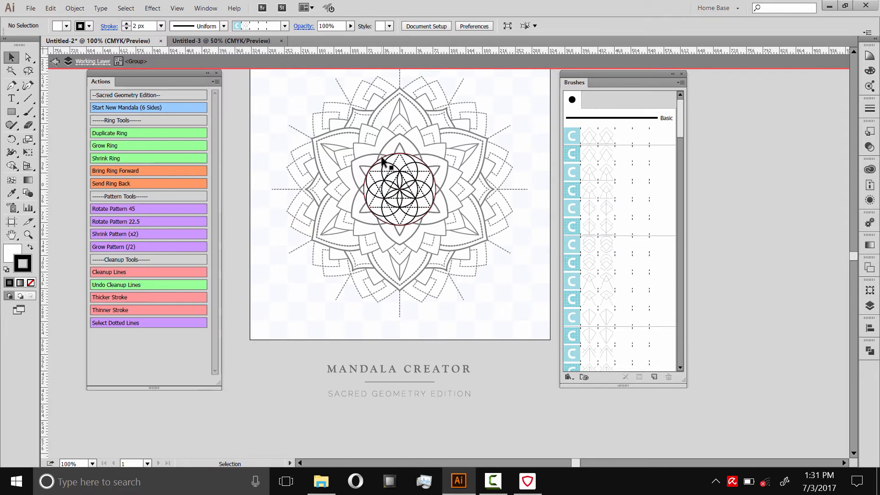
pyautogui.click(399, 191)
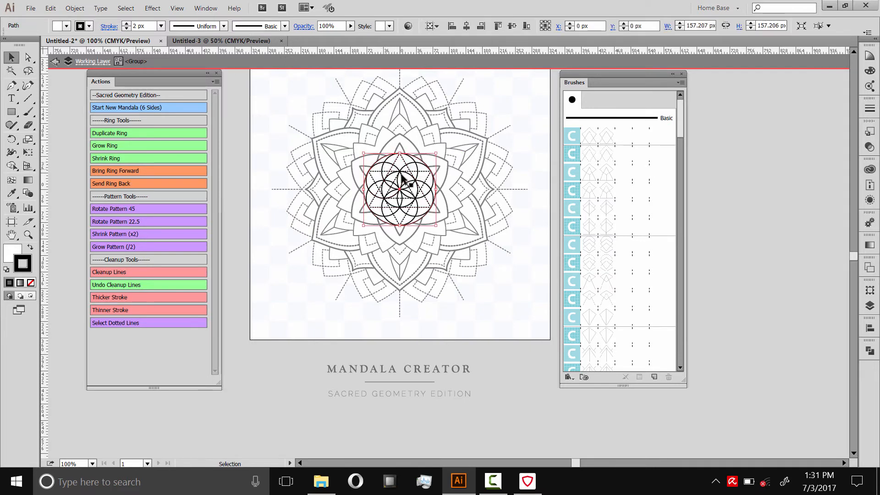
pyautogui.click(141, 26)
pyautogui.write('3')
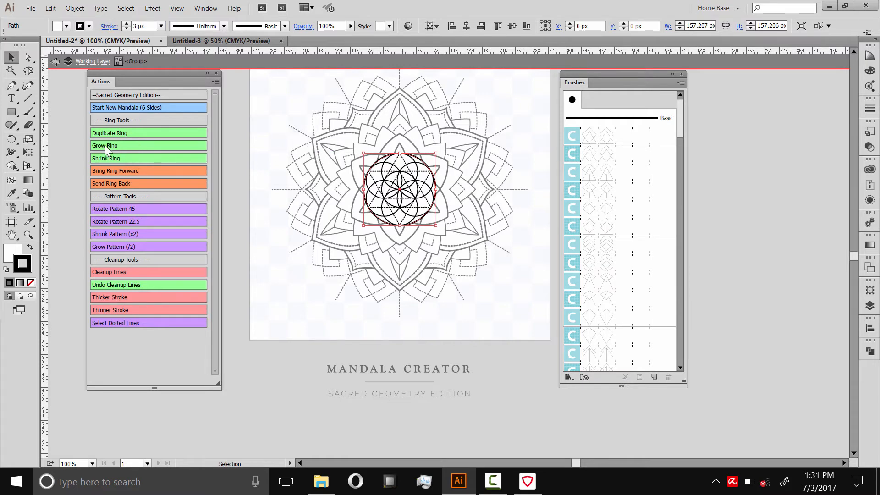
pyautogui.click(105, 146)
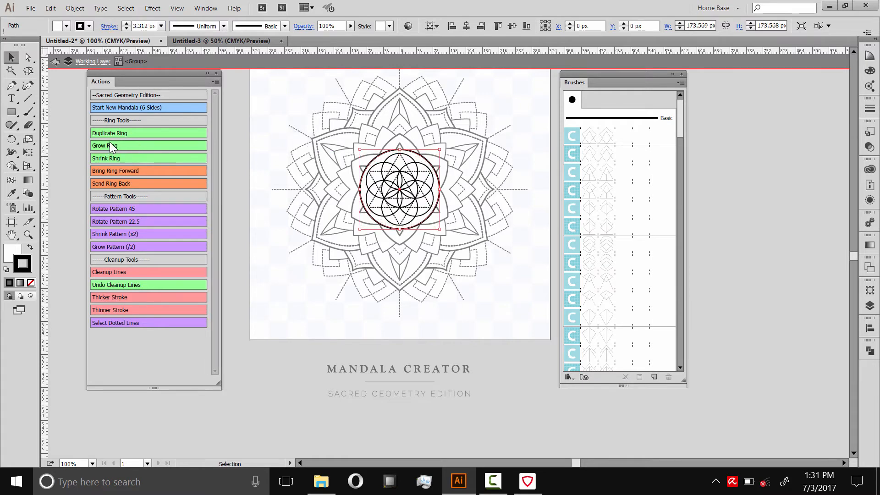
pyautogui.click(521, 108)
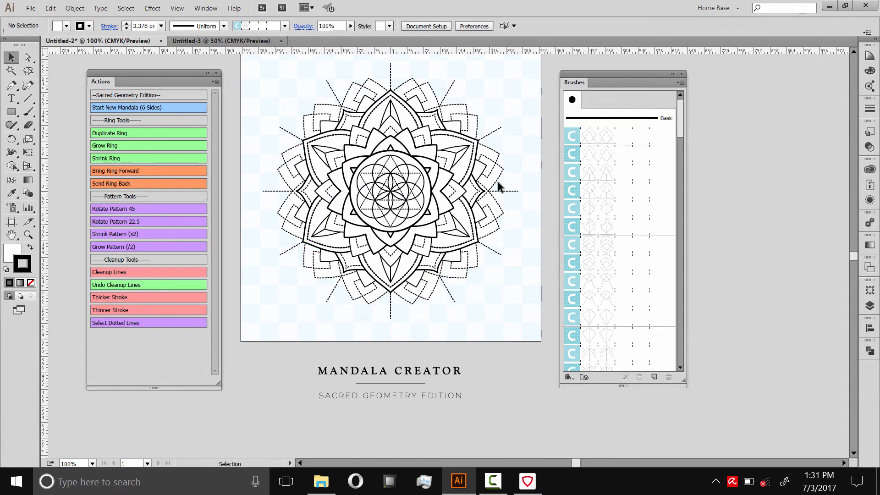
pyautogui.moveTo(567, 107)
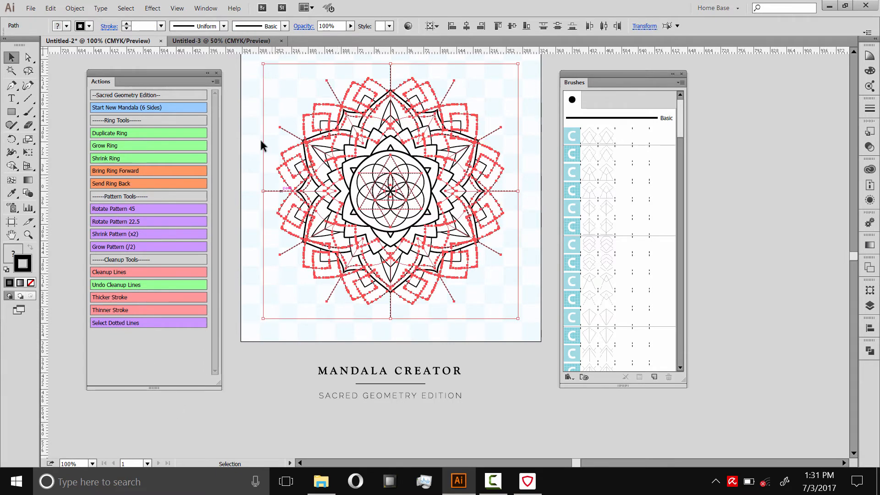
pyautogui.moveTo(796, 114)
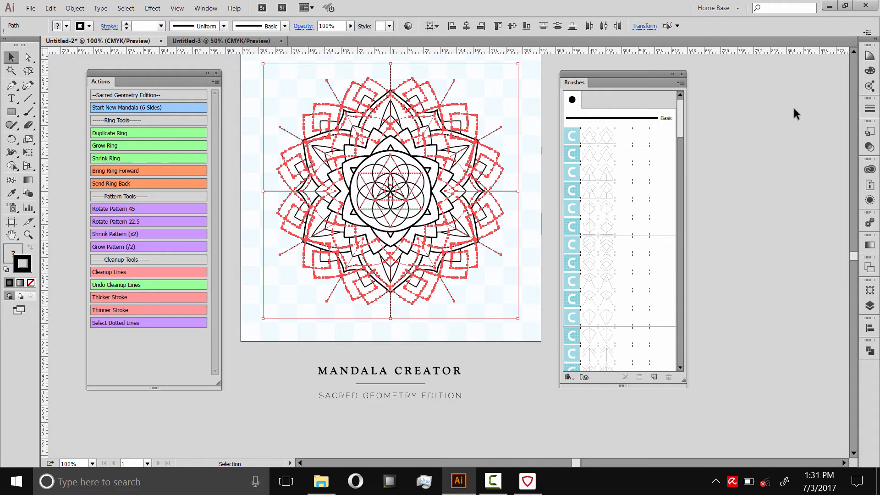
# In the Stroke panel, turn off Dashed Line on the dotted outer lines and enter the first dash field.
pyautogui.click(869, 109)
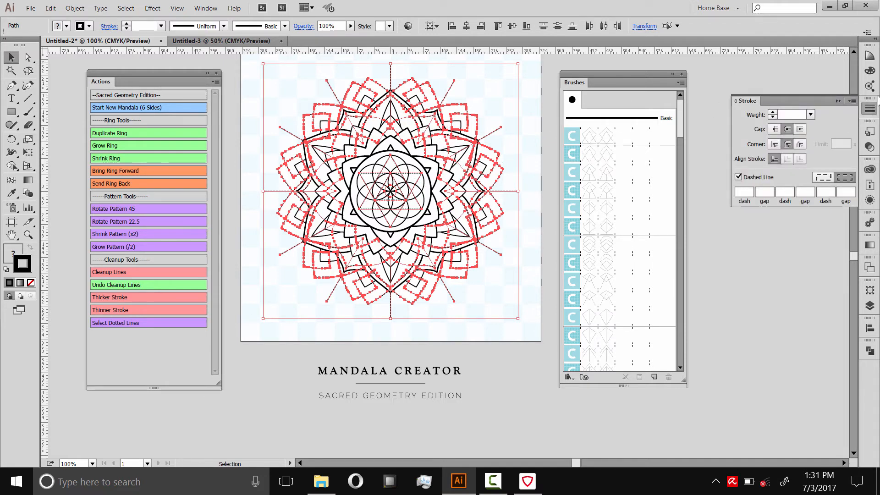
pyautogui.click(206, 8)
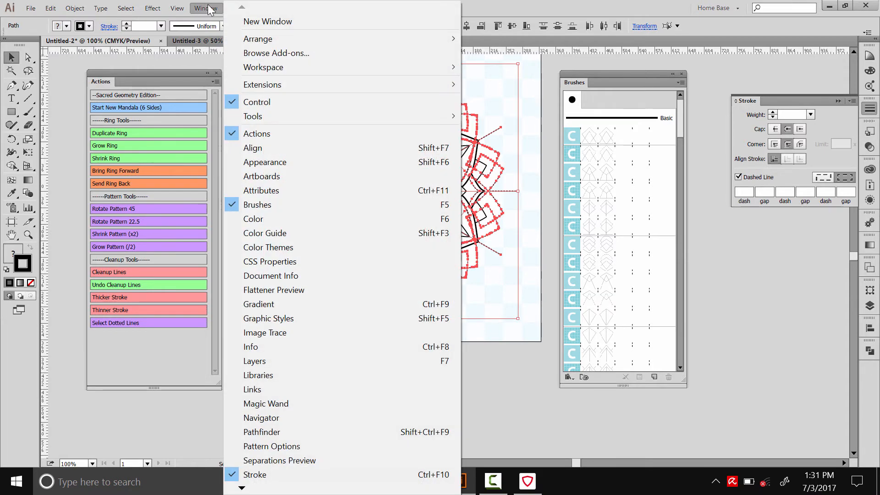
pyautogui.moveTo(255, 474)
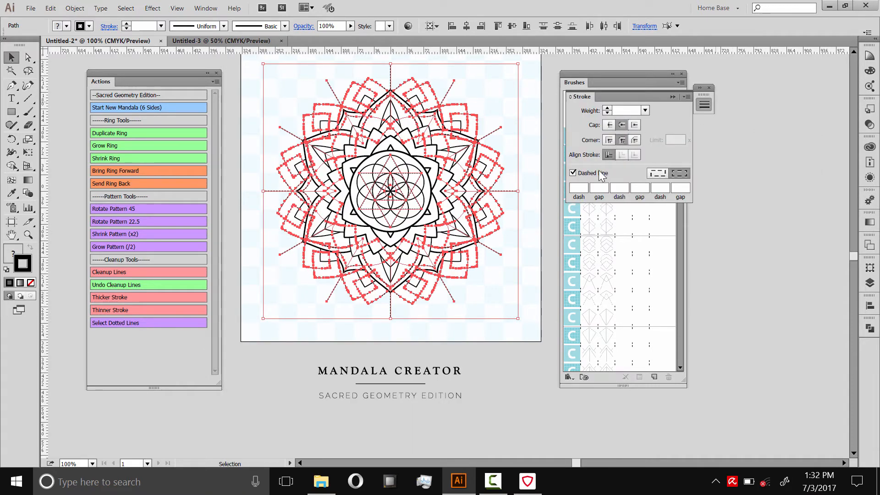
pyautogui.click(573, 174)
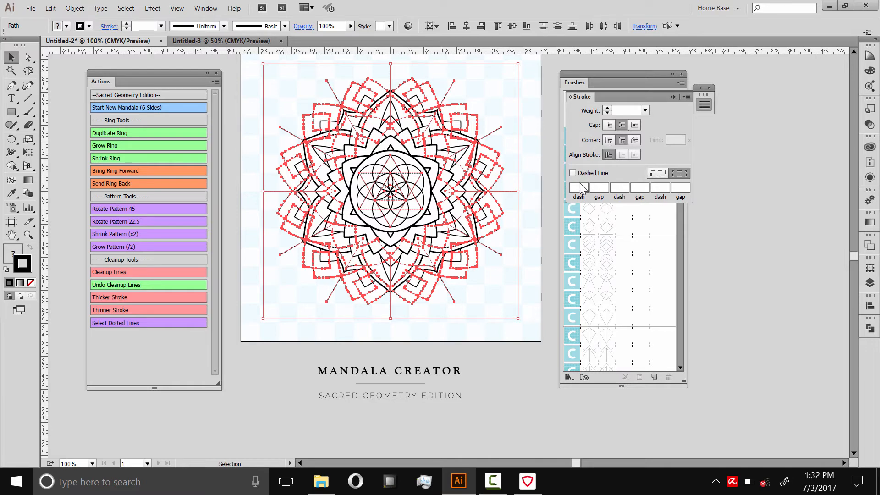
pyautogui.click(573, 174)
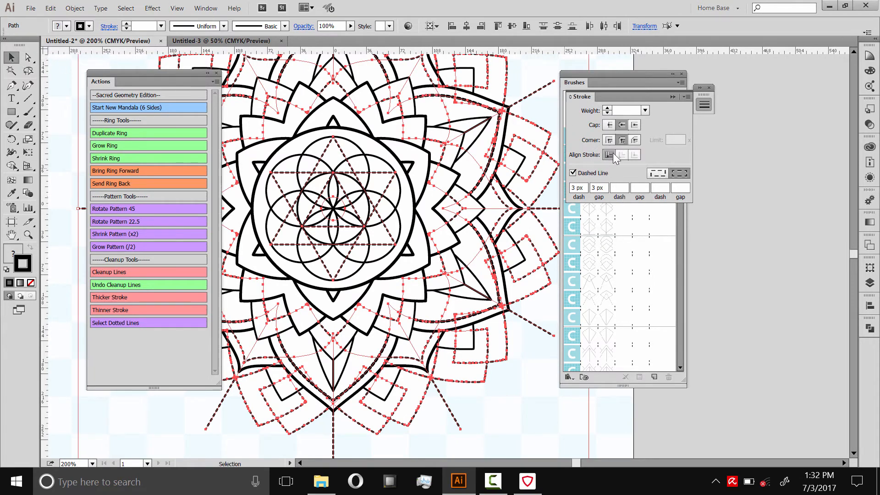
pyautogui.moveTo(586, 204)
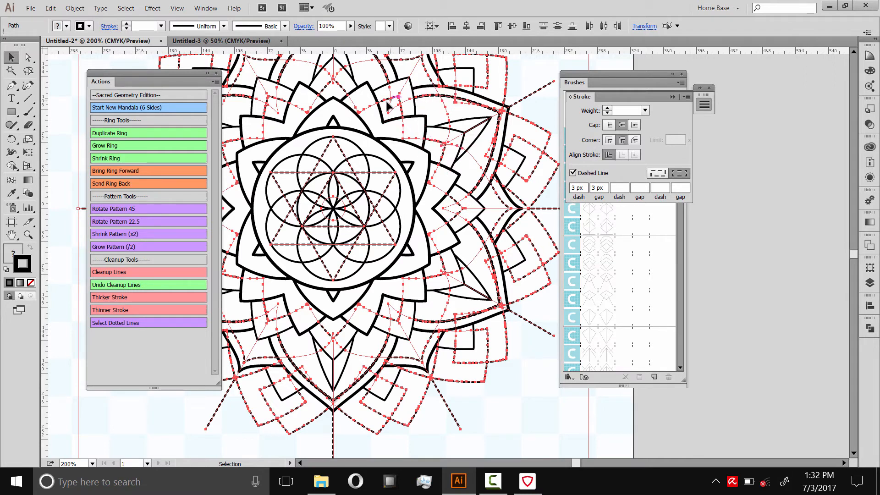
pyautogui.moveTo(614, 222)
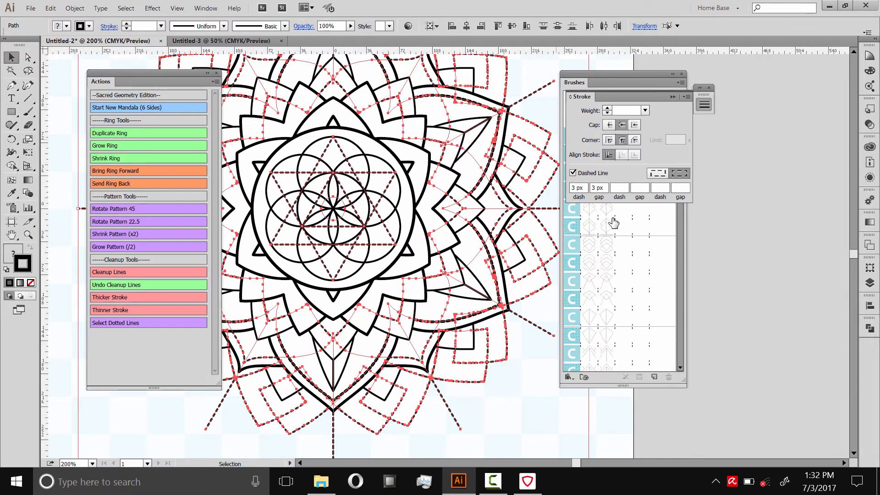
# Set the dotted lines to a 2 px dash with a 5 px gap.
pyautogui.click(599, 187)
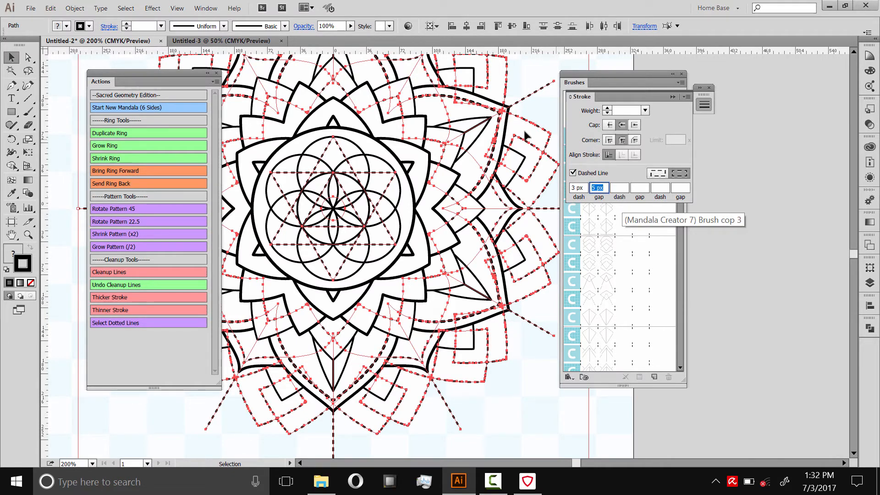
pyautogui.moveTo(429, 102)
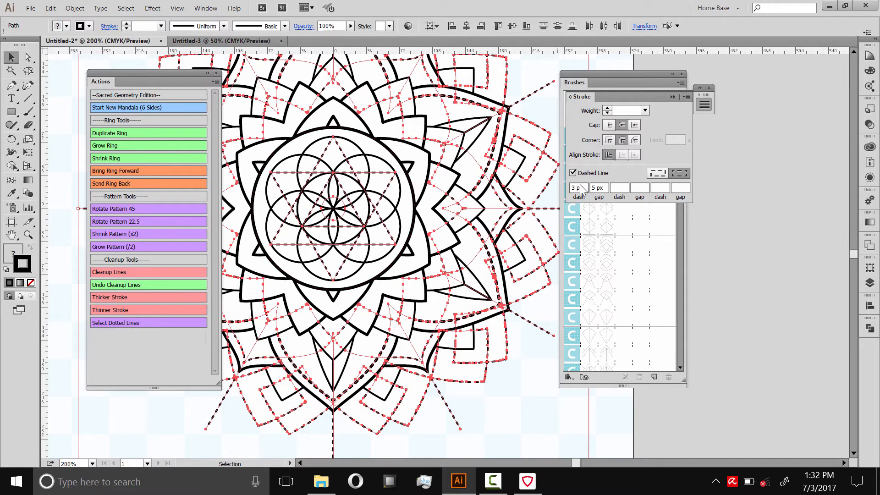
pyautogui.click(577, 187)
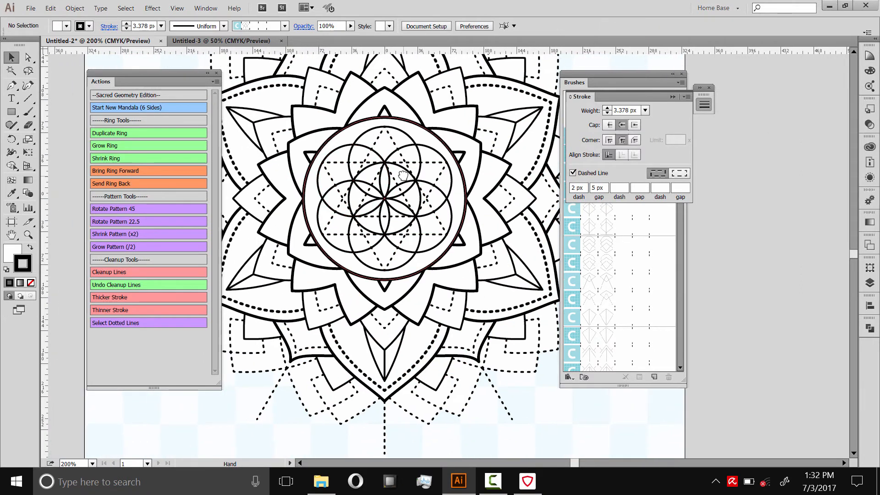
# Copy the whole mandala and start a new document.
pyautogui.scroll(-3)
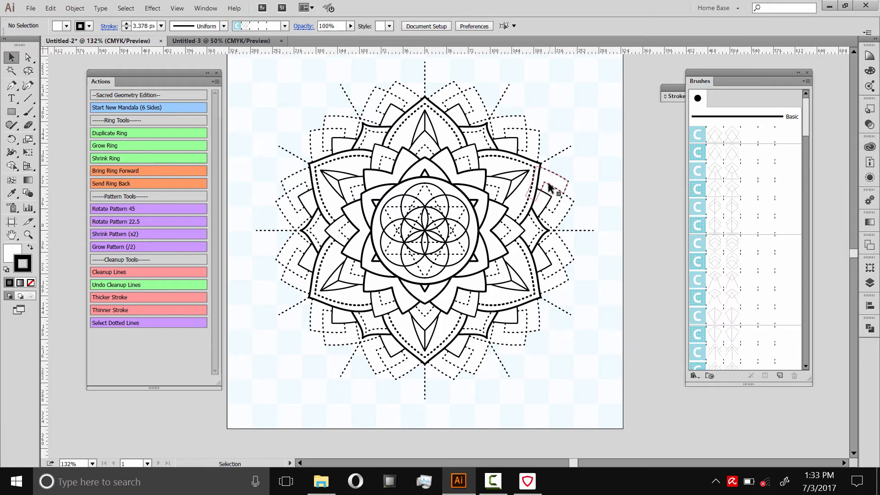
pyautogui.moveTo(571, 168)
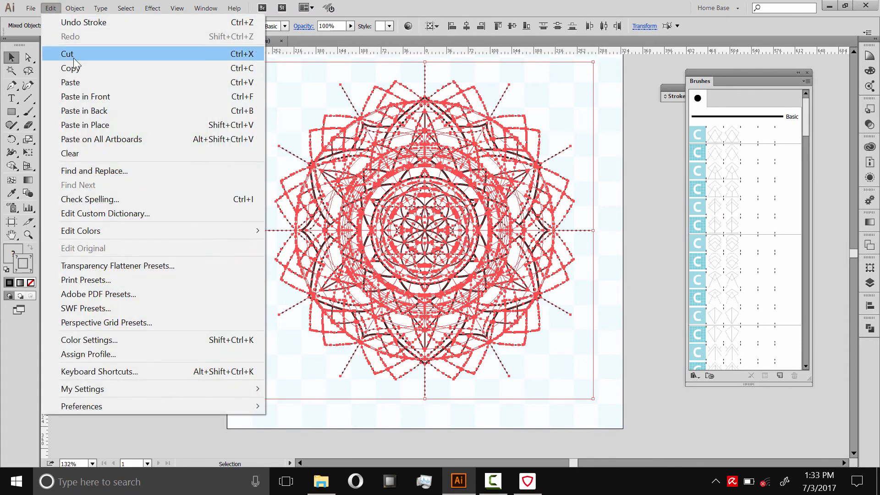
pyautogui.click(30, 8)
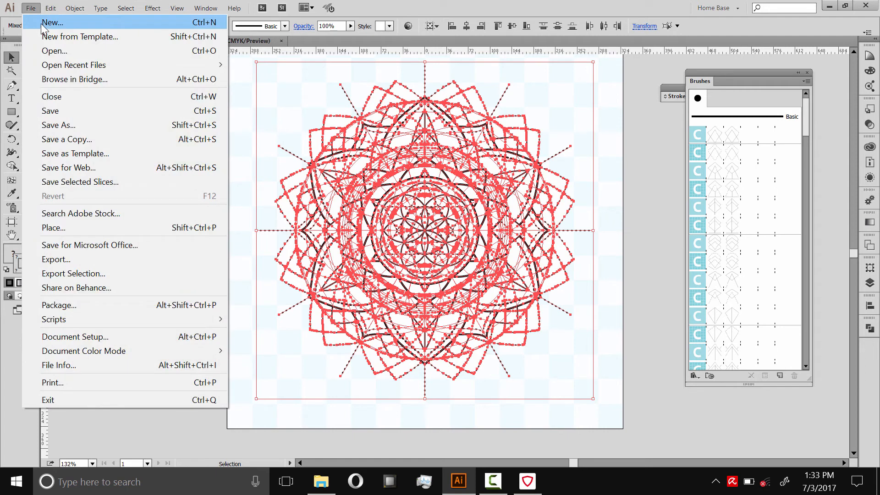
pyautogui.click(51, 22)
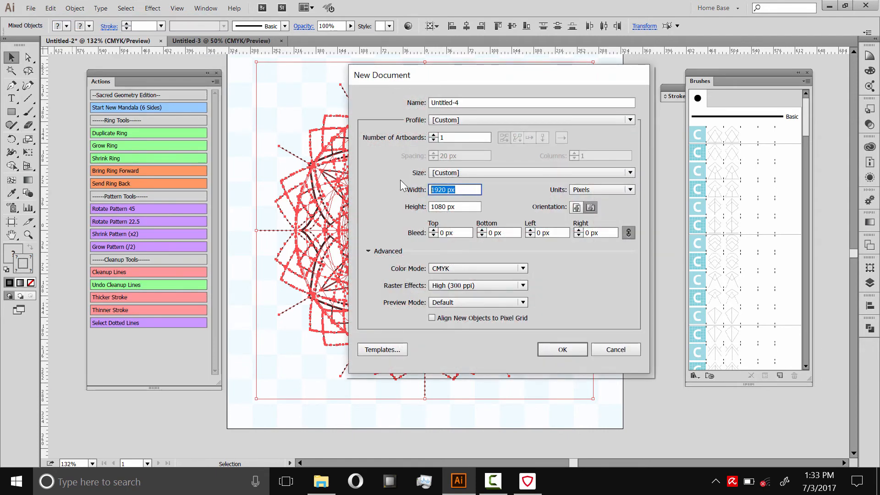
# Create the new document at 1000 × 1000 px.
pyautogui.write('1000')
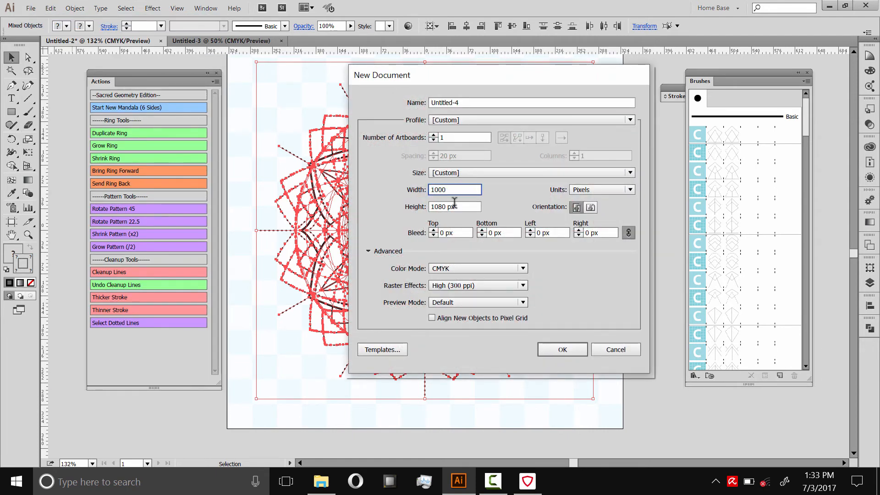
pyautogui.write('1000')
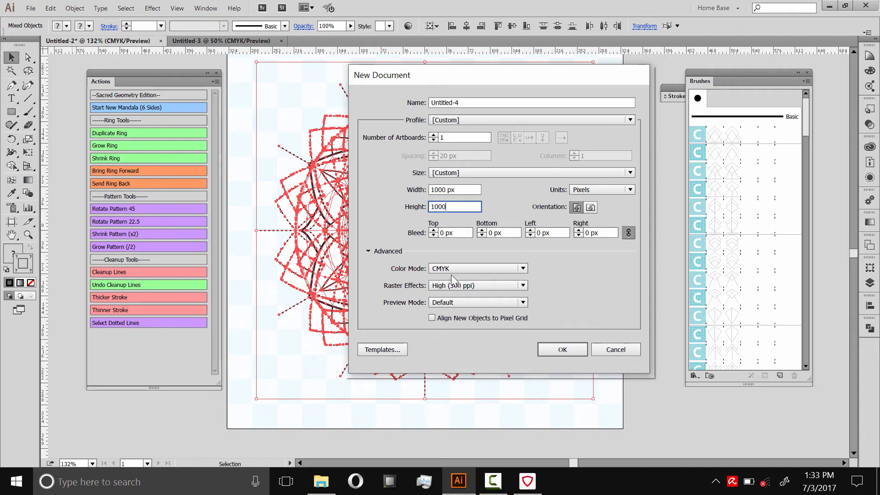
pyautogui.click(561, 349)
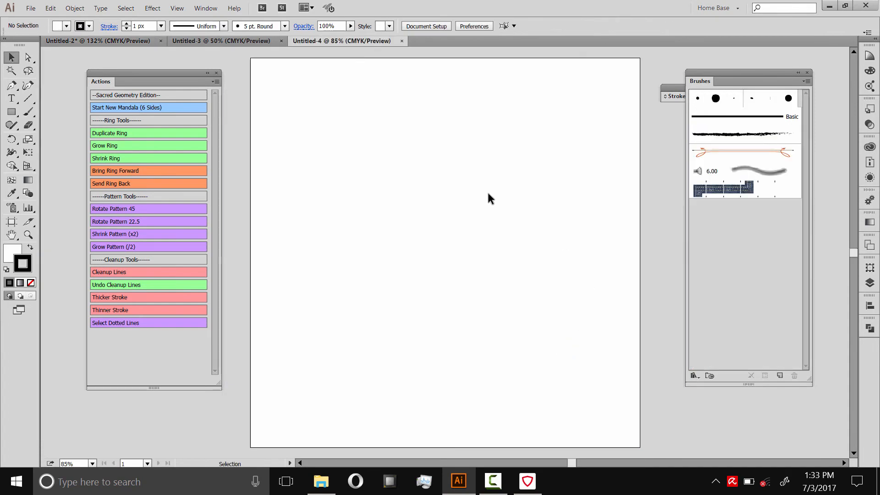
pyautogui.click(127, 107)
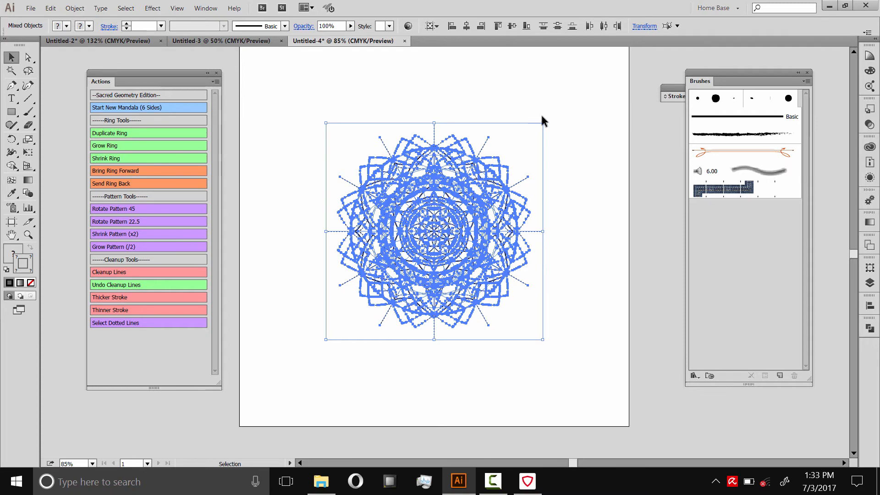
# Paste the mandala, enlarge it with Grow Ring to fill the artboard and fit the artboard in view.
pyautogui.click(149, 146)
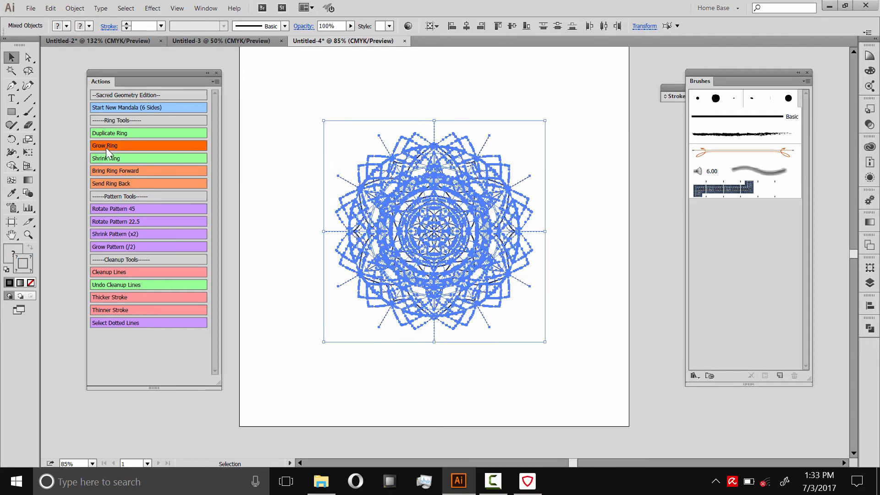
pyautogui.click(148, 145)
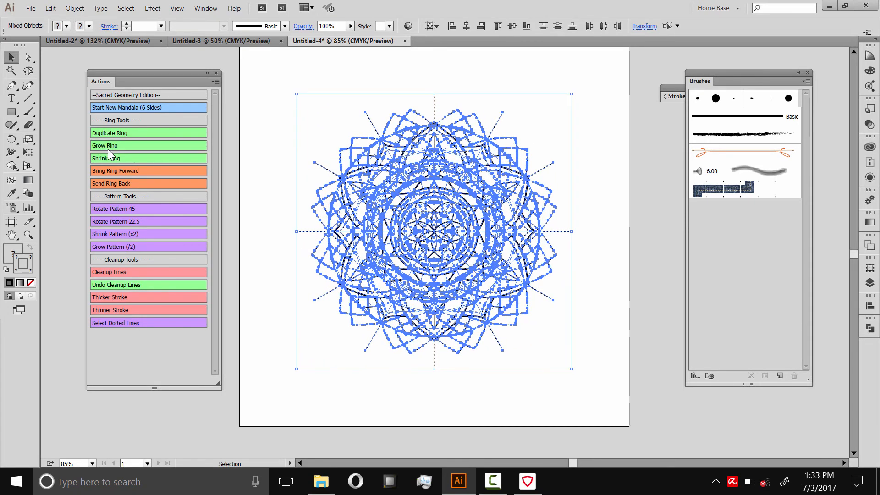
pyautogui.click(148, 146)
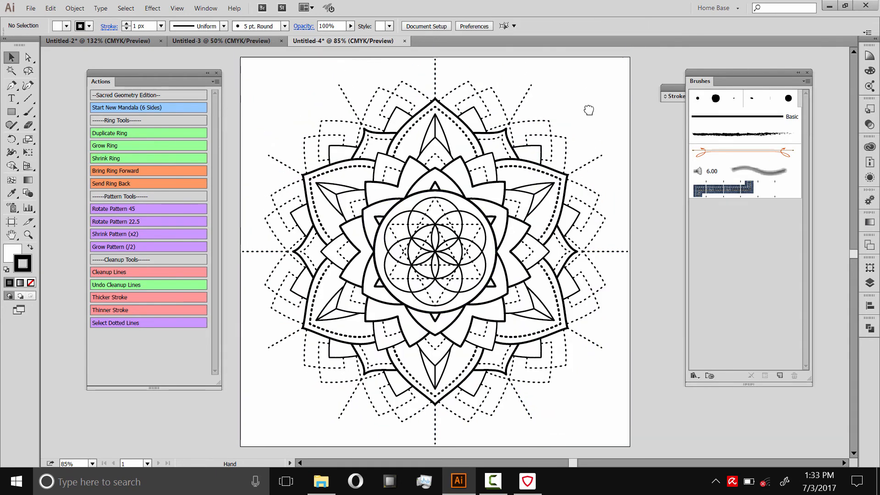
pyautogui.press('ctrl+a')
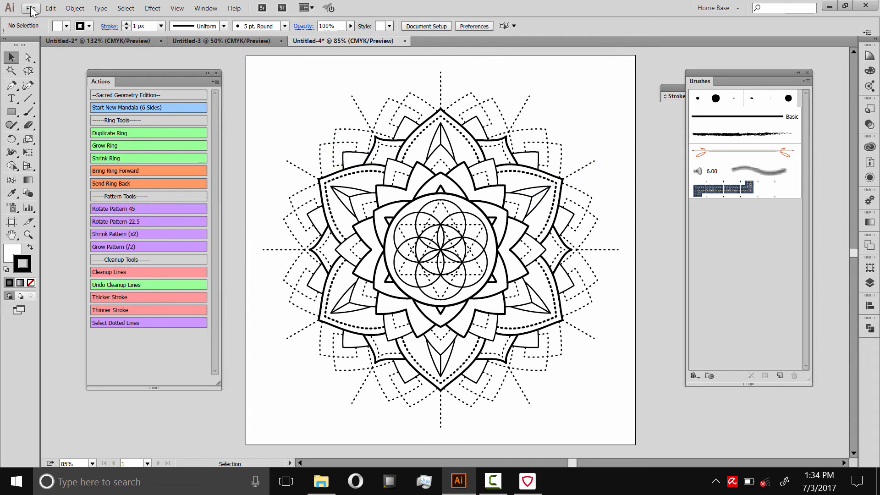
# In Save for Web, switch the export format from PNG-24 to maximum-quality JPEG at 1000 × 1000 px.
pyautogui.click(30, 9)
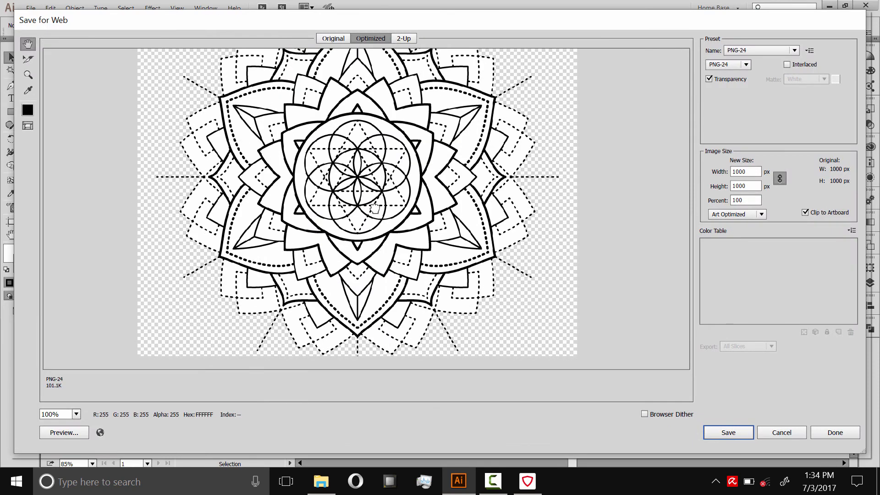
pyautogui.click(727, 64)
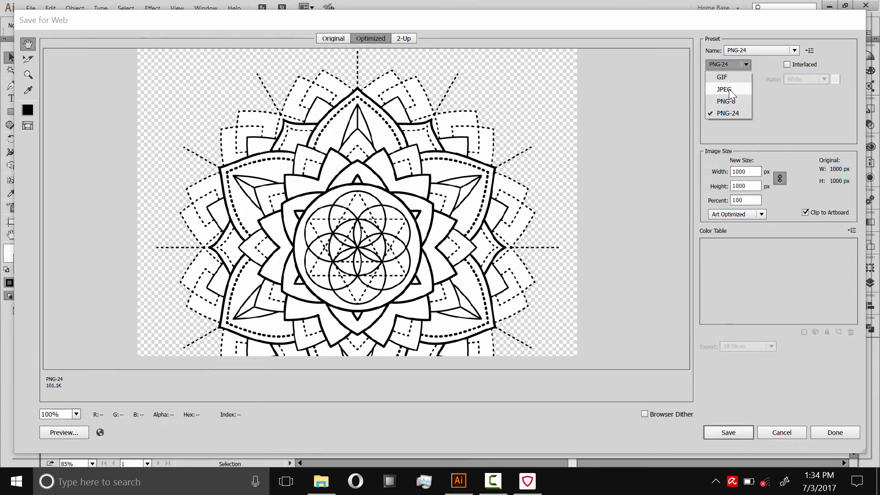
pyautogui.click(724, 89)
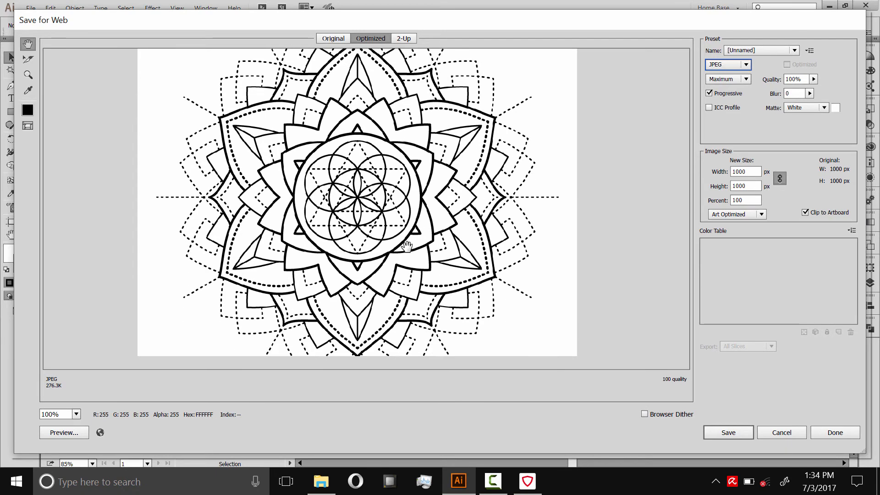
pyautogui.moveTo(420, 162)
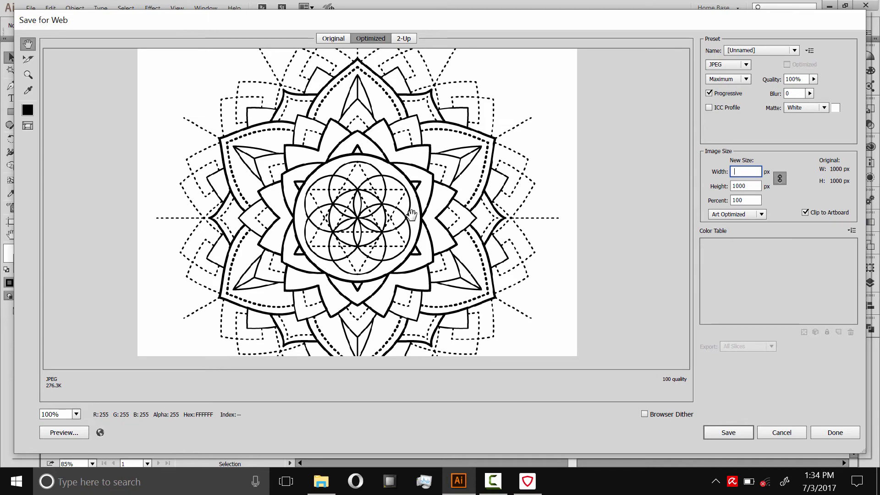
pyautogui.moveTo(653, 276)
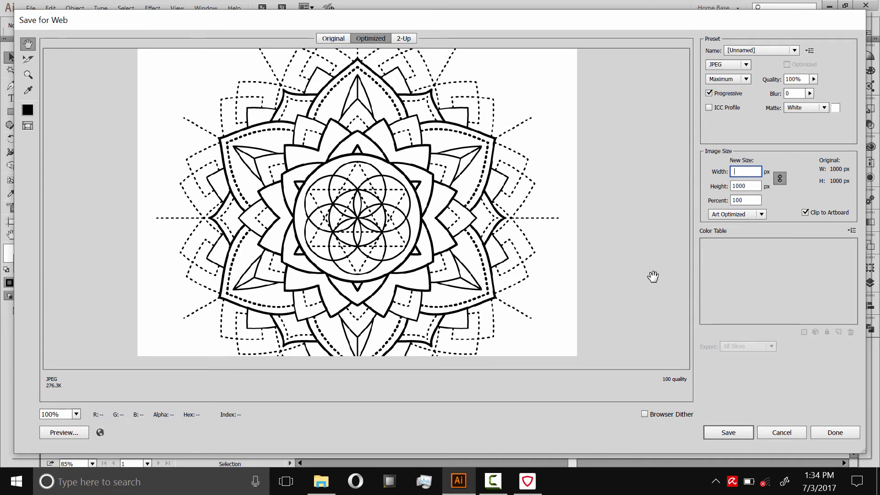
pyautogui.moveTo(787, 451)
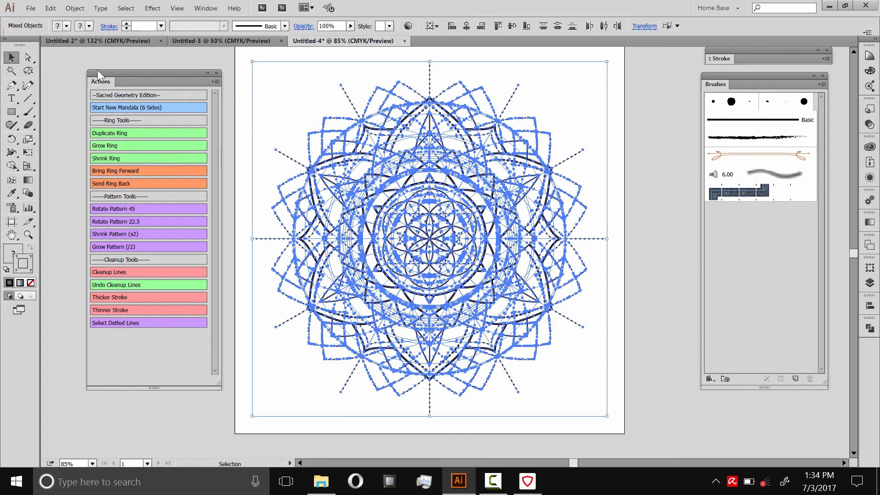
# Rasterize the mandala as a 300 ppi CMYK image on a white background.
pyautogui.click(75, 8)
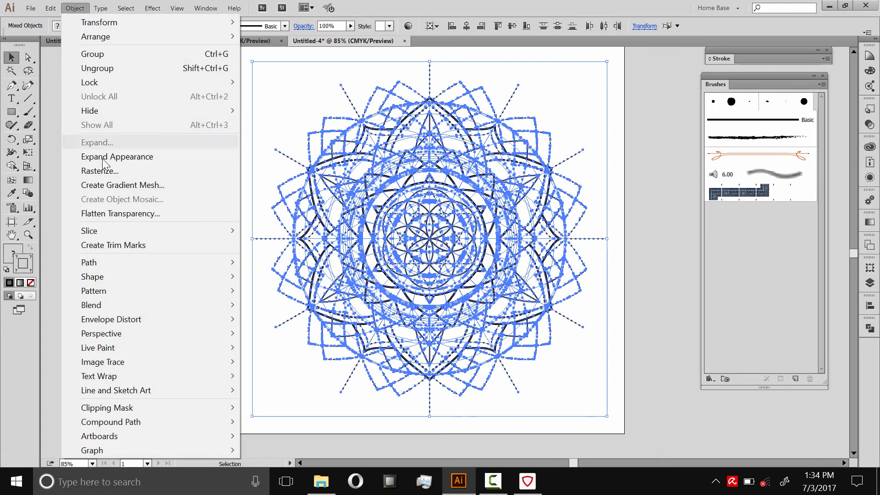
pyautogui.click(100, 171)
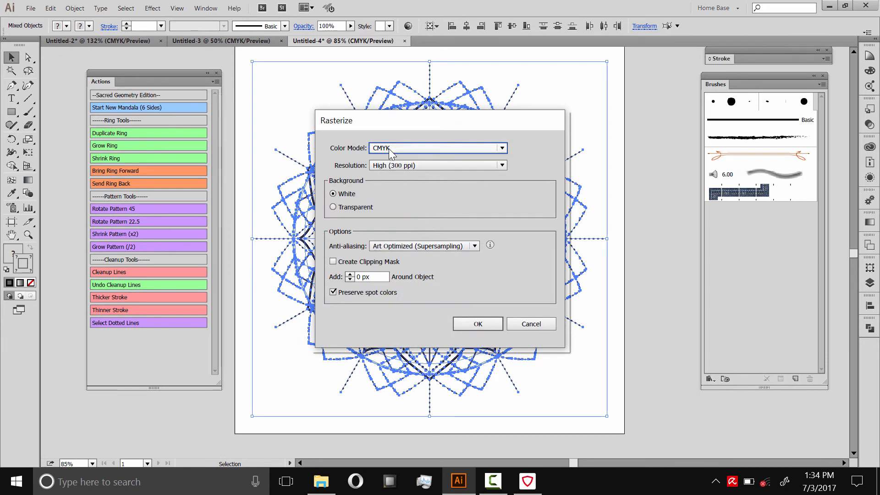
pyautogui.moveTo(348, 170)
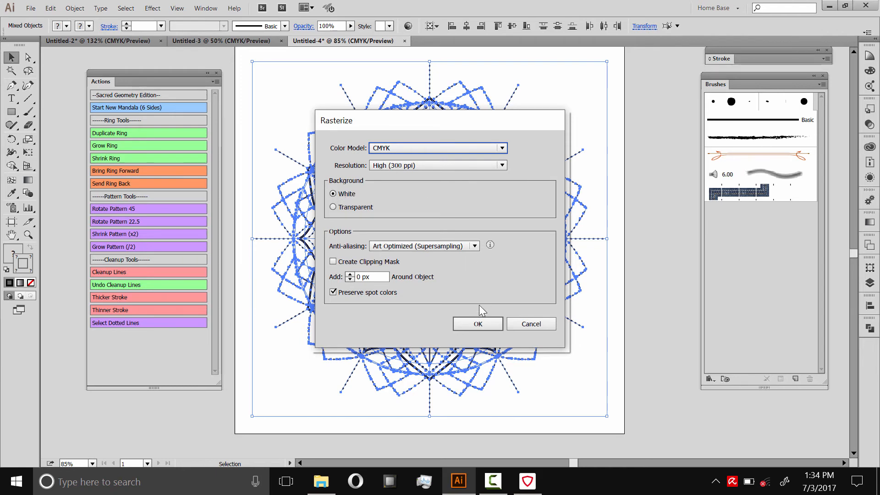
pyautogui.click(477, 324)
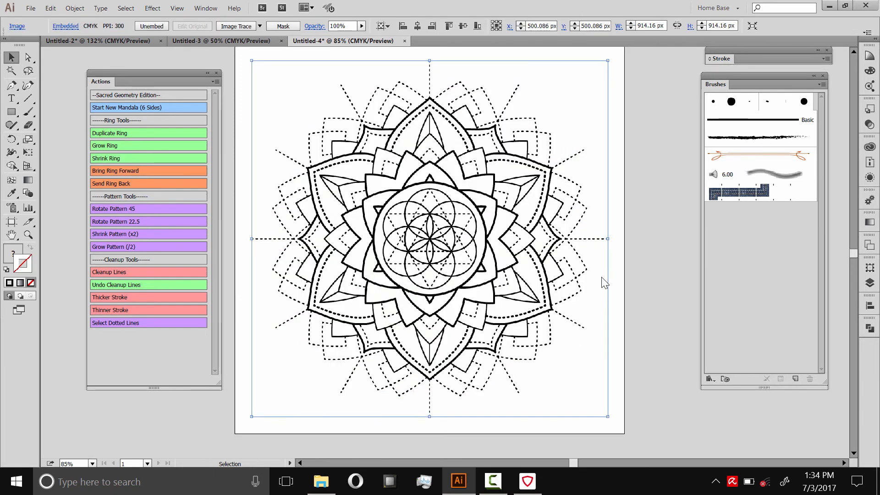
pyautogui.moveTo(499, 211)
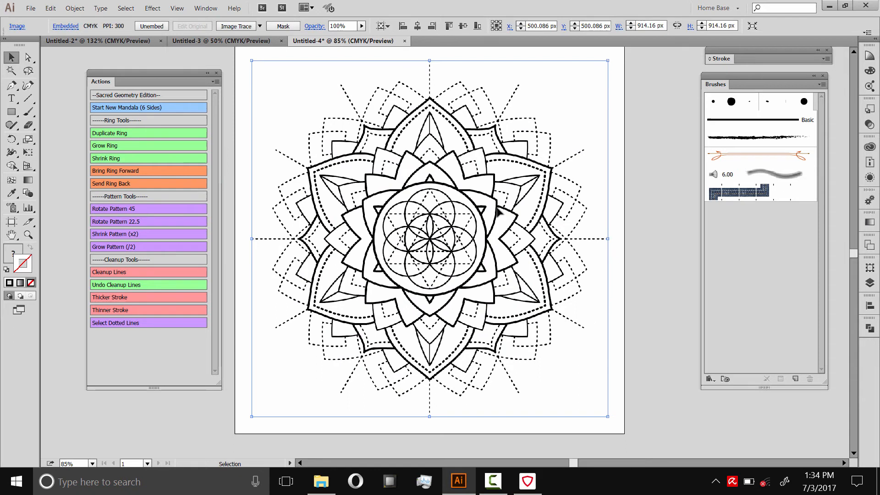
pyautogui.moveTo(487, 219)
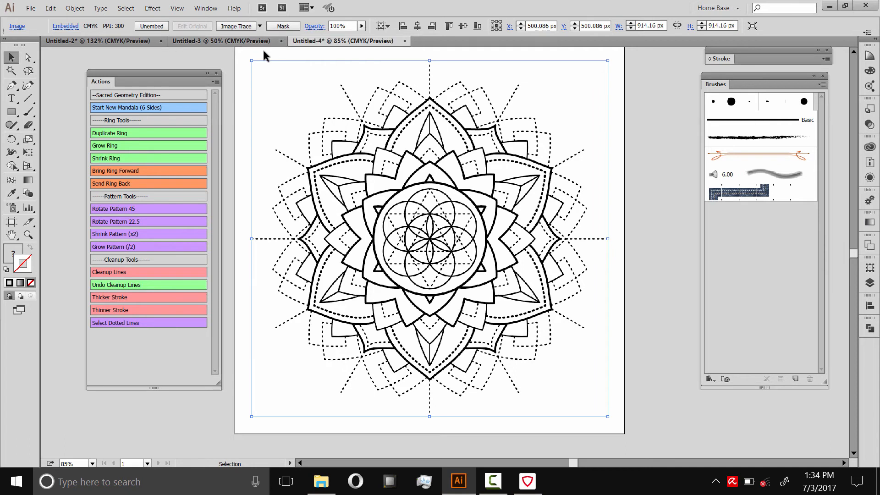
pyautogui.moveTo(431, 210)
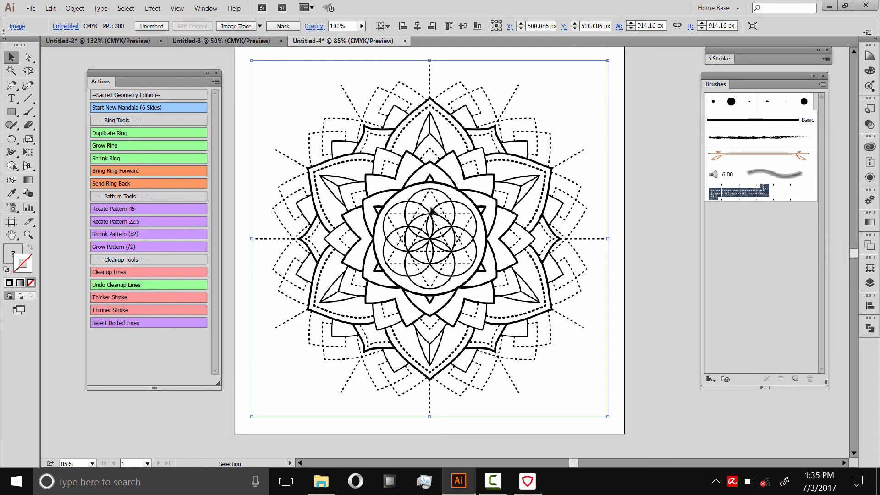
pyautogui.moveTo(235, 26)
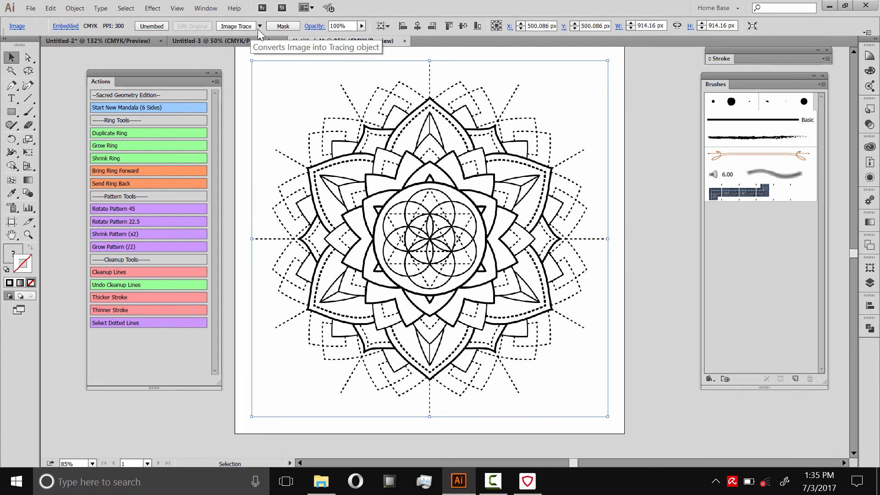
# Image-trace the rasterized mandala with the Black and White Logo preset and expand it.
pyautogui.click(259, 26)
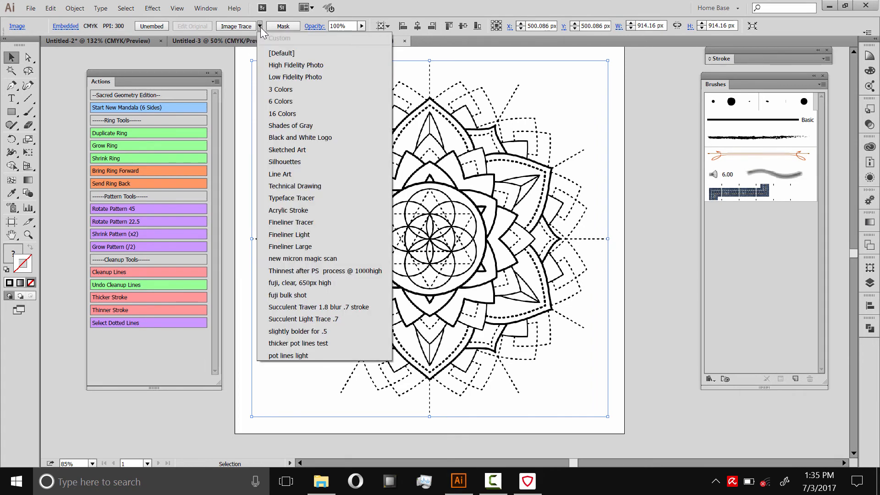
pyautogui.moveTo(285, 137)
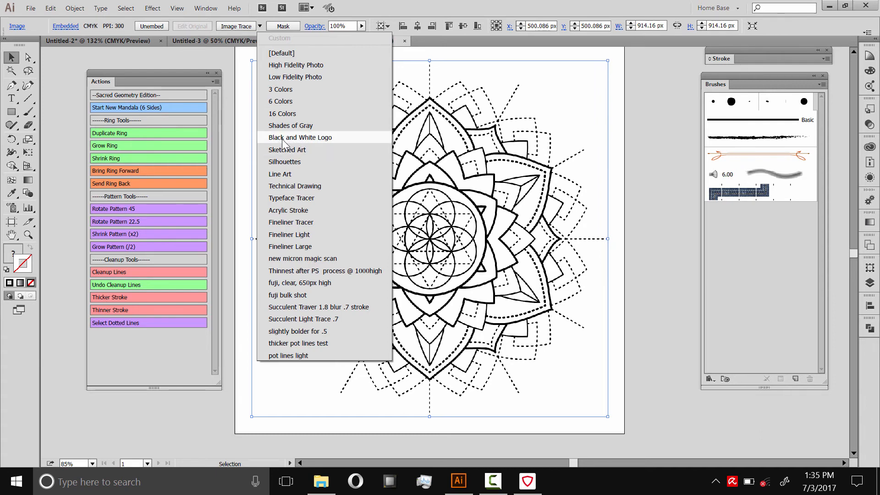
pyautogui.click(301, 137)
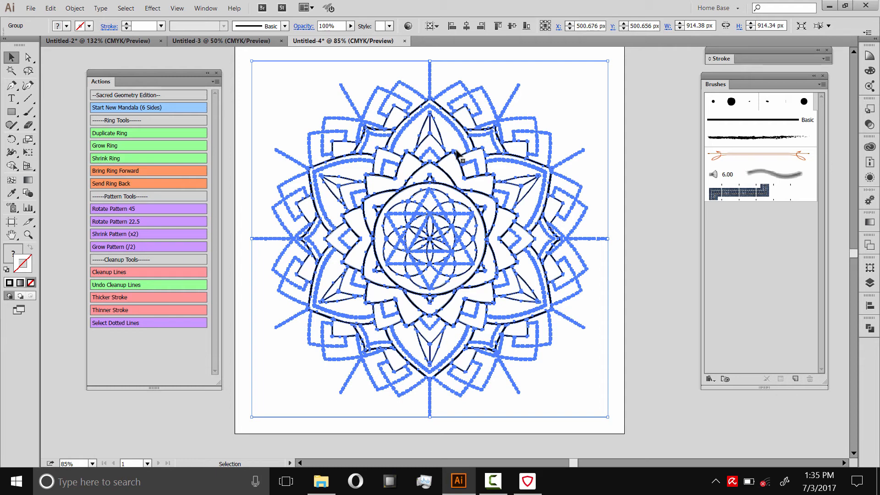
pyautogui.moveTo(446, 59)
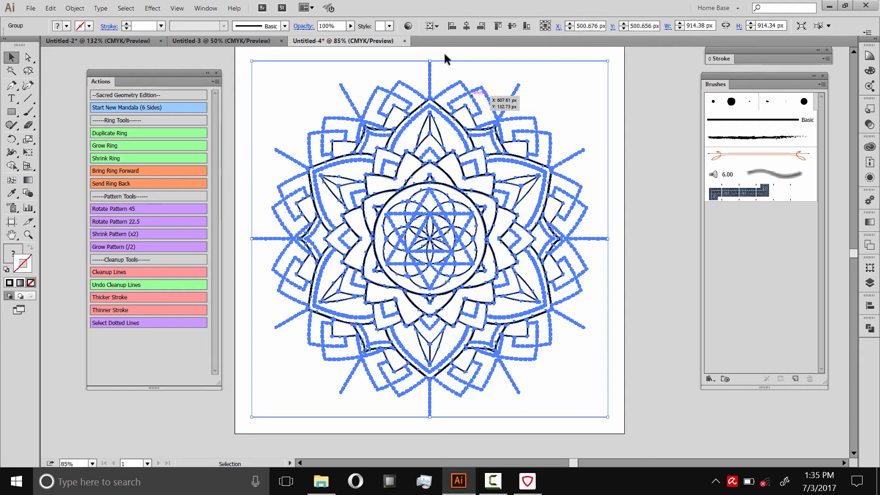
pyautogui.scroll(-3)
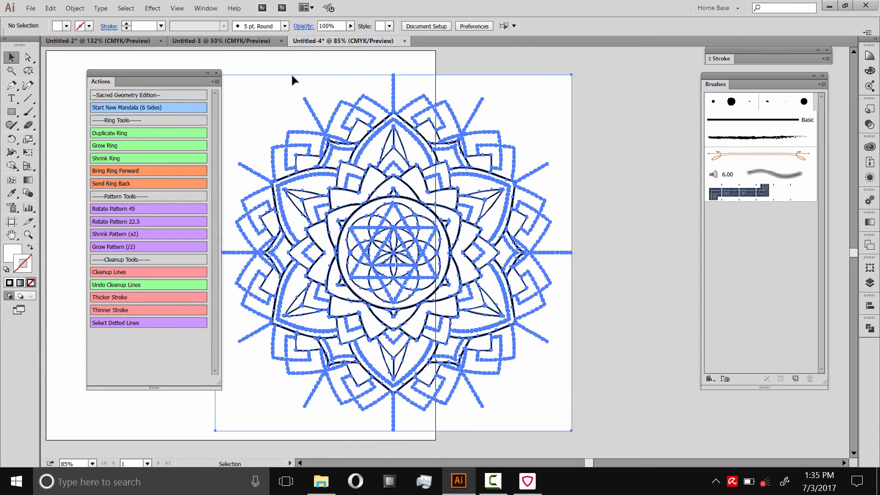
# Paint the six outer accent regions between the petals solid blue.
pyautogui.click(75, 9)
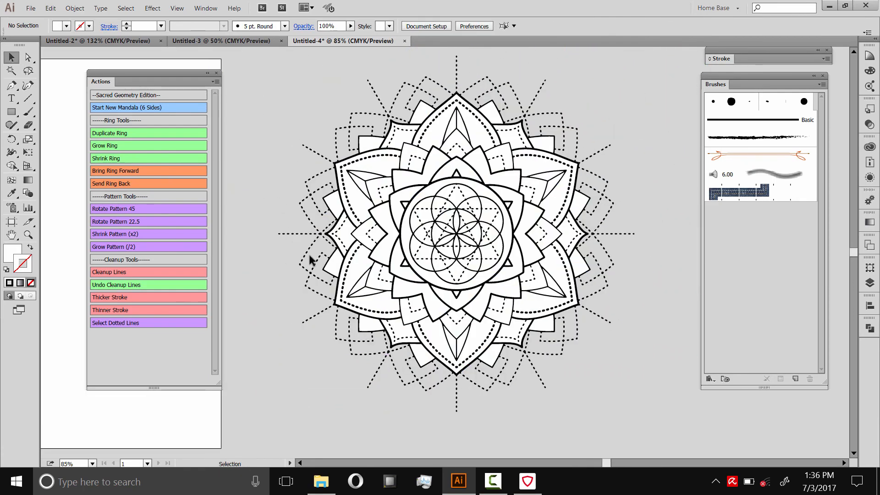
pyautogui.click(401, 141)
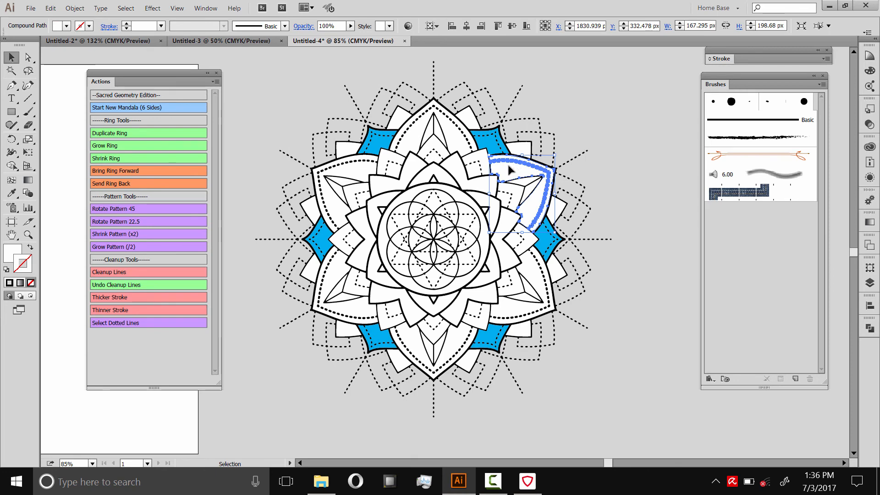
pyautogui.click(125, 8)
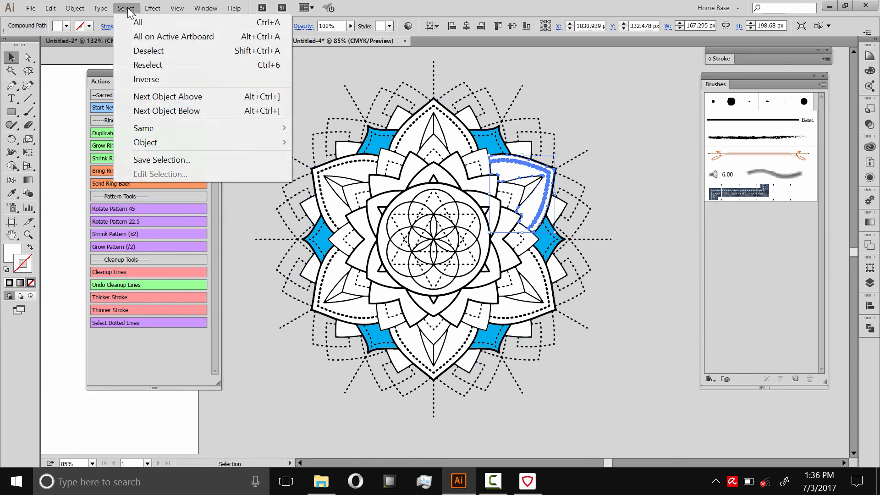
pyautogui.moveTo(143, 128)
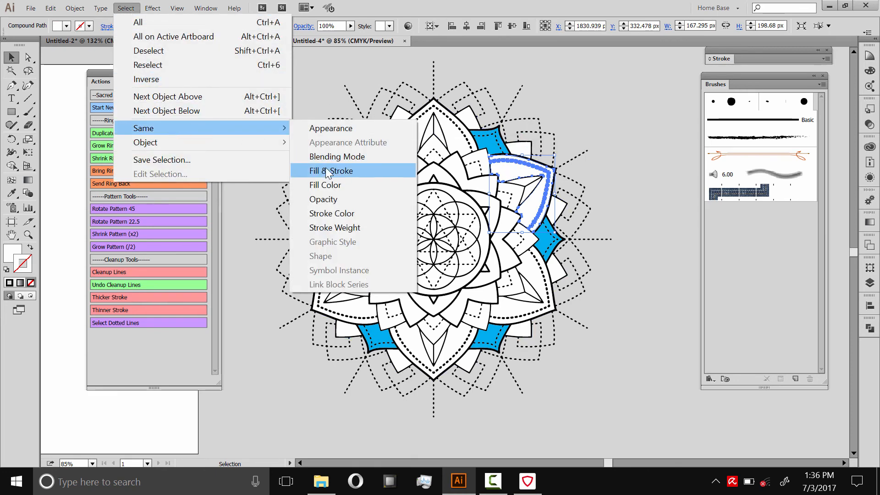
pyautogui.click(331, 170)
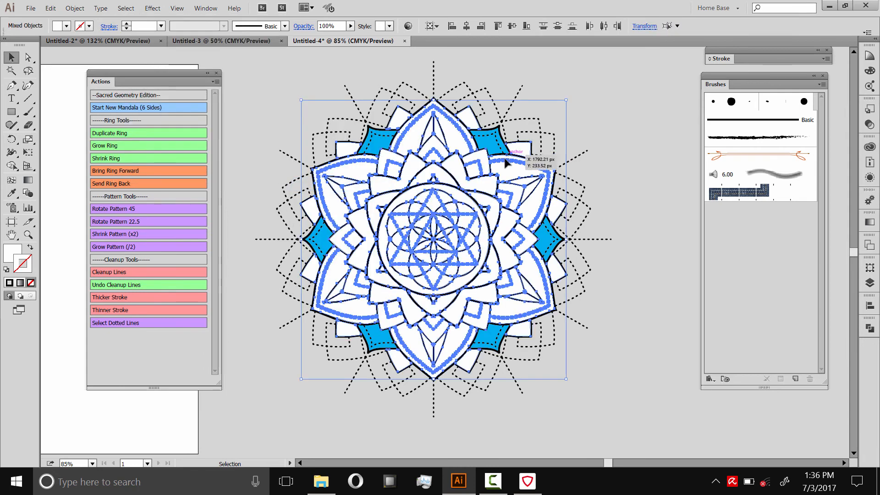
pyautogui.moveTo(469, 118)
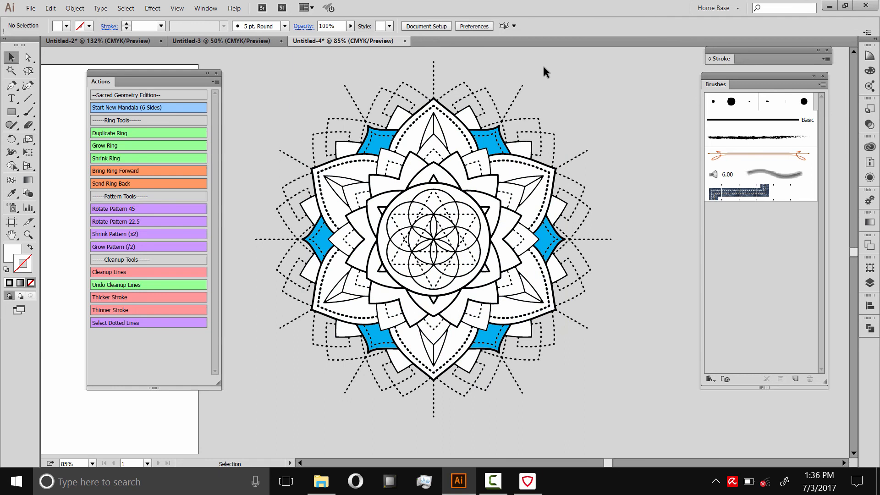
pyautogui.click(516, 93)
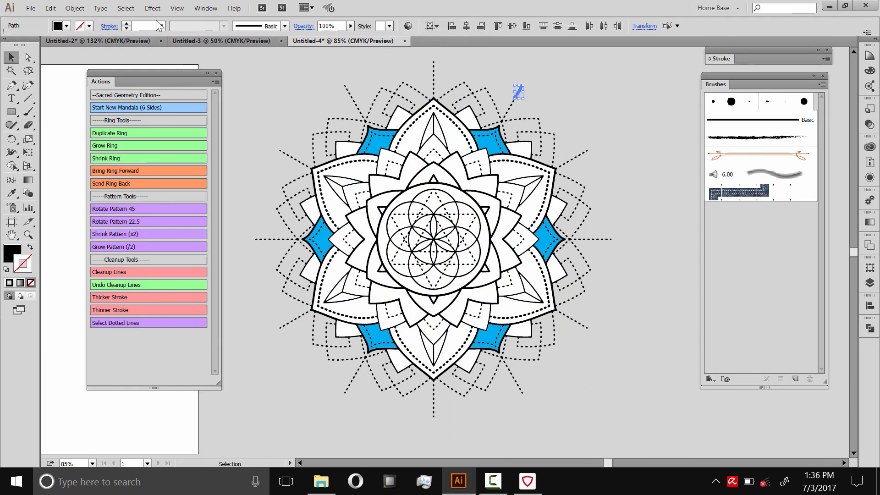
pyautogui.click(125, 8)
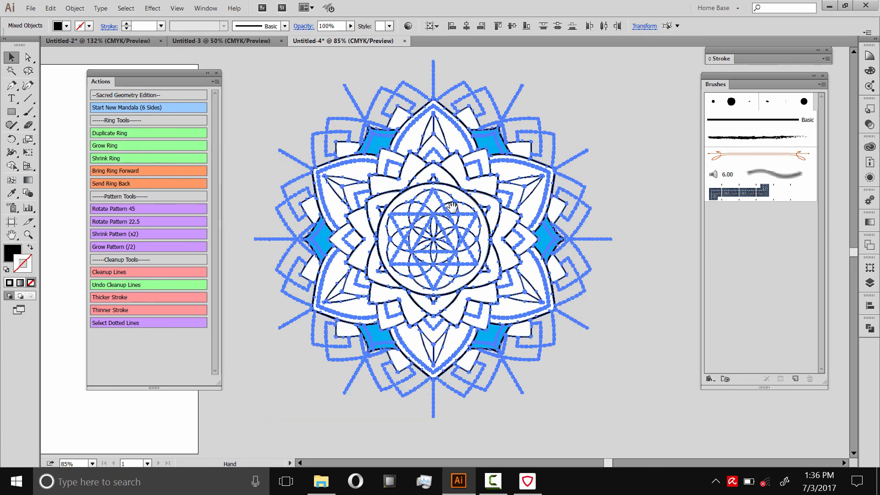
pyautogui.moveTo(496, 159)
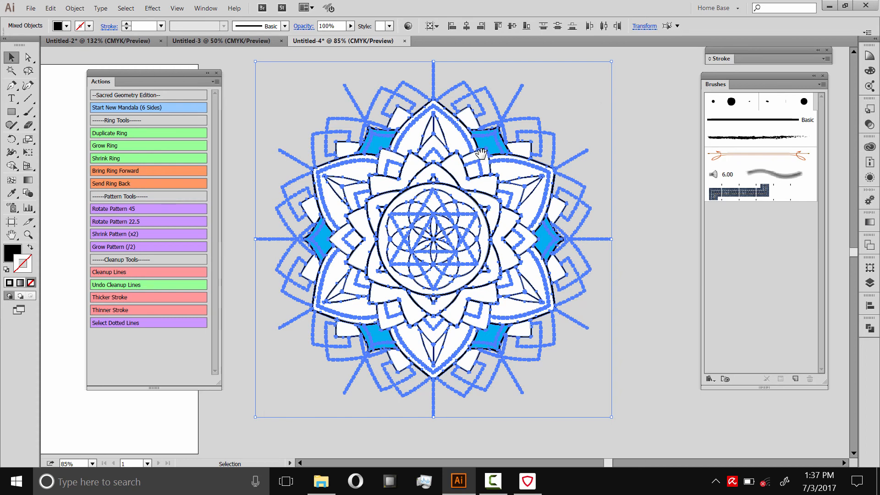
pyautogui.moveTo(362, 107)
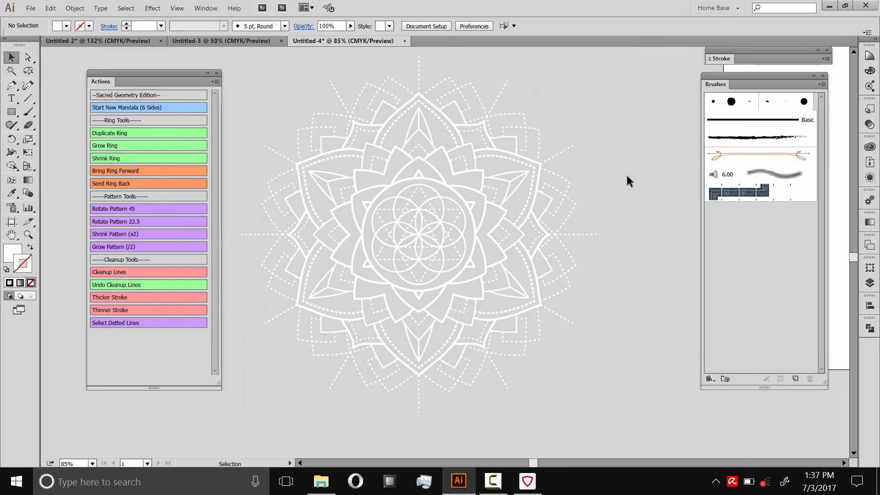
# Centre the mandala, deselect it and bring up Save for Web with a transparent 1000 × 1000 PNG-24 preview.
pyautogui.click(505, 185)
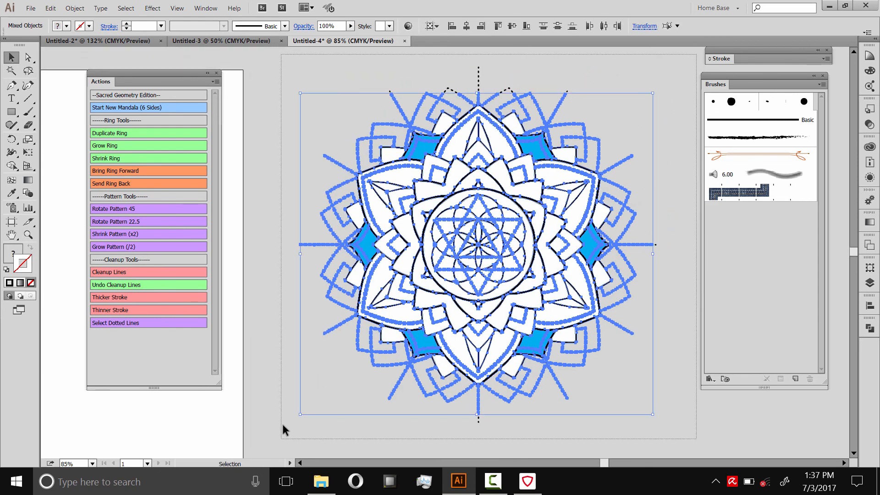
pyautogui.click(74, 8)
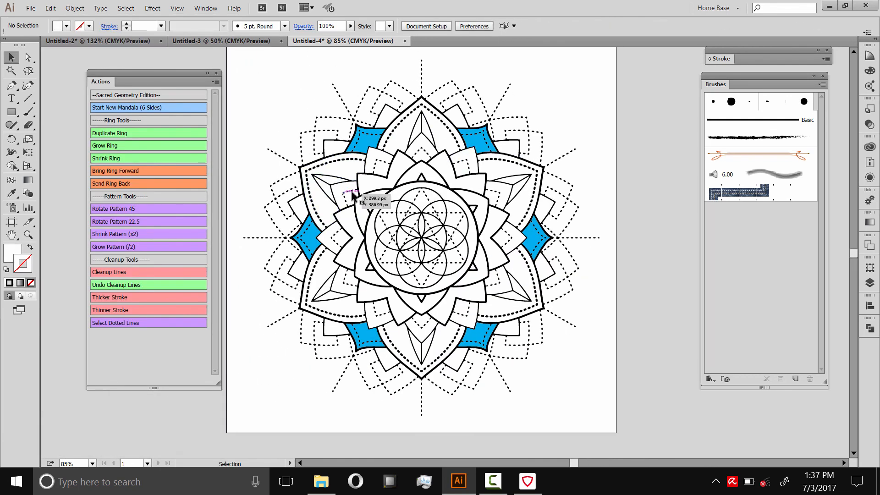
pyautogui.moveTo(393, 236)
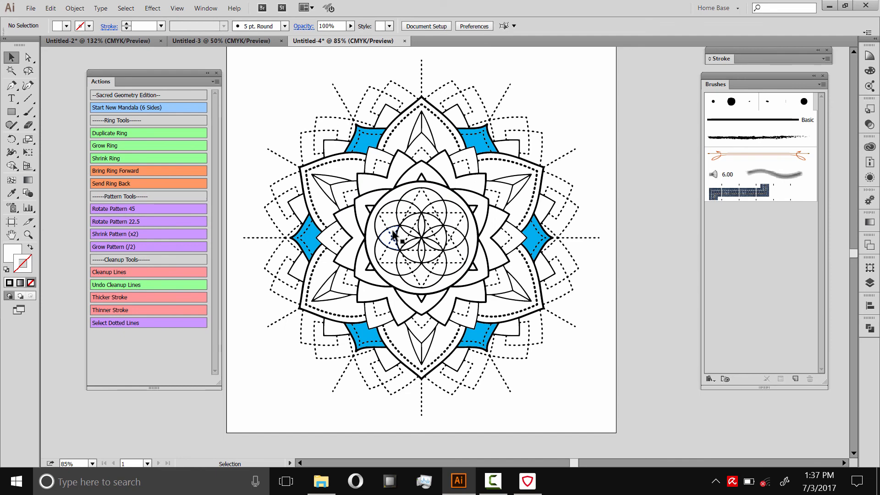
pyautogui.click(30, 8)
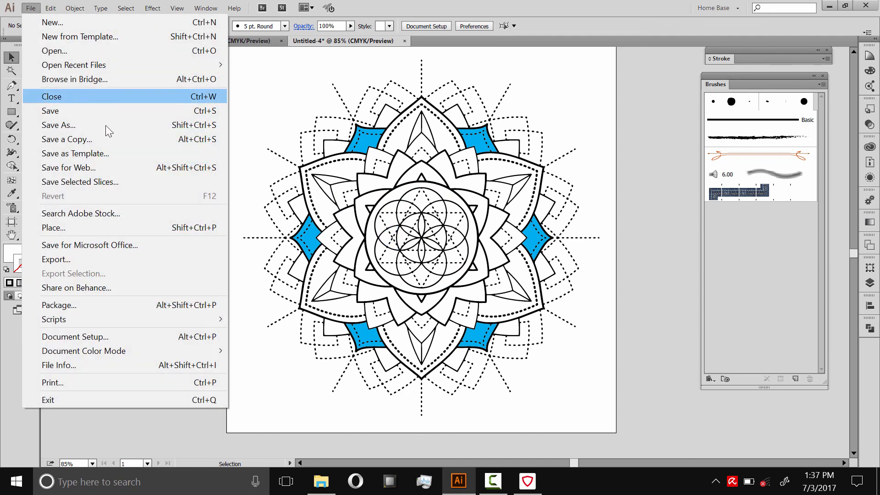
pyautogui.click(69, 167)
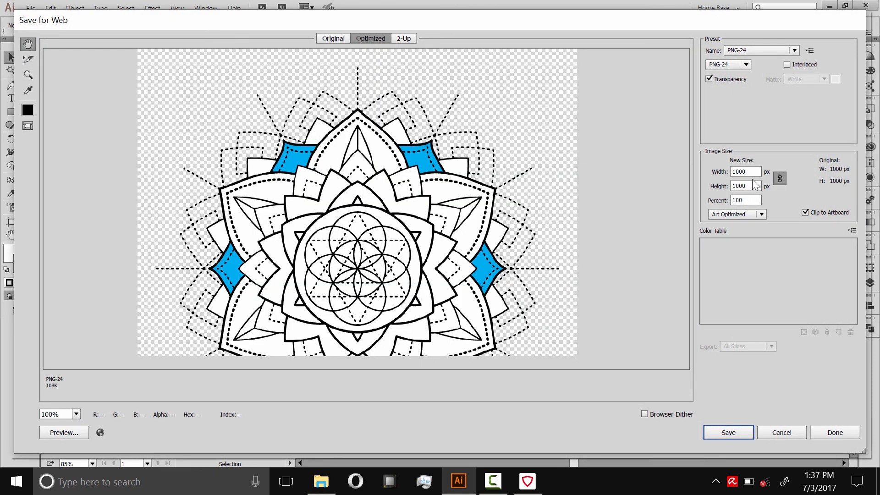